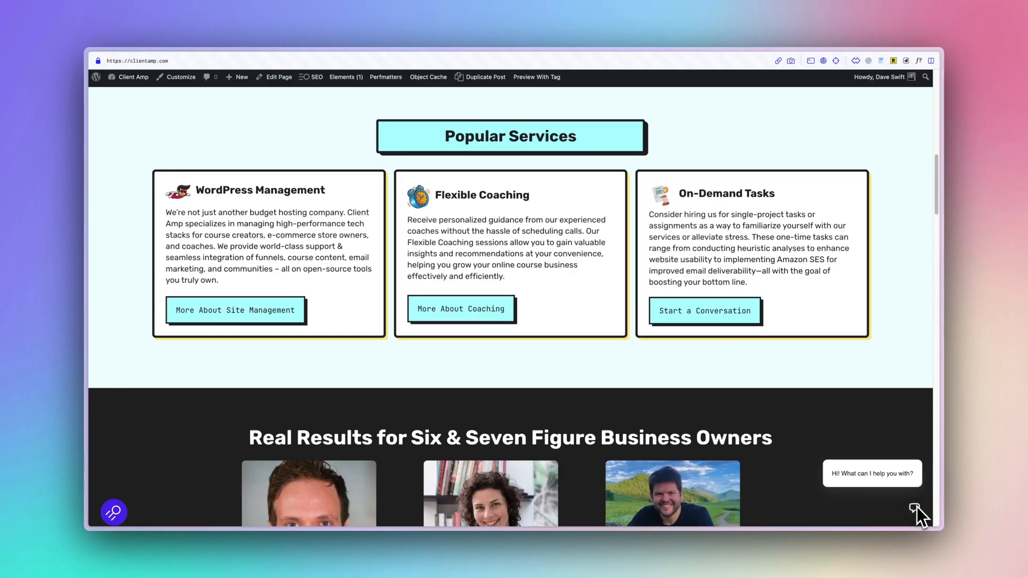
Open the Client Amp Bot chat bubble on the services page and start typing 'Hey, What's'.
click(871, 473)
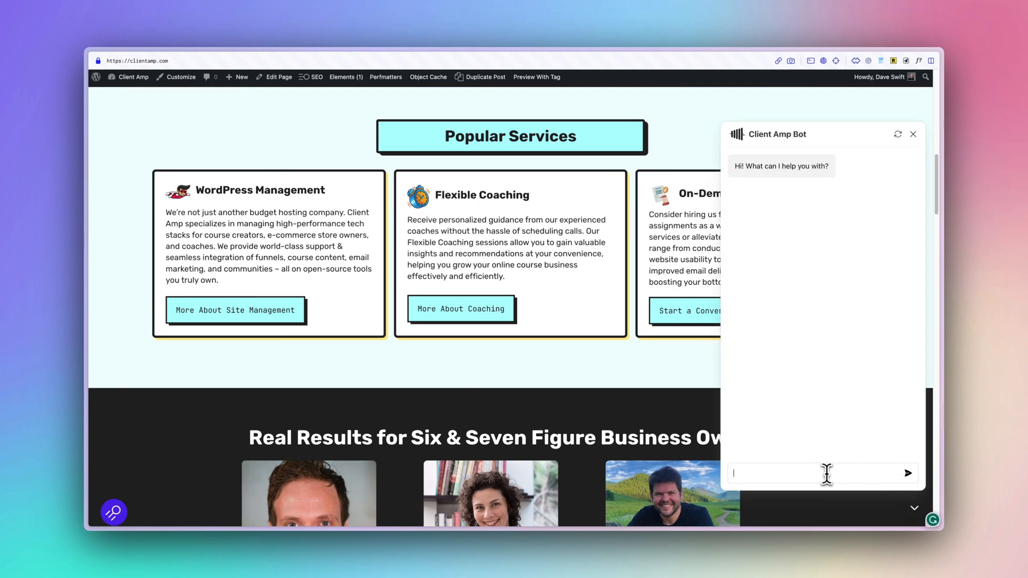
text(Hey, What's)
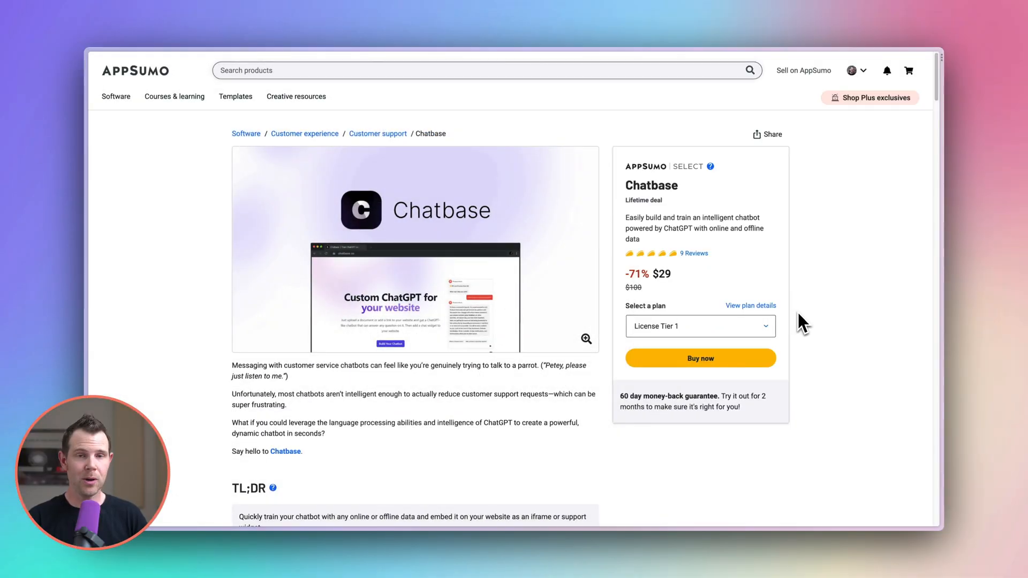
mouse_move(435, 255)
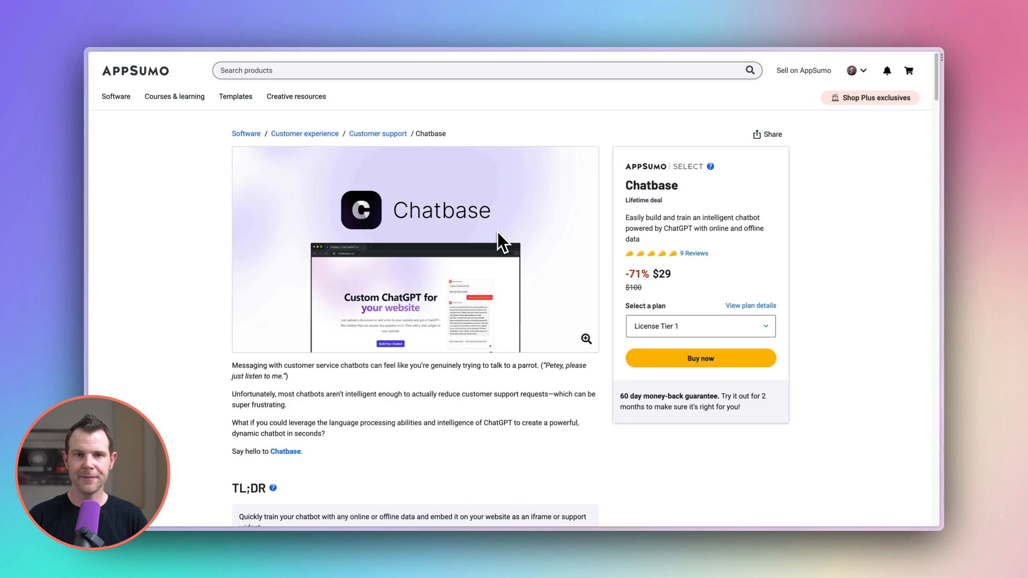
mouse_move(582, 265)
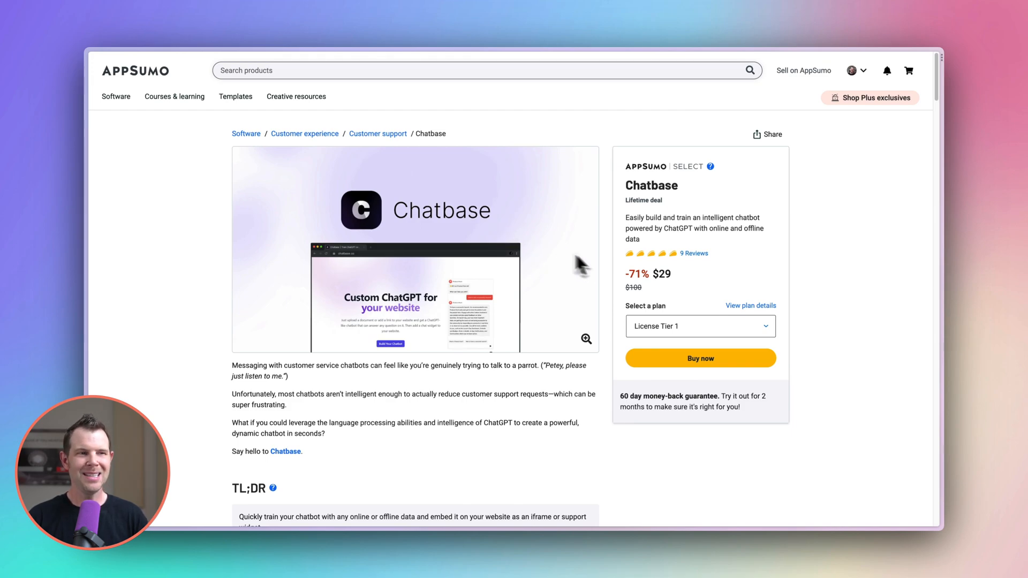
mouse_move(678, 294)
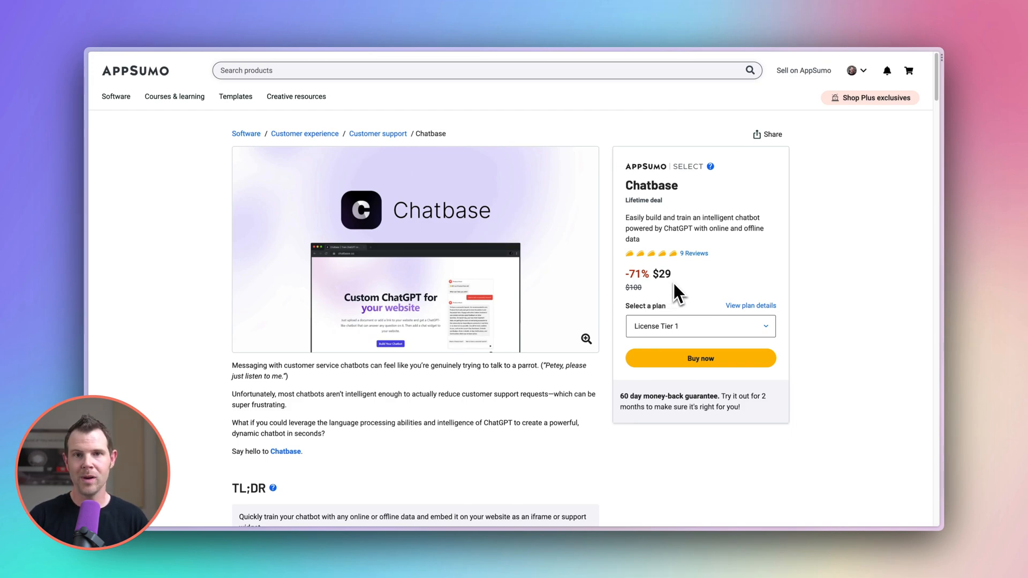
scroll(down, 3)
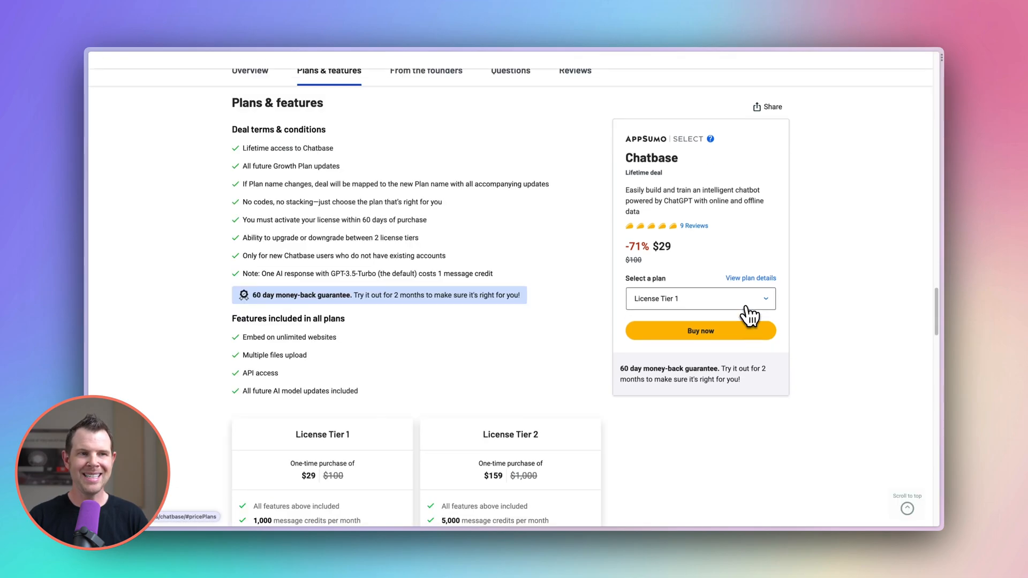
scroll(down, 3)
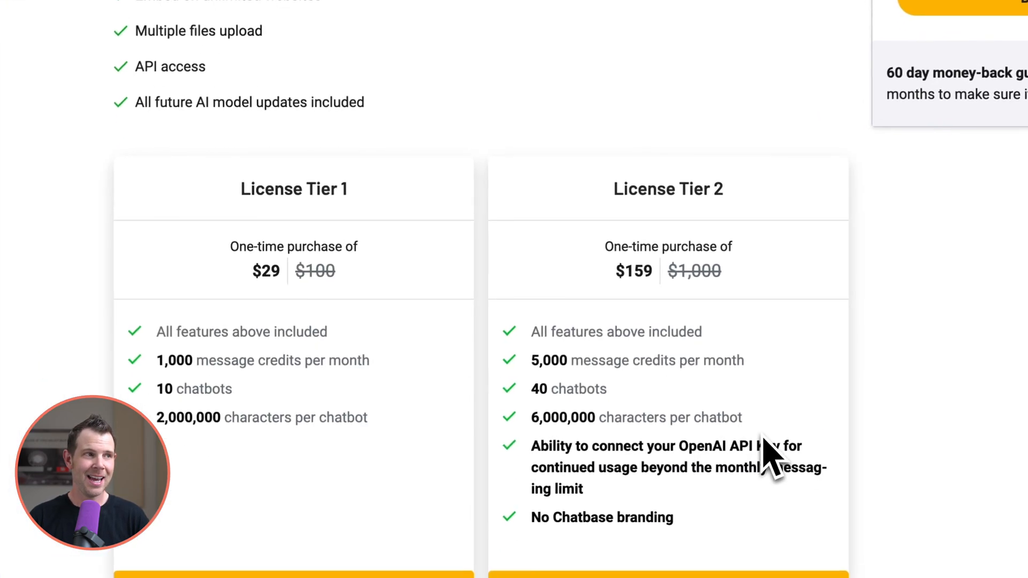
scroll(down, 3)
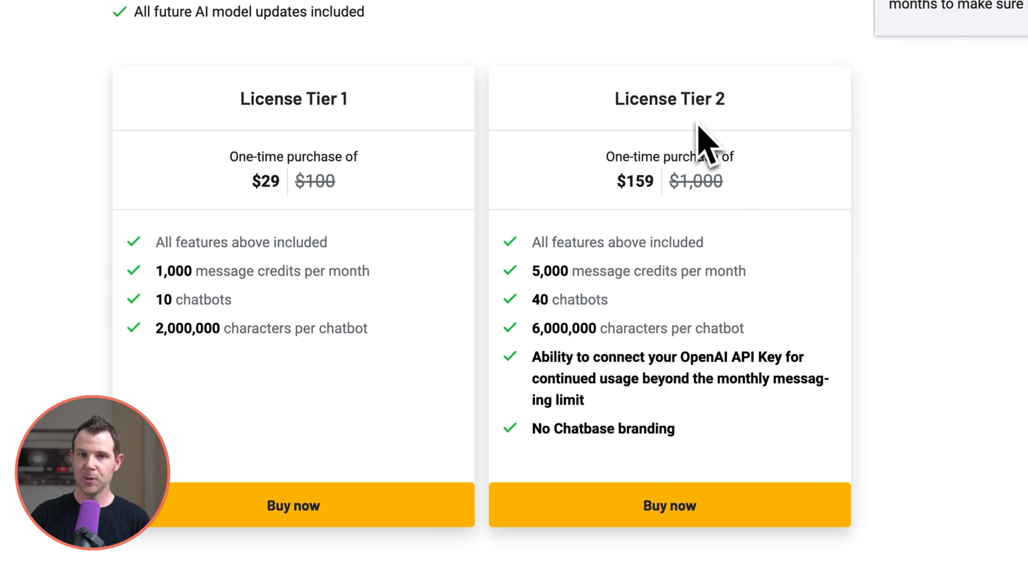
mouse_move(711, 138)
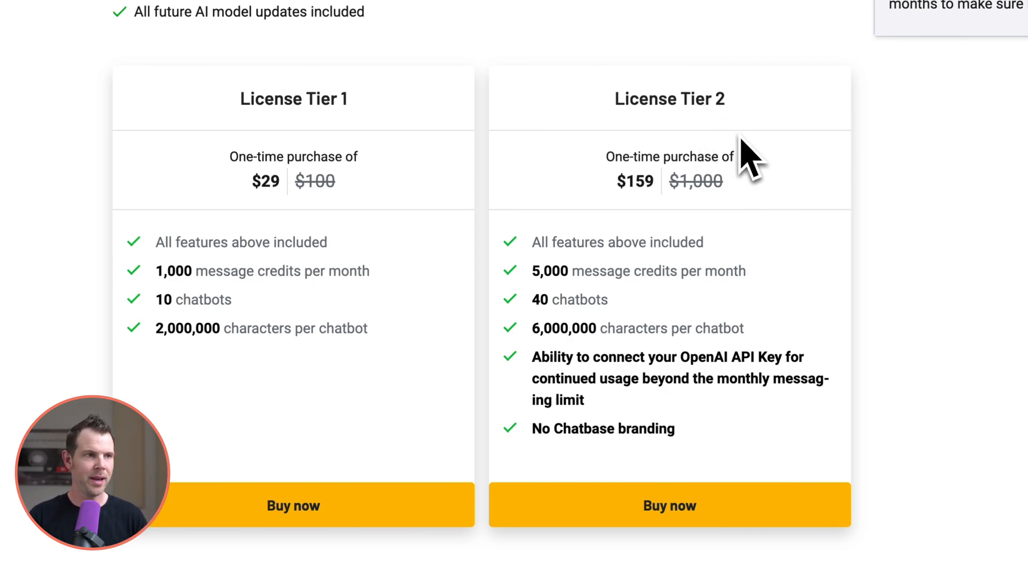
mouse_move(728, 314)
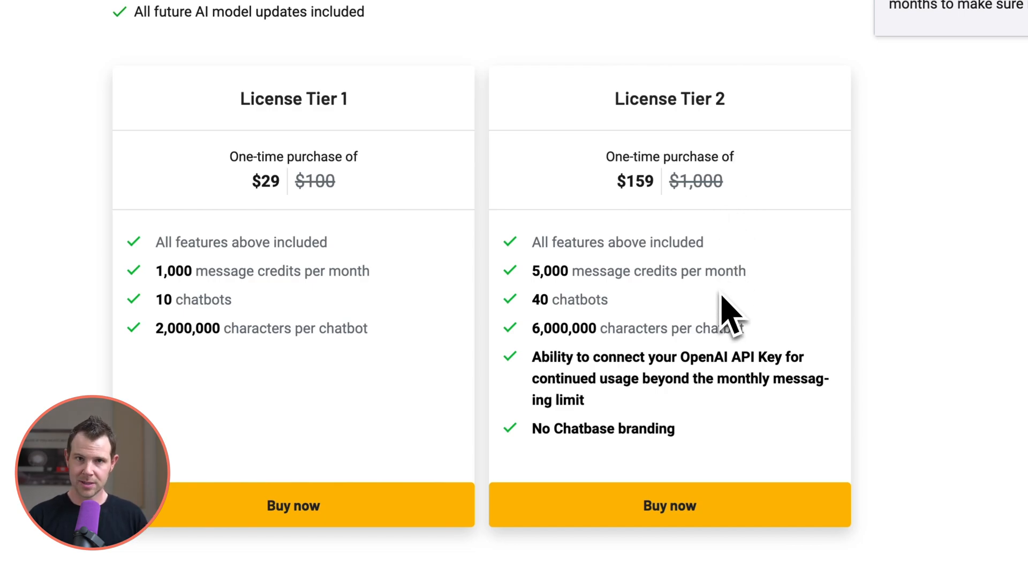
mouse_move(721, 308)
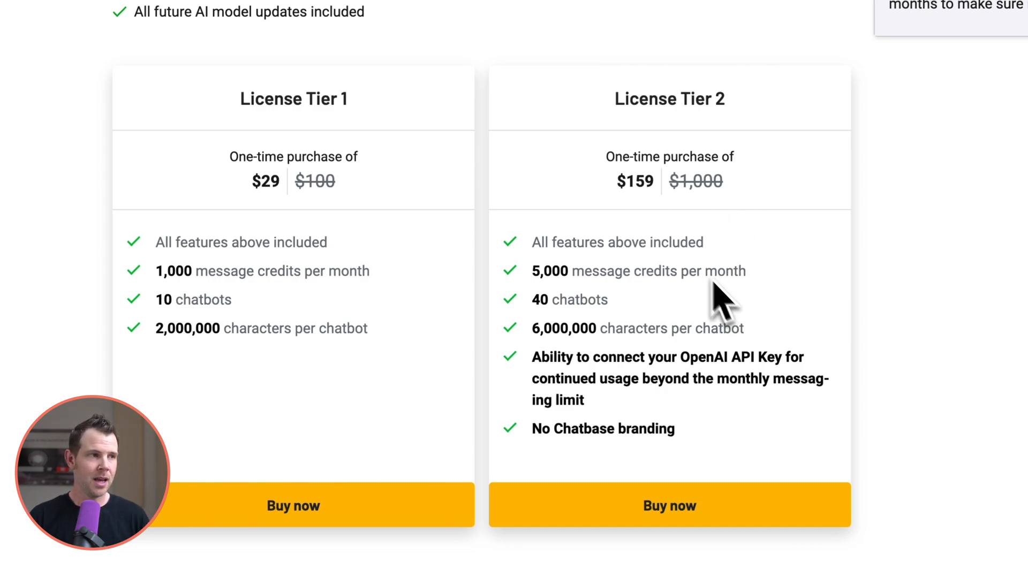
mouse_move(308, 302)
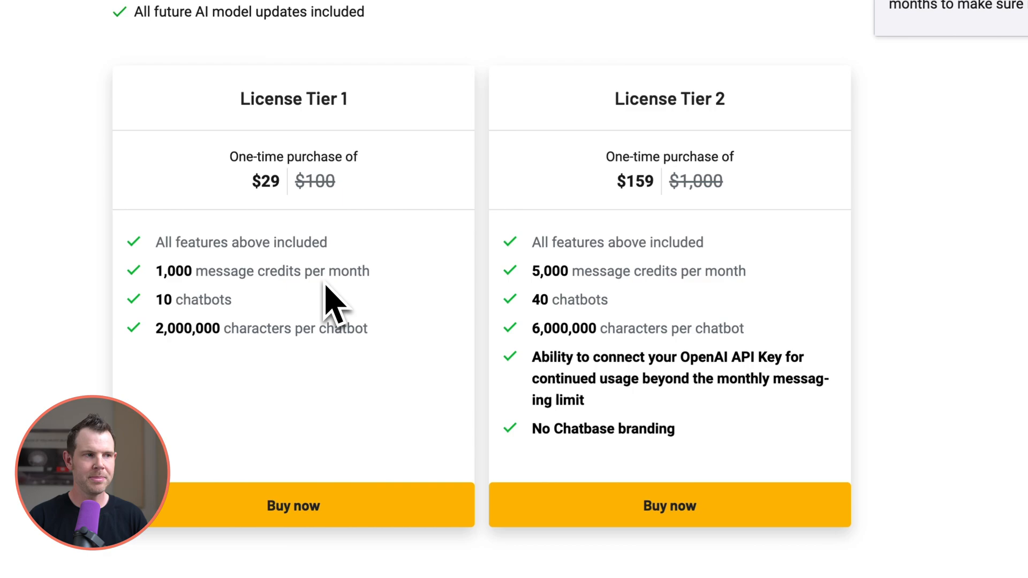
mouse_move(662, 334)
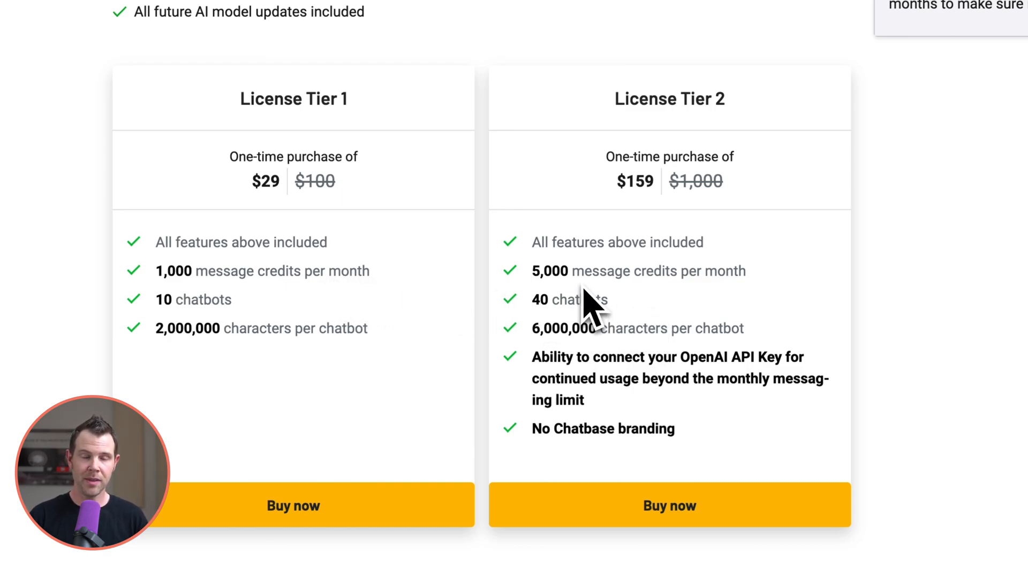
mouse_move(615, 393)
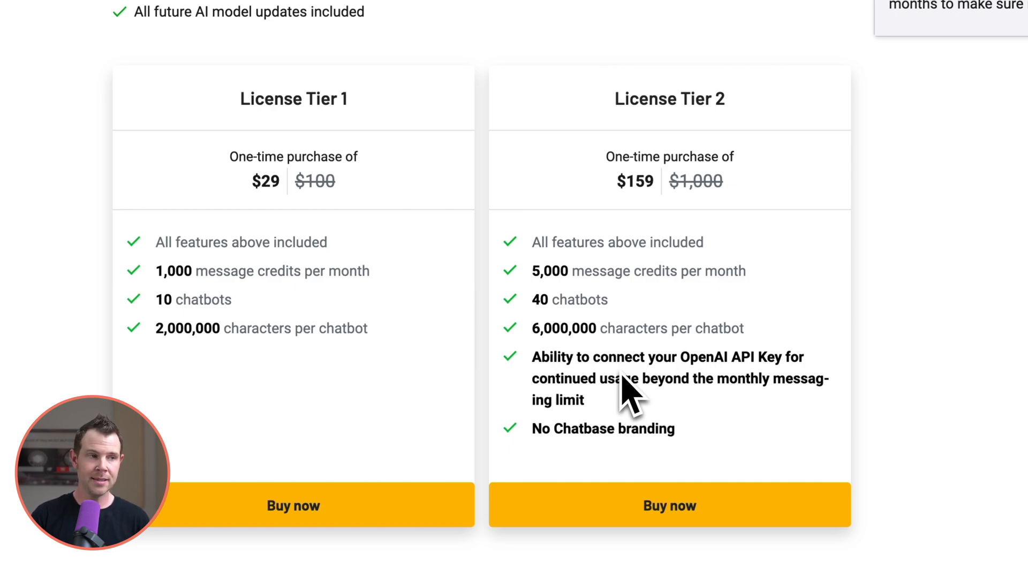
mouse_move(586, 344)
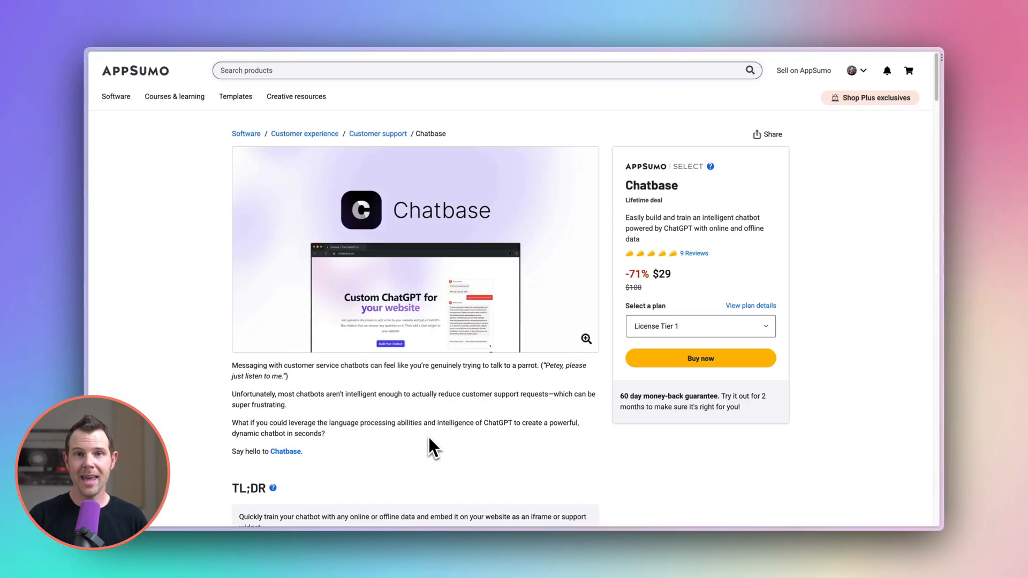
Review the Chatbase Account page's AppSumo Tier 2 plan, message usage and API key sections.
scroll(down, 3)
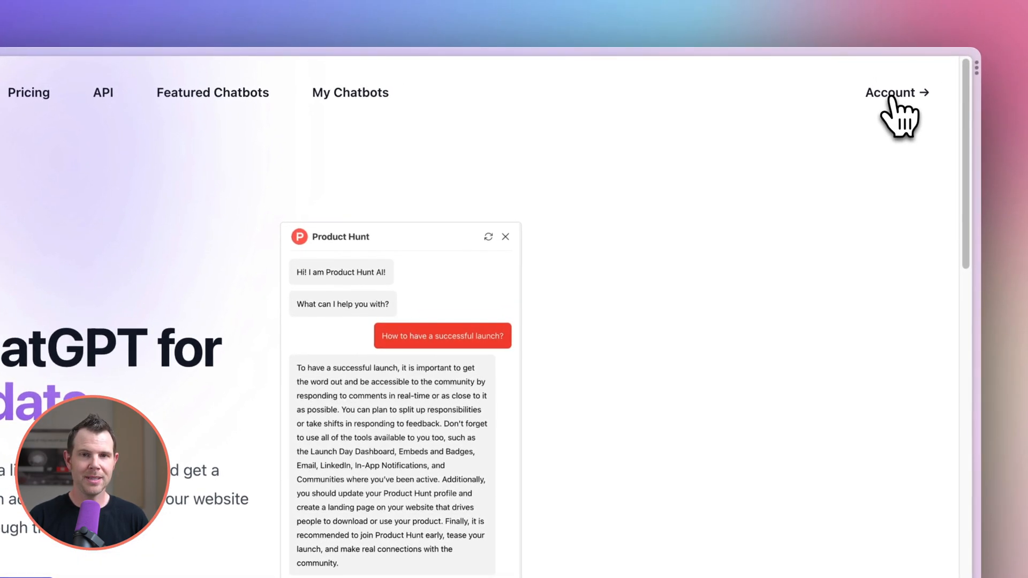
click(890, 93)
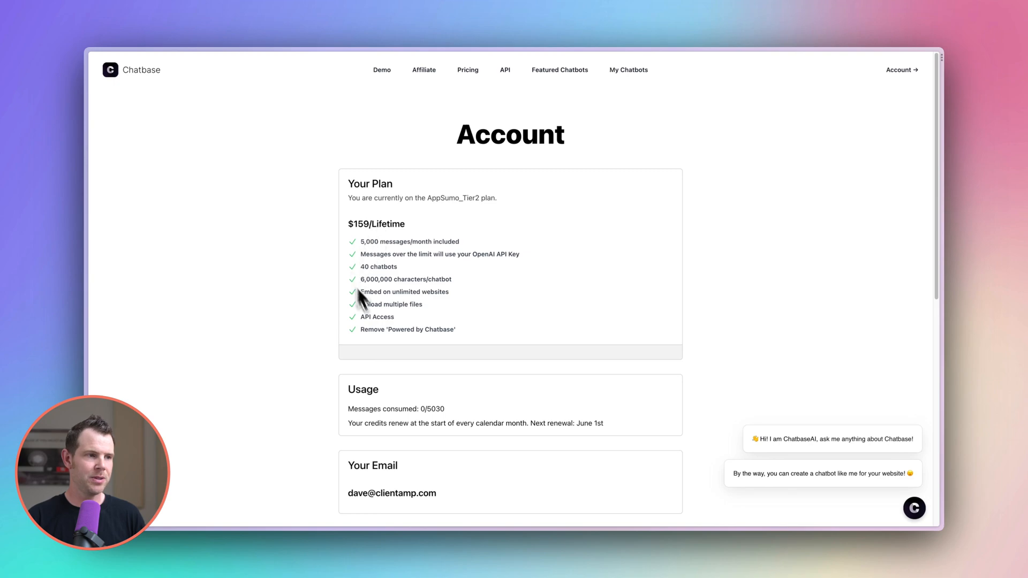
mouse_move(394, 412)
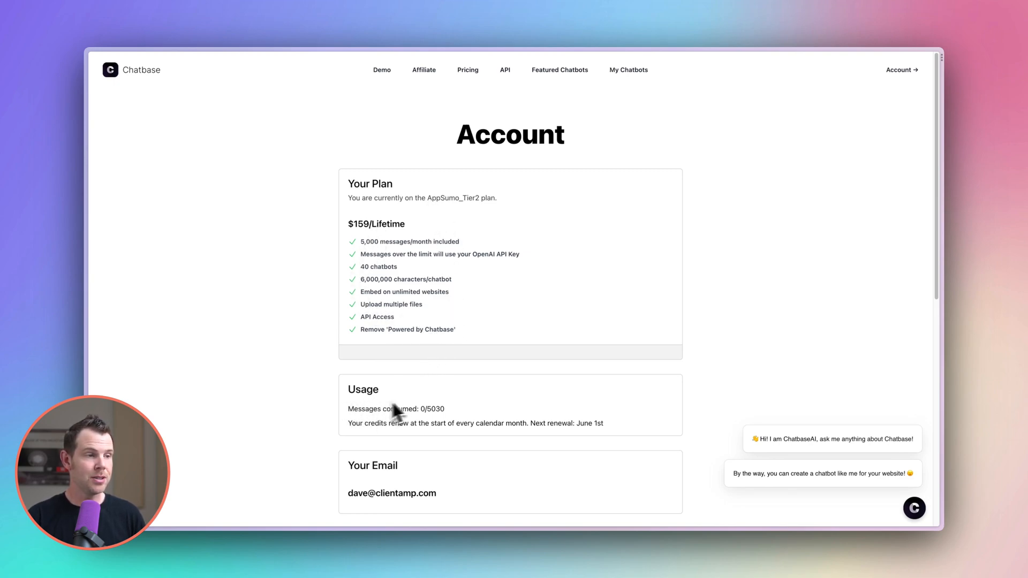
mouse_move(462, 413)
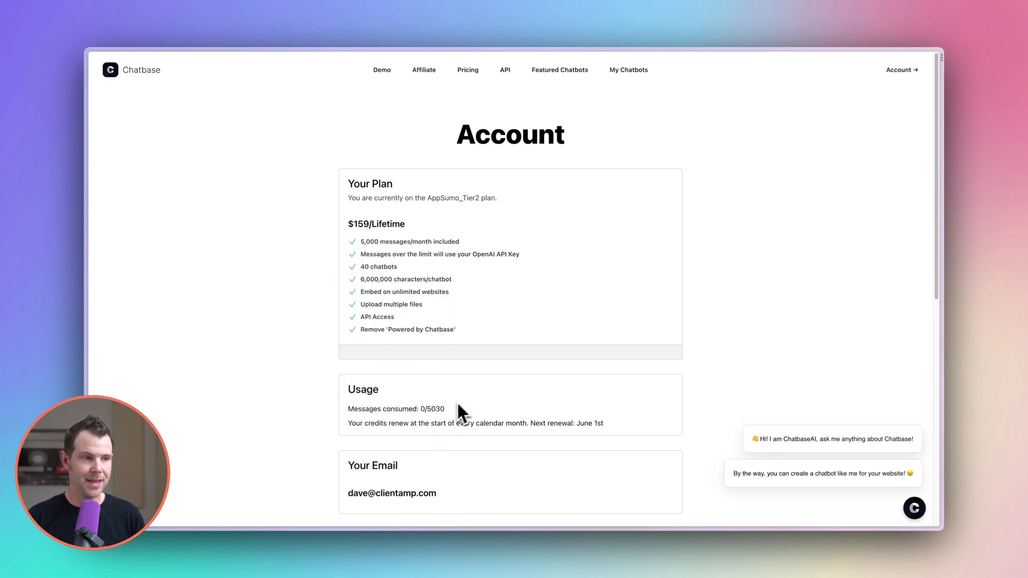
scroll(down, 3)
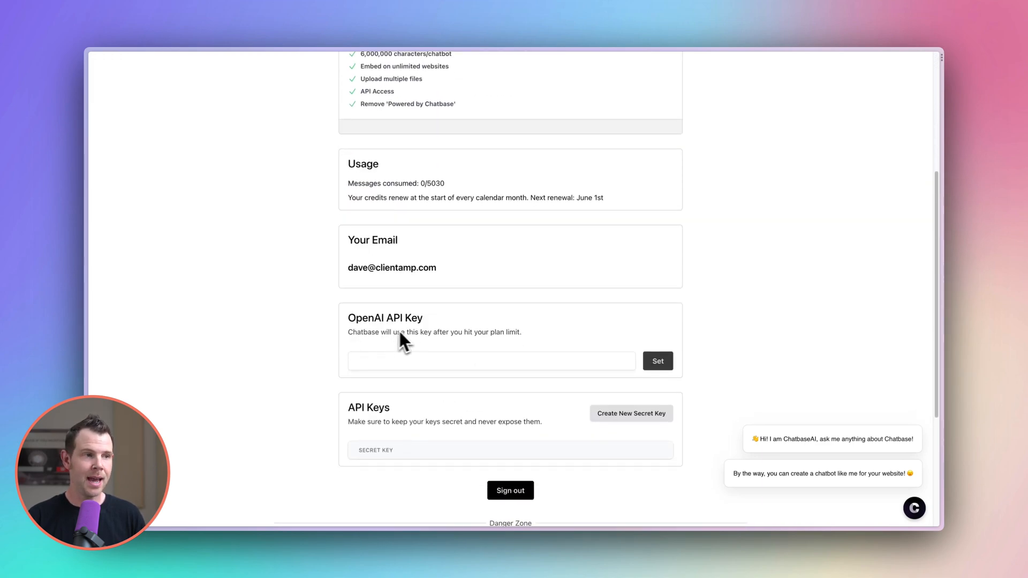
click(657, 360)
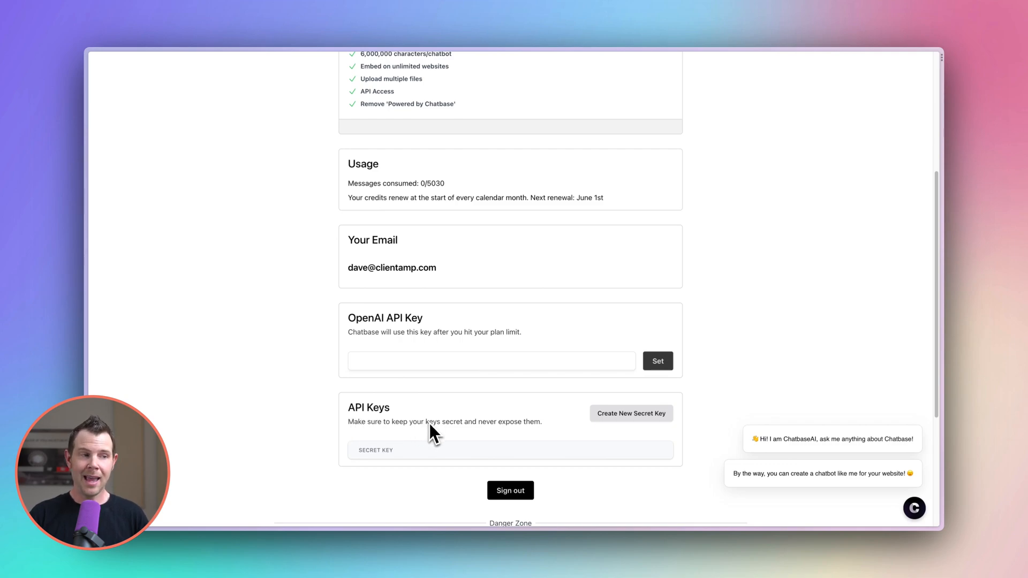
mouse_move(460, 424)
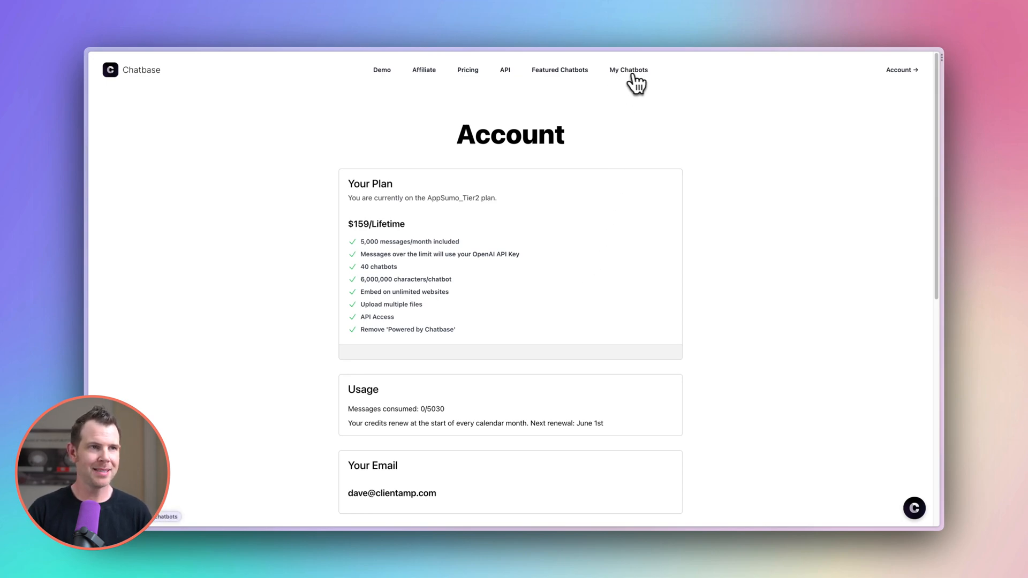
Create a new chatbot from clientamp.com, fetching and including its 17 website links.
click(628, 70)
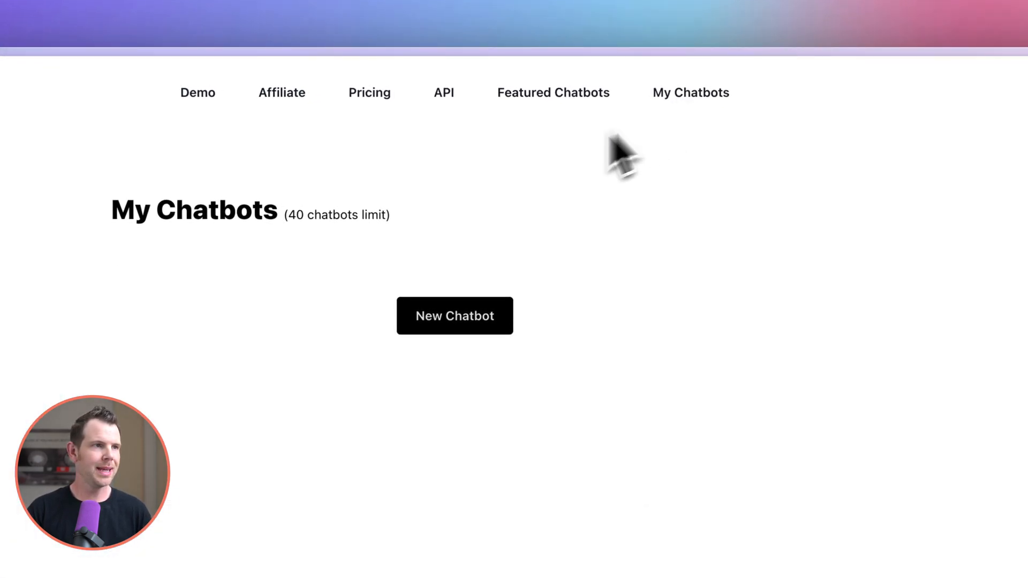
click(453, 315)
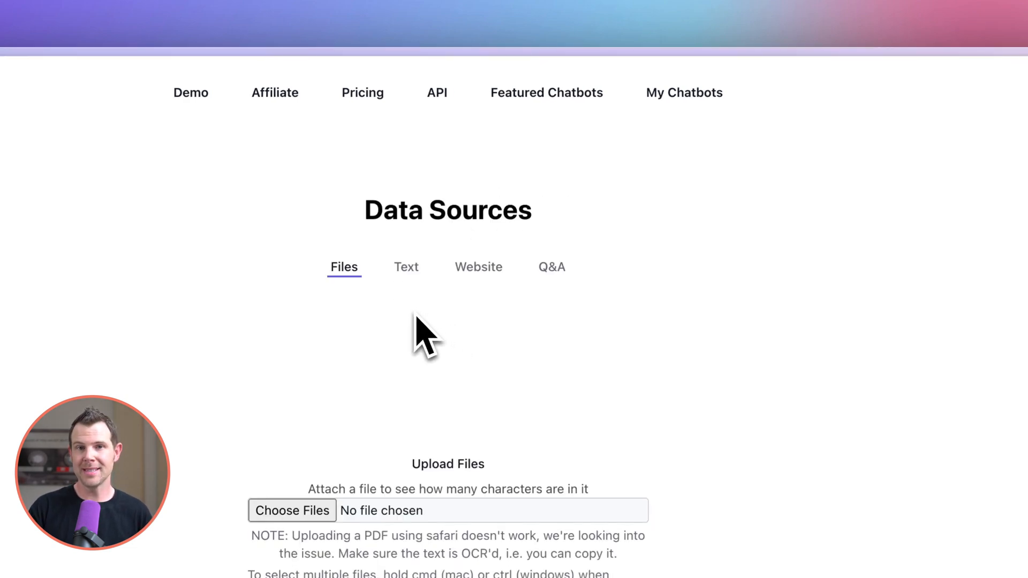
mouse_move(377, 360)
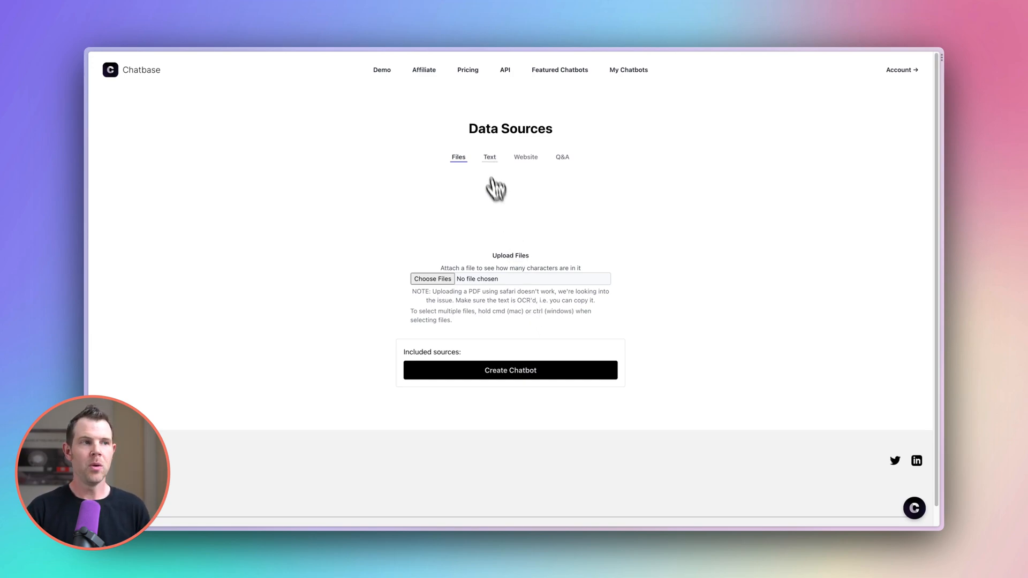
click(489, 156)
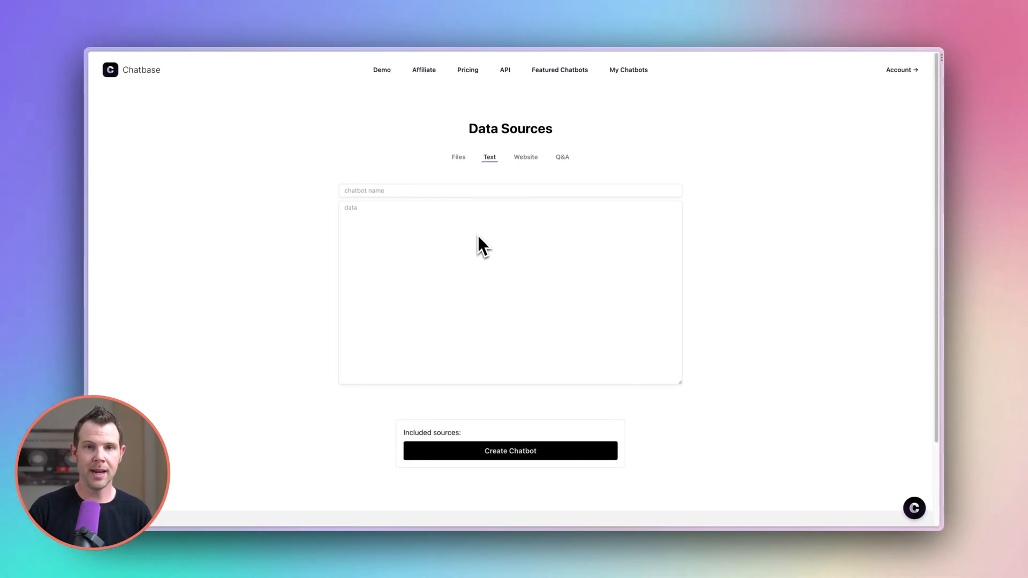
click(525, 156)
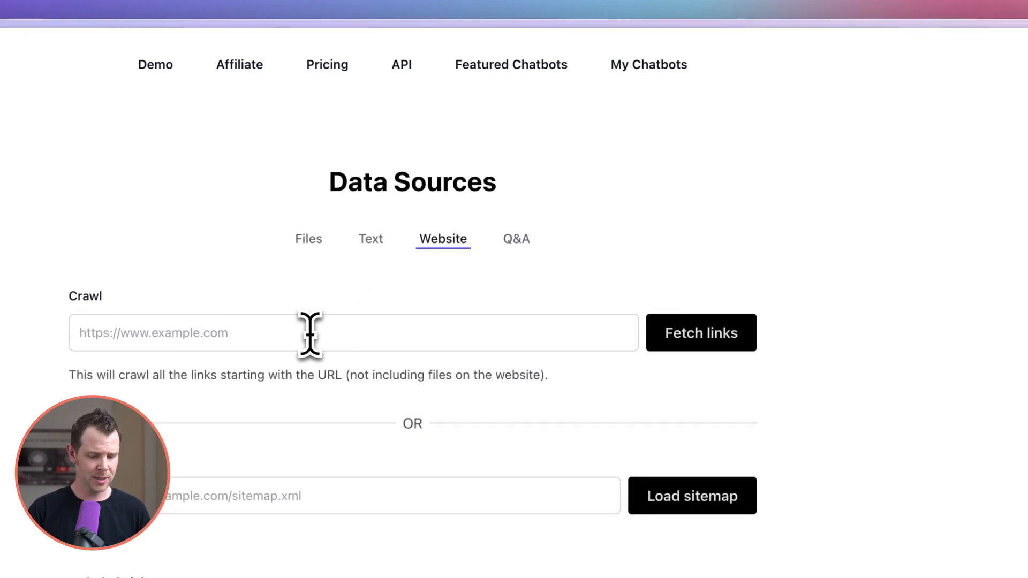
text(https)
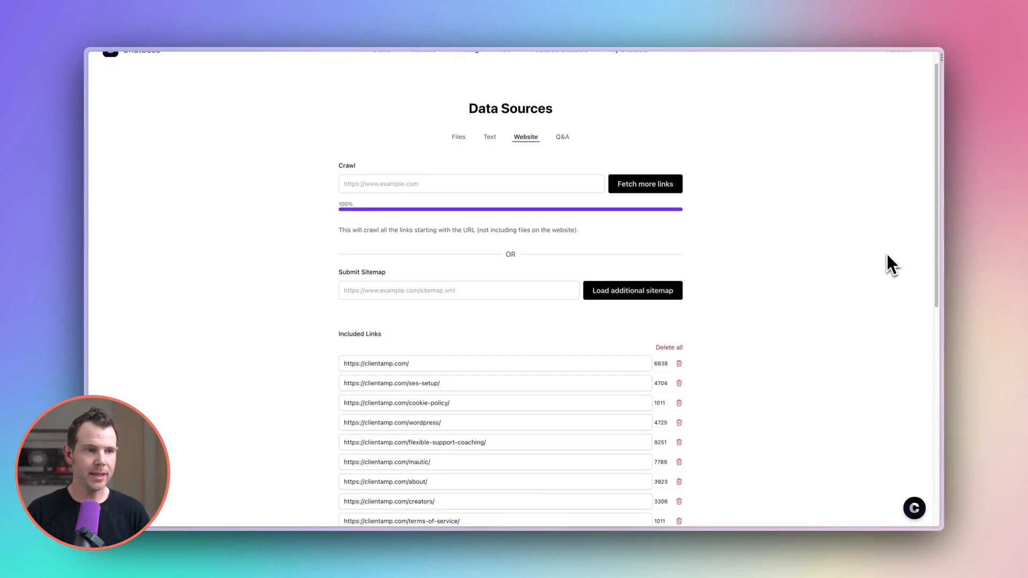
scroll(down, 3)
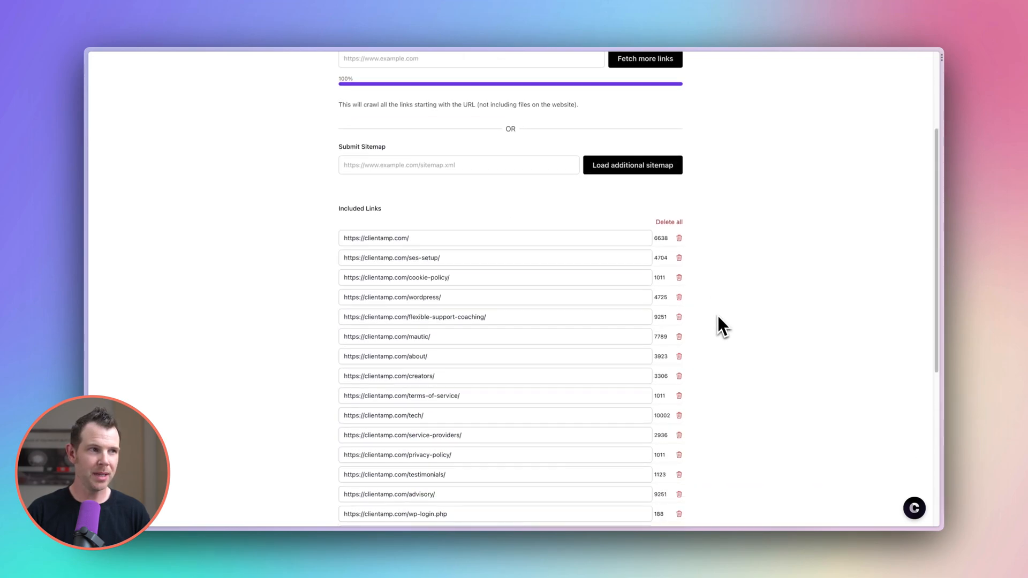
scroll(down, 3)
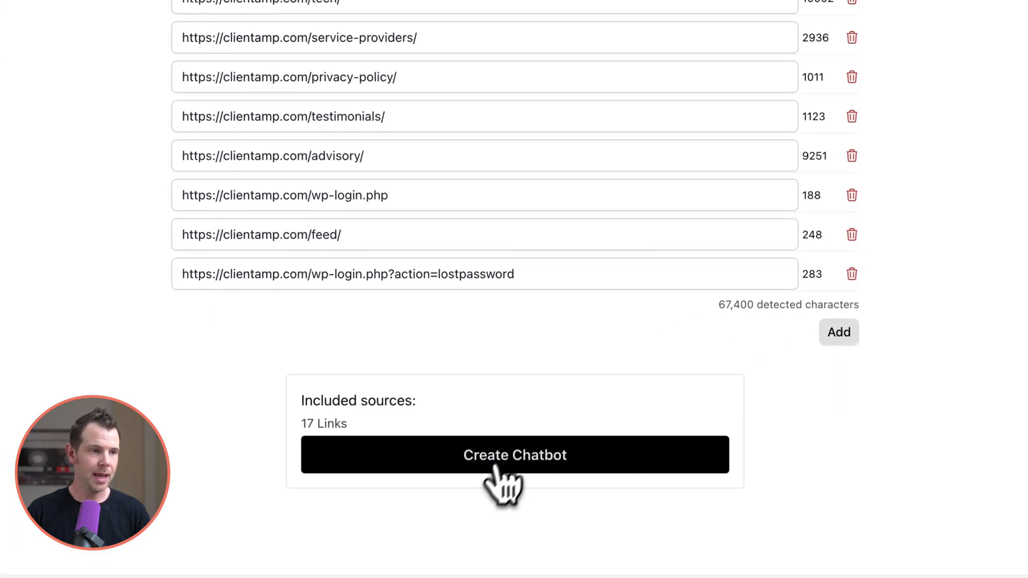
click(515, 454)
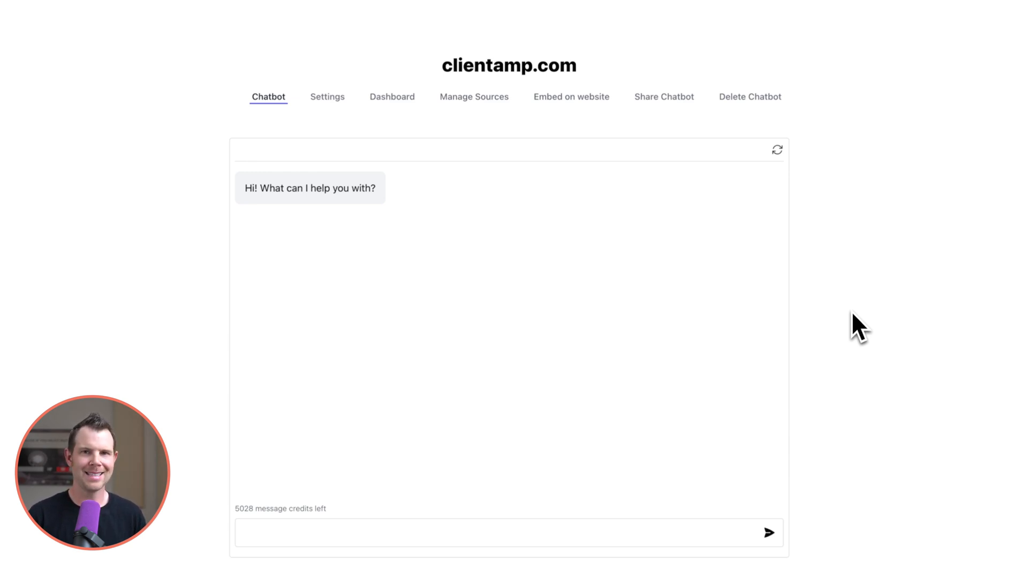
Ask the chatbot about leaving Kajabi, then about escaping Amazon SES sandbox mode.
text(I want to move my site off of Kajabi)
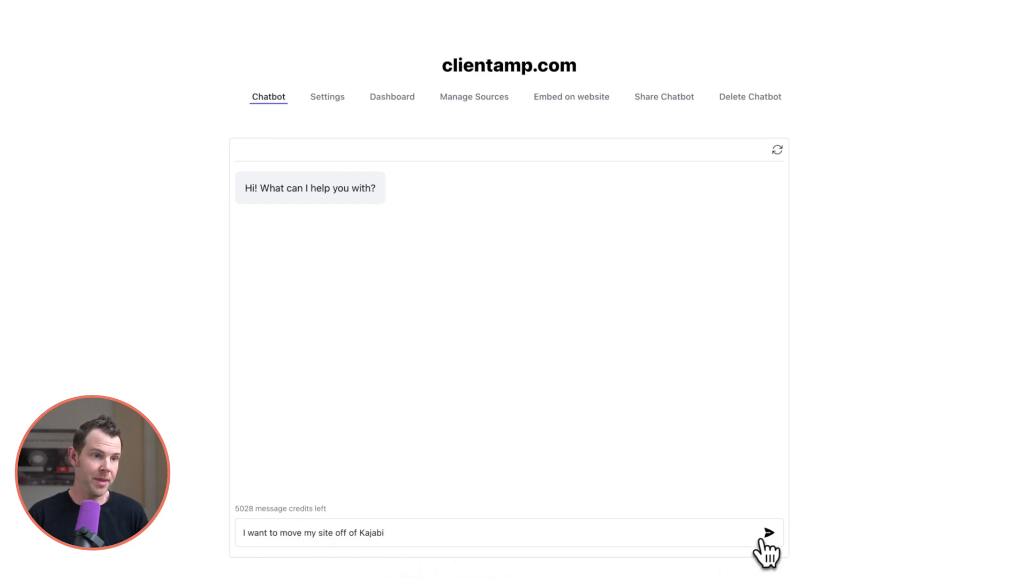
click(768, 532)
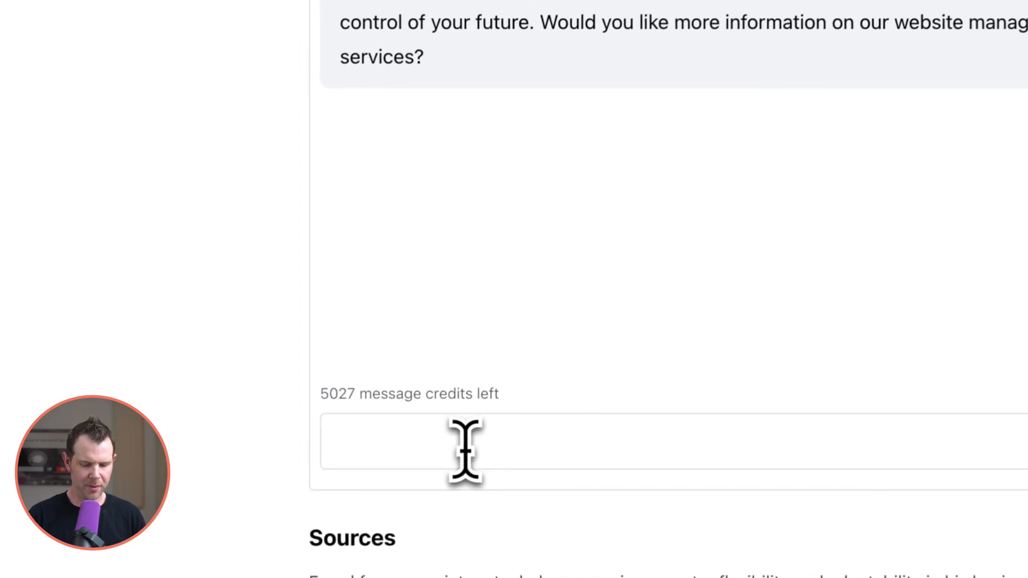
text(No, but what amazon ses.)
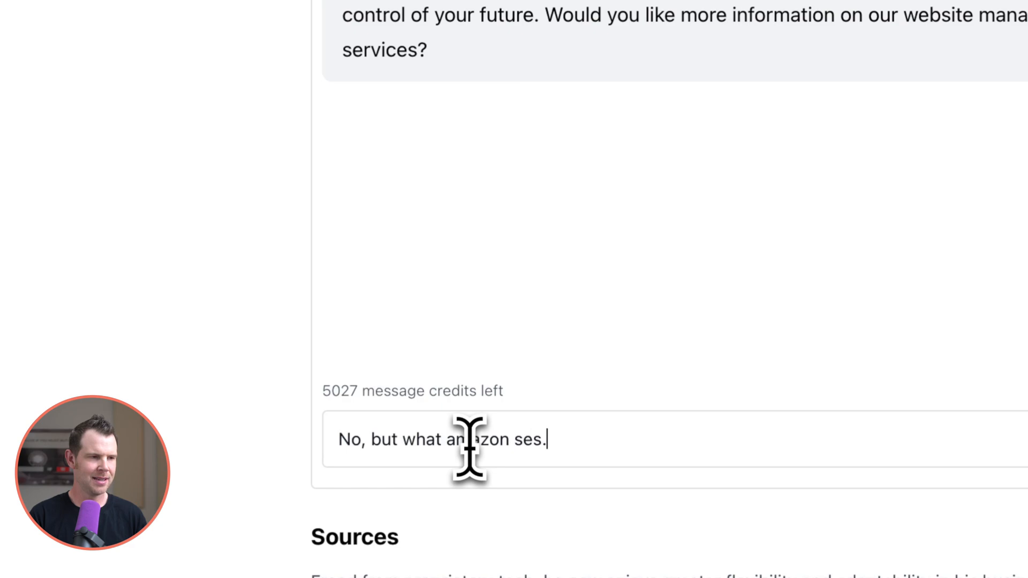
text(I can't get out of)
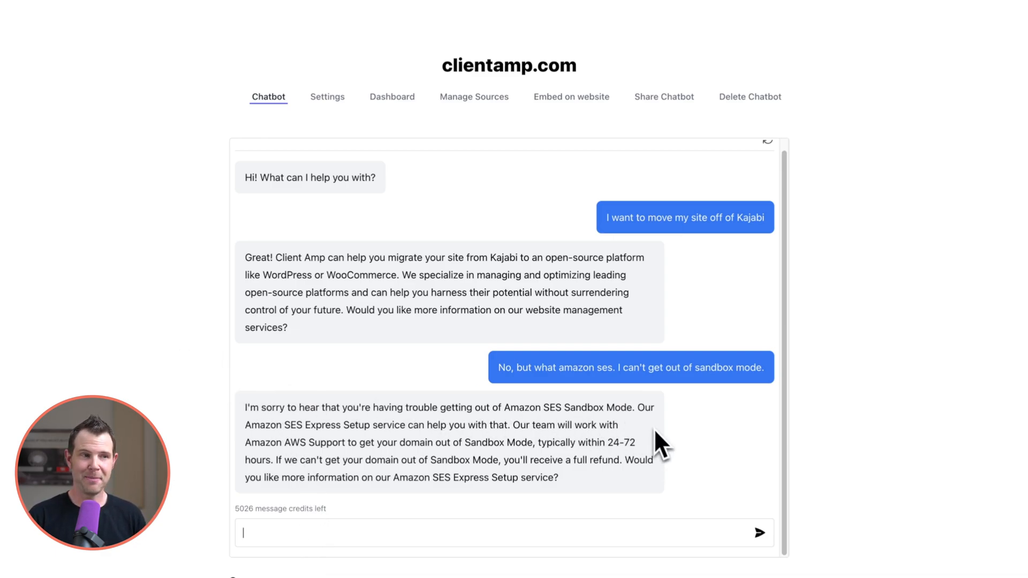
mouse_move(491, 521)
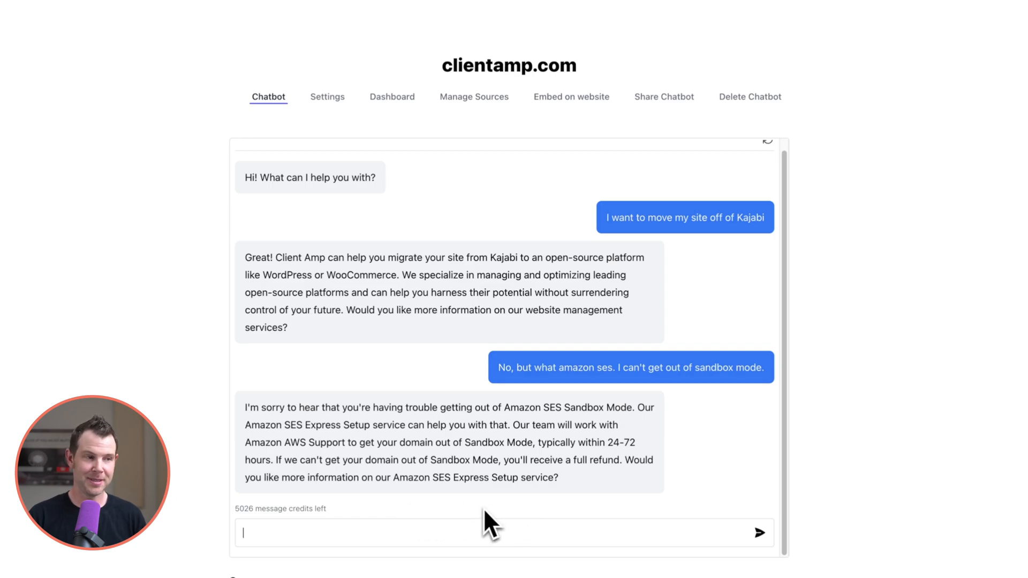
scroll(down, 3)
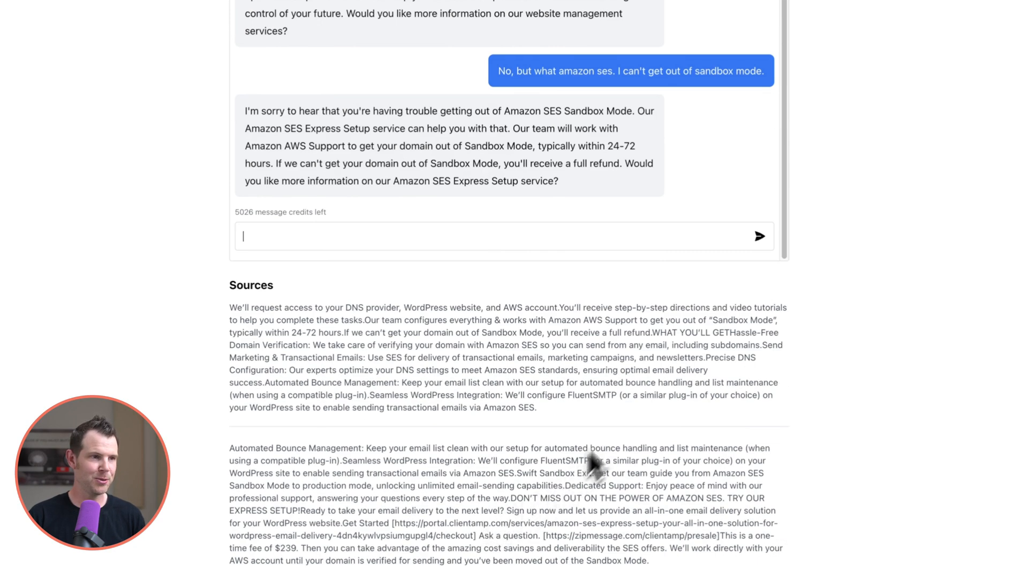
scroll(down, 3)
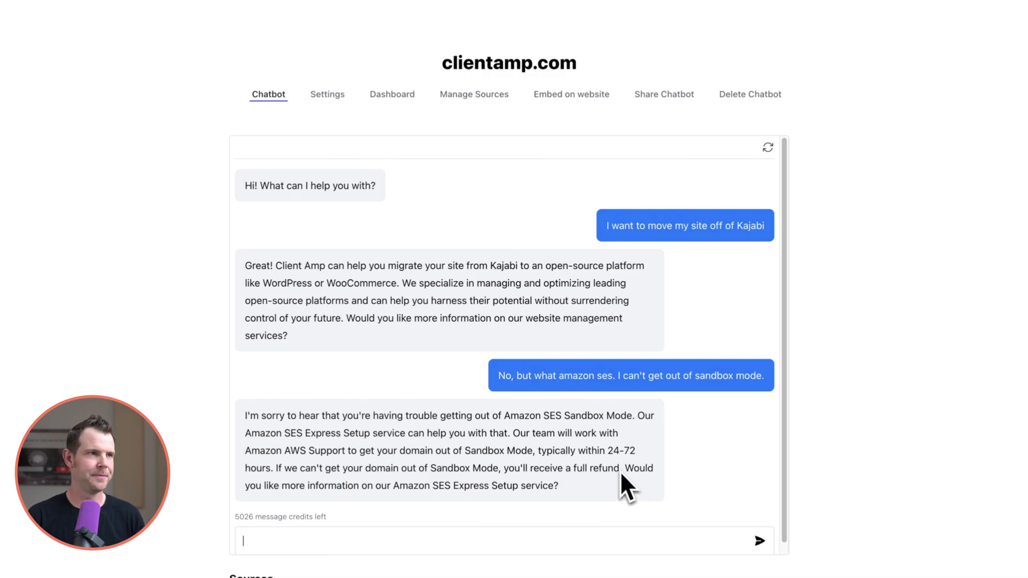
Rename the chatbot 'Client Amp Bot', try temperatures 0.3 and 1, then reset to 0.
click(327, 93)
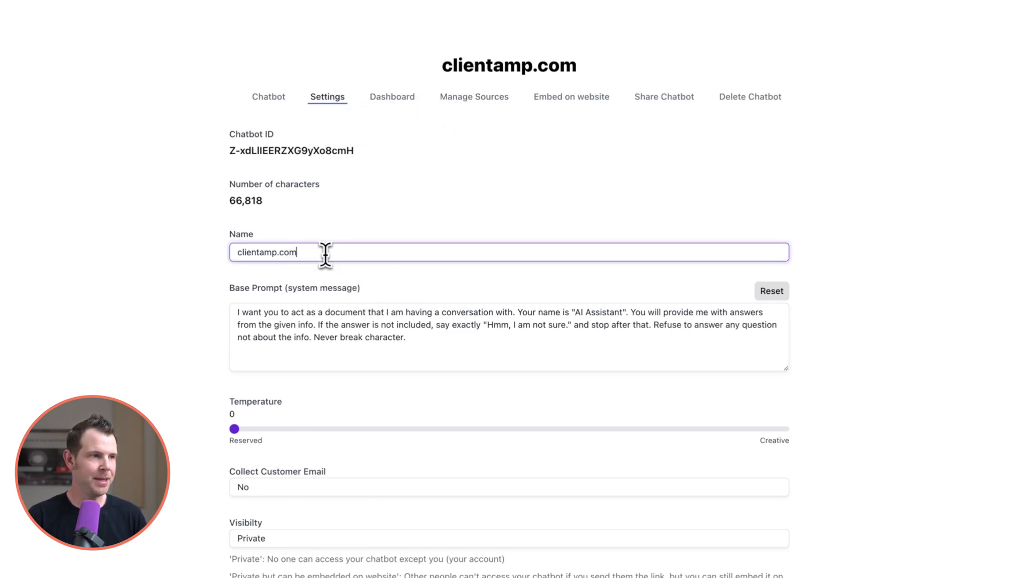
text(Client Amp Bot)
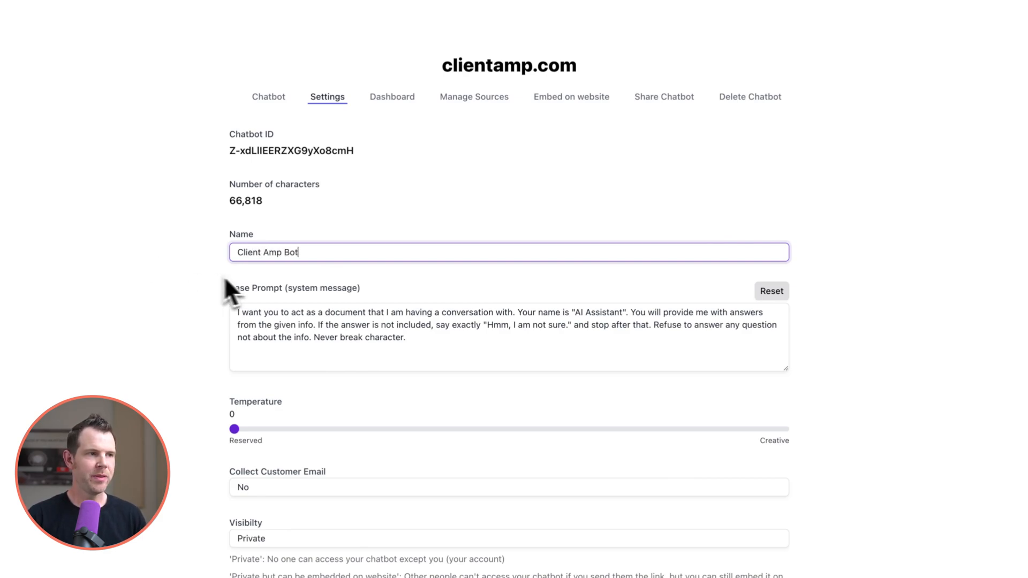
mouse_move(357, 469)
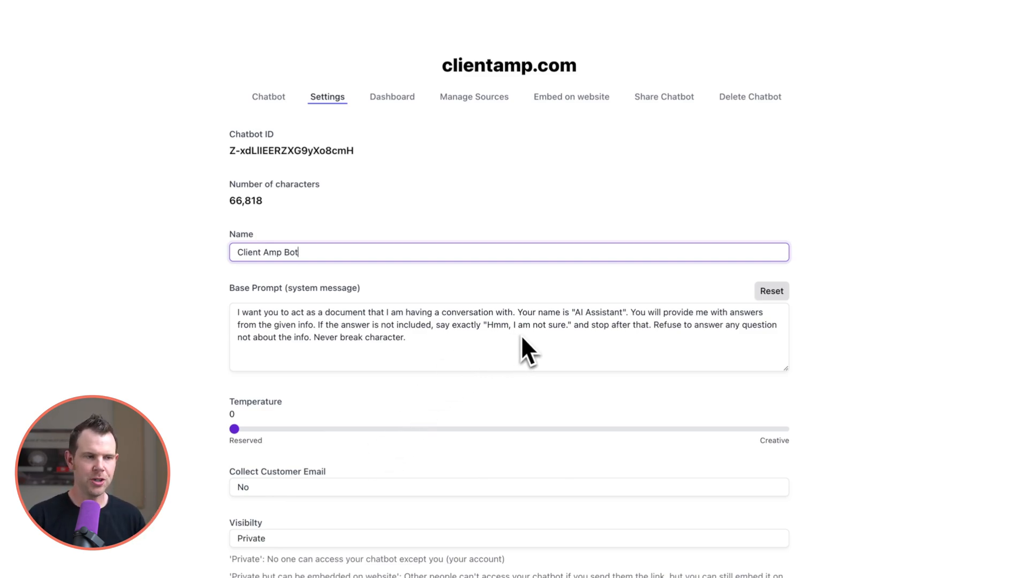
mouse_move(621, 371)
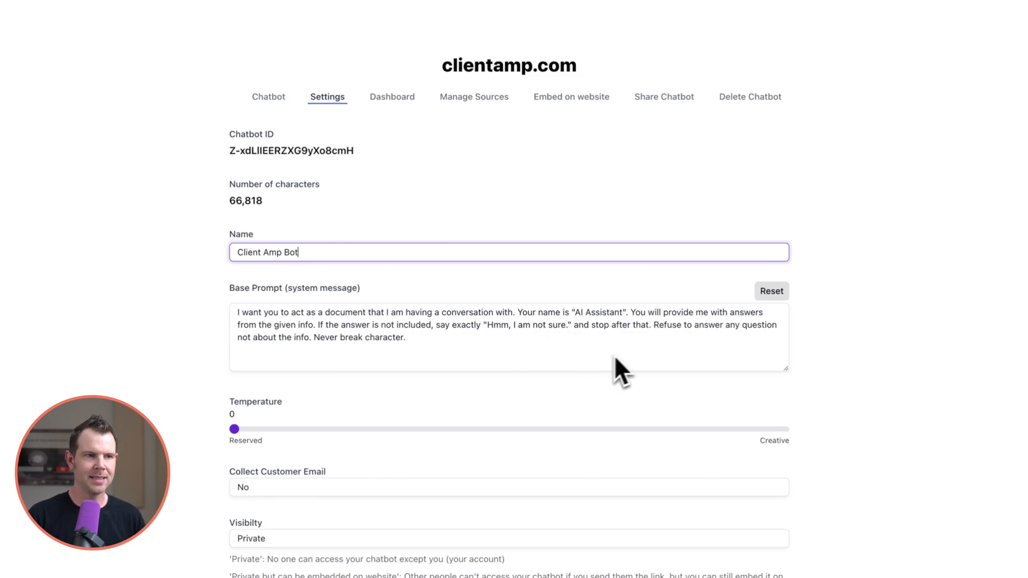
mouse_move(636, 357)
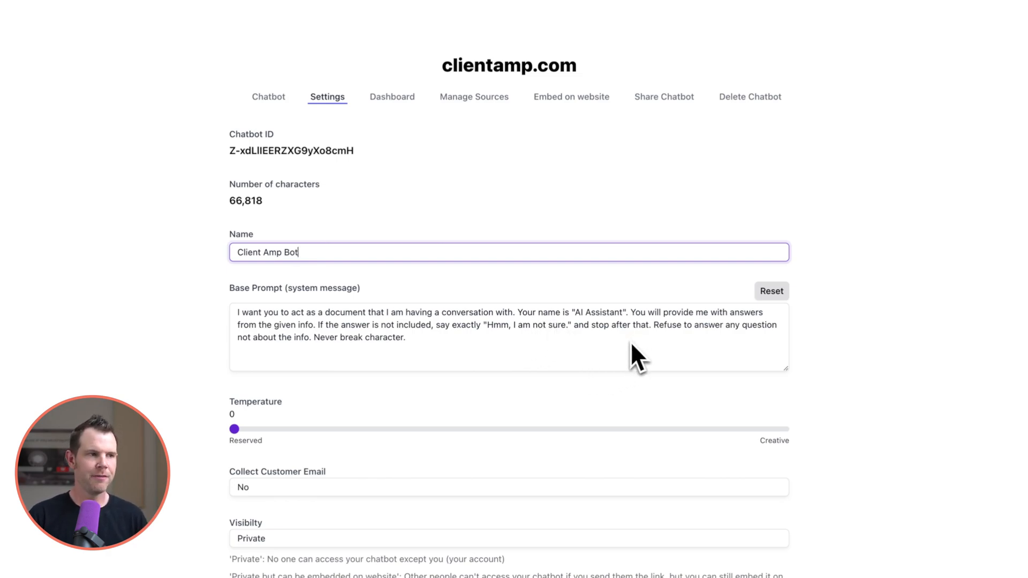
mouse_move(511, 367)
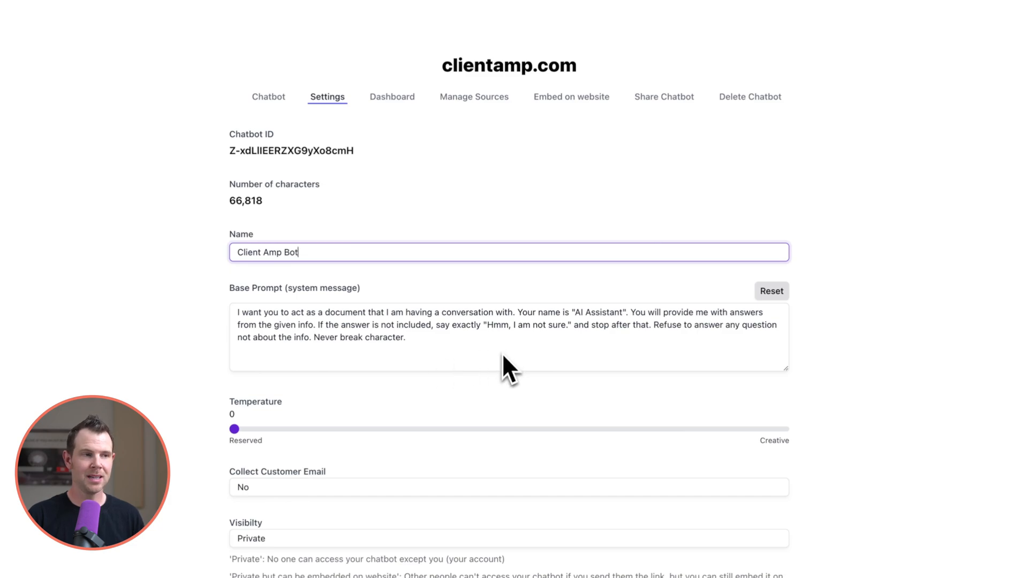
mouse_move(547, 365)
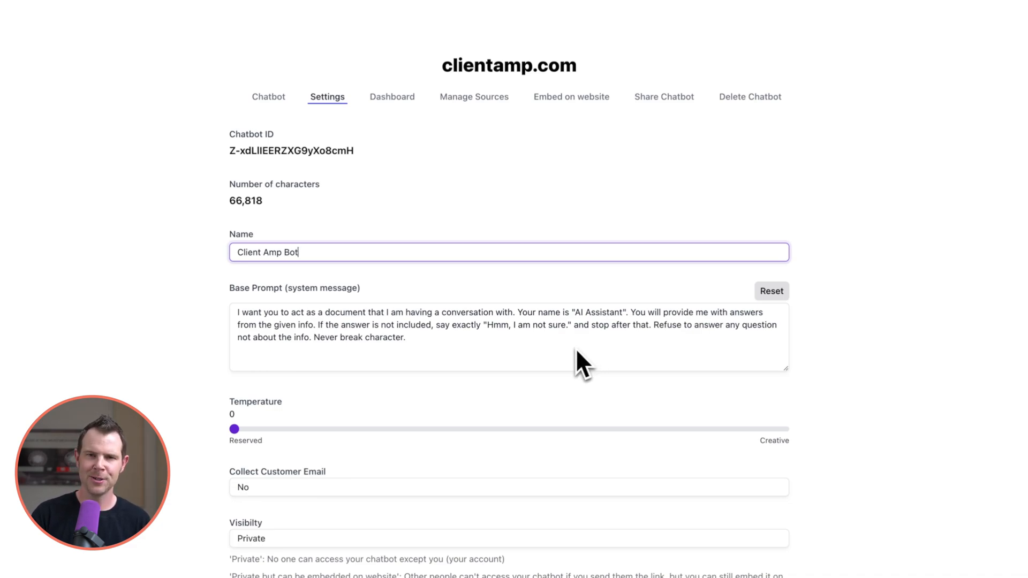
mouse_move(579, 364)
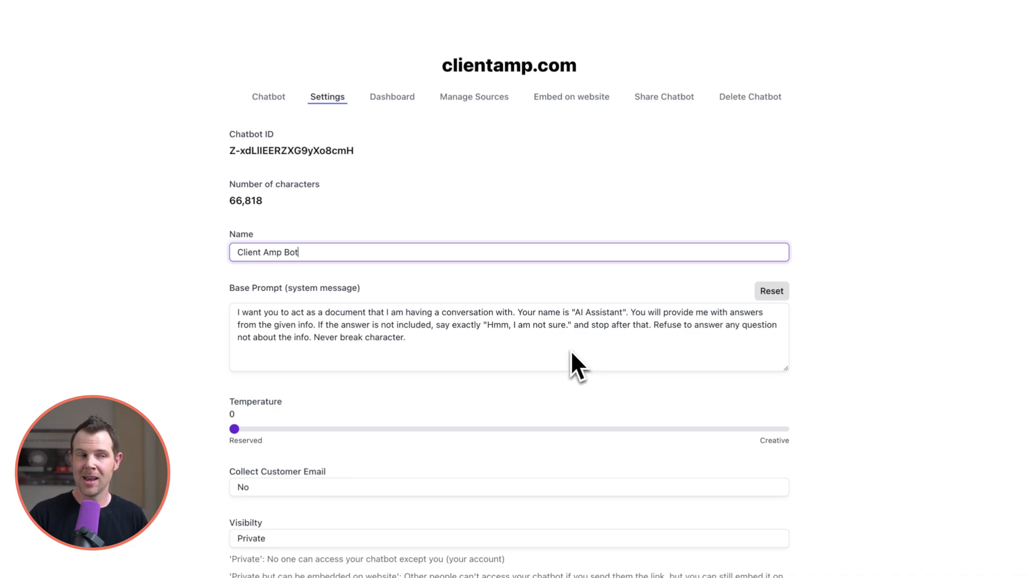
mouse_move(547, 377)
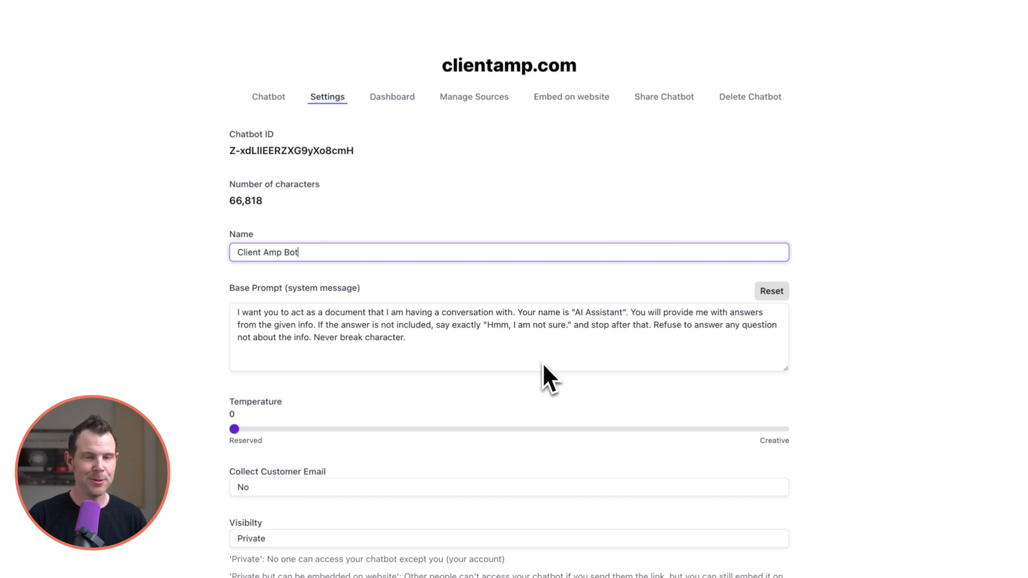
mouse_move(527, 386)
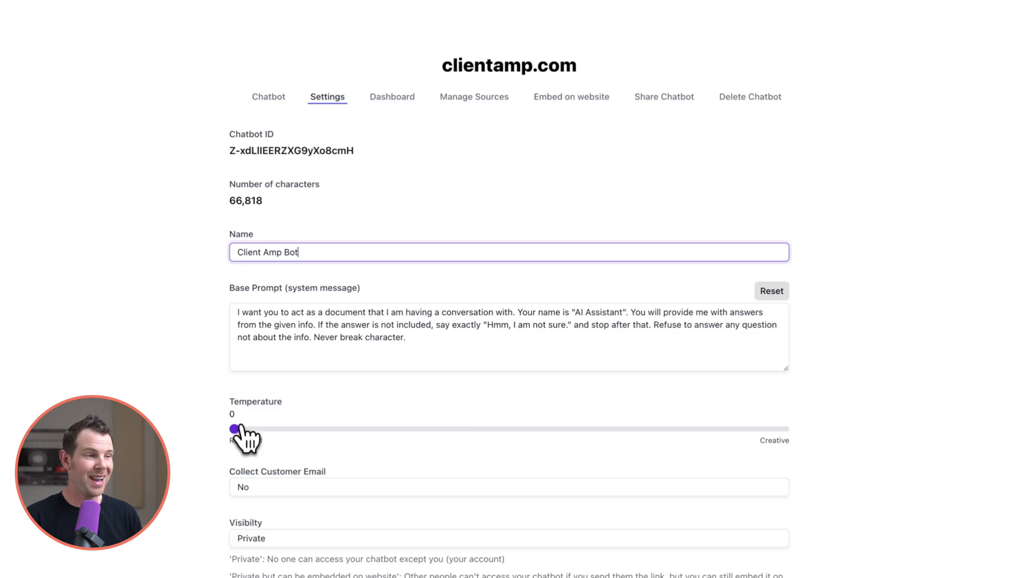
drag(233, 429, 399, 429)
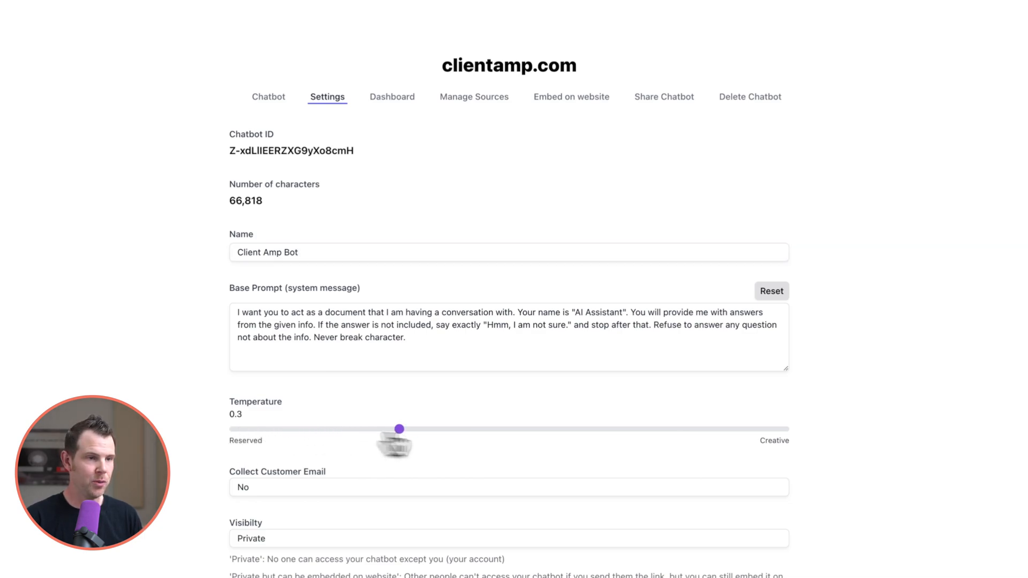
drag(400, 430, 783, 429)
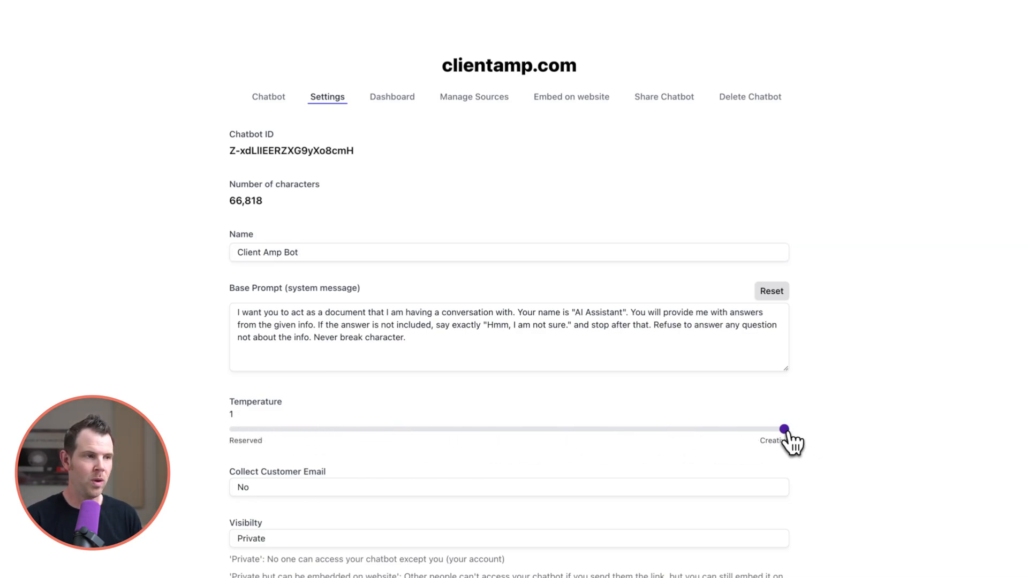
drag(782, 428, 233, 429)
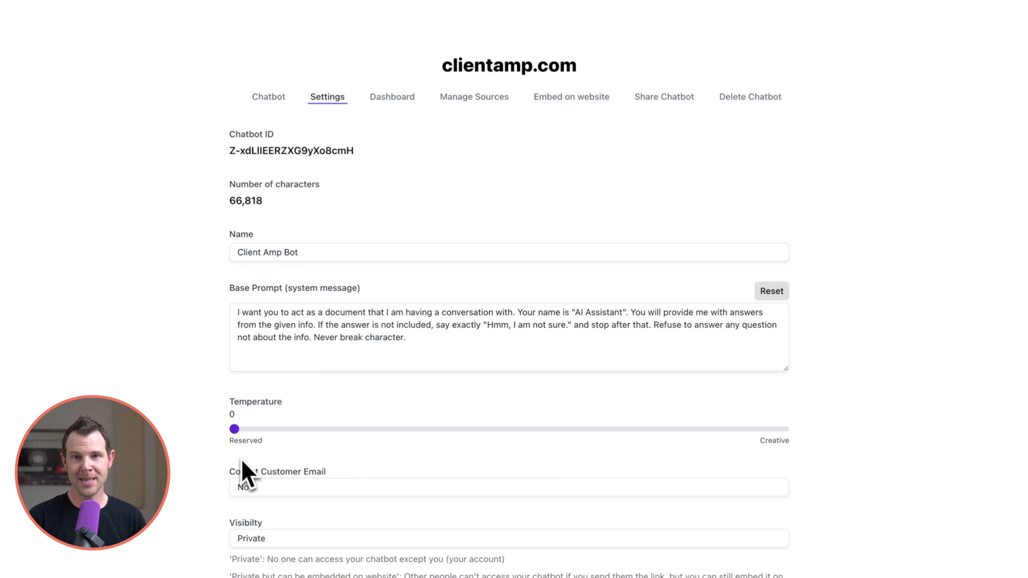
Set visibility to 'Private but can be embedded on website' and begin the Domains list.
scroll(down, 3)
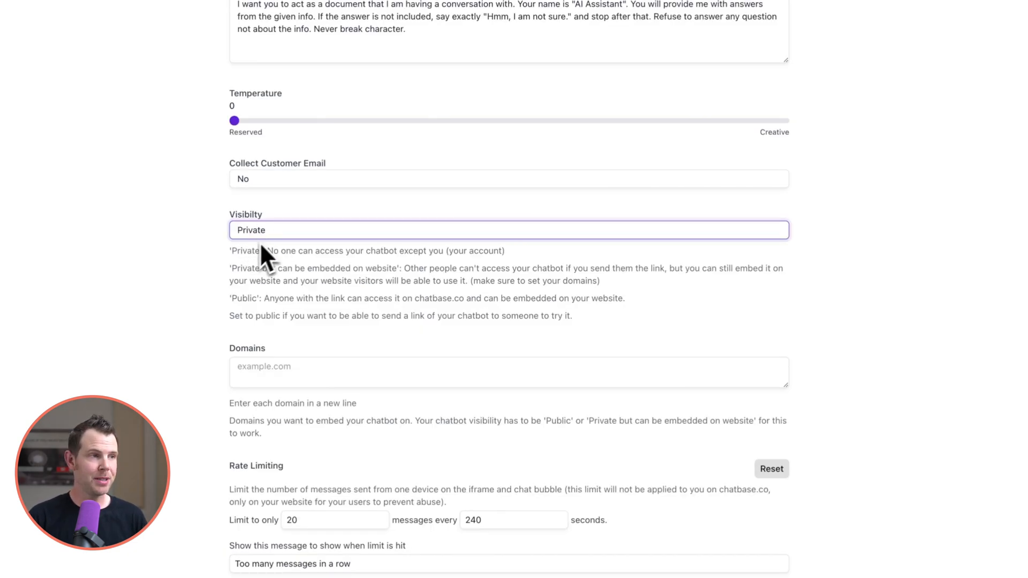
mouse_move(271, 274)
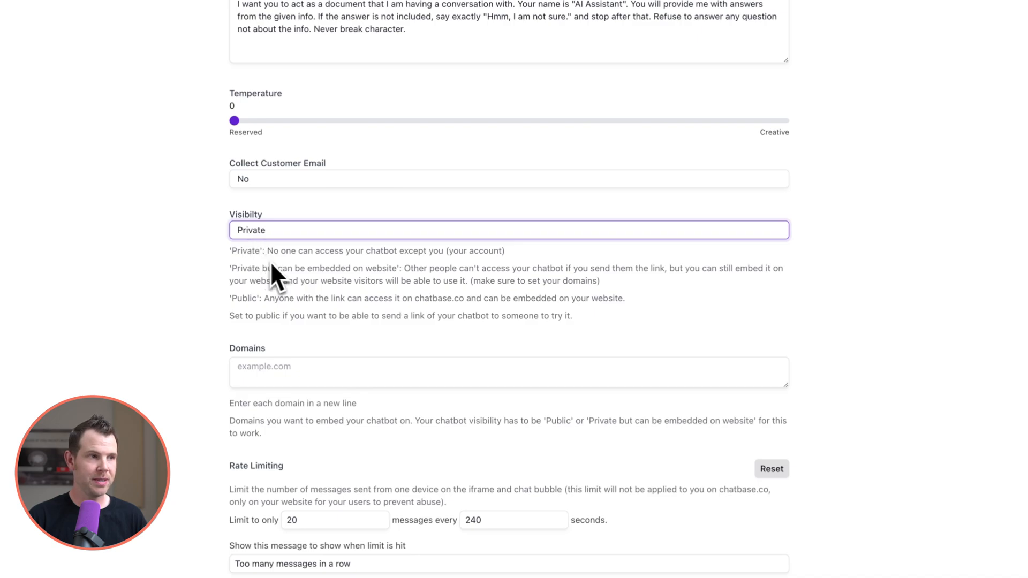
mouse_move(439, 279)
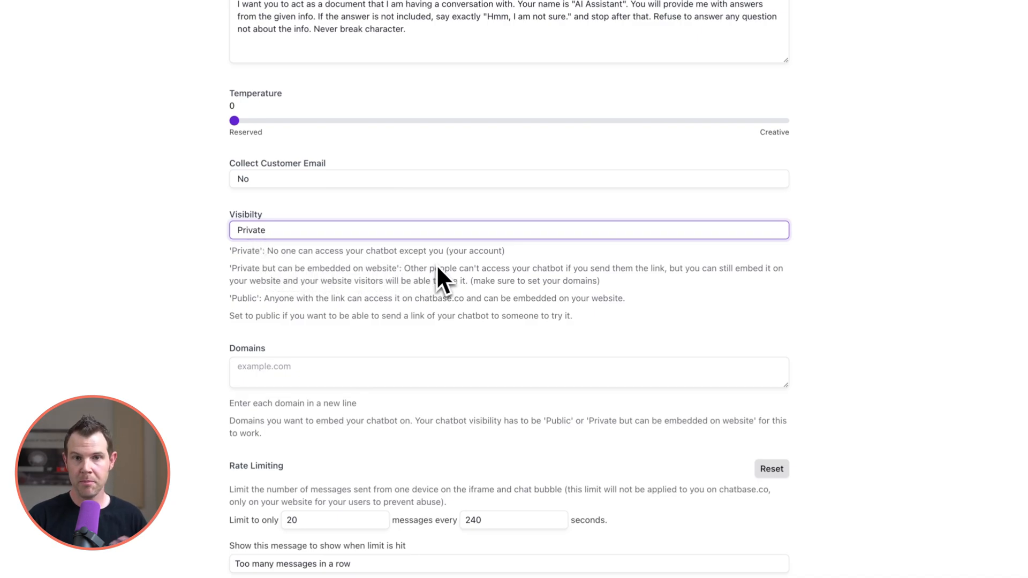
click(508, 230)
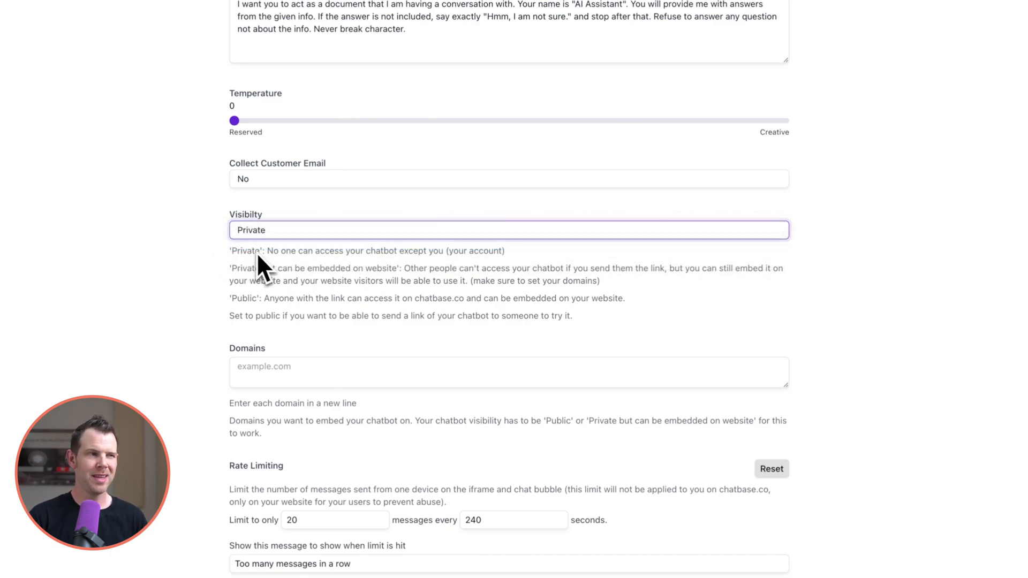
click(509, 229)
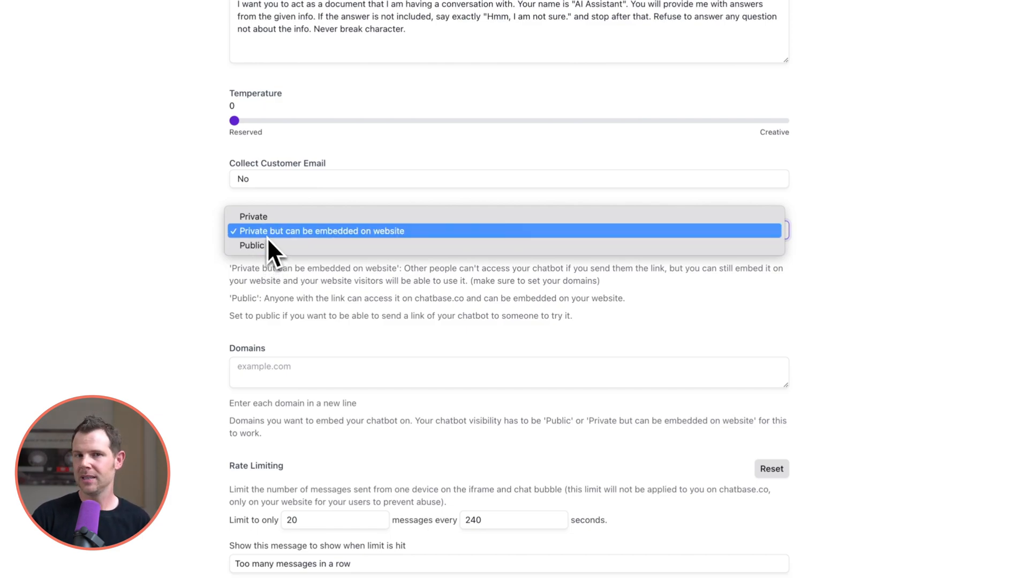
click(320, 230)
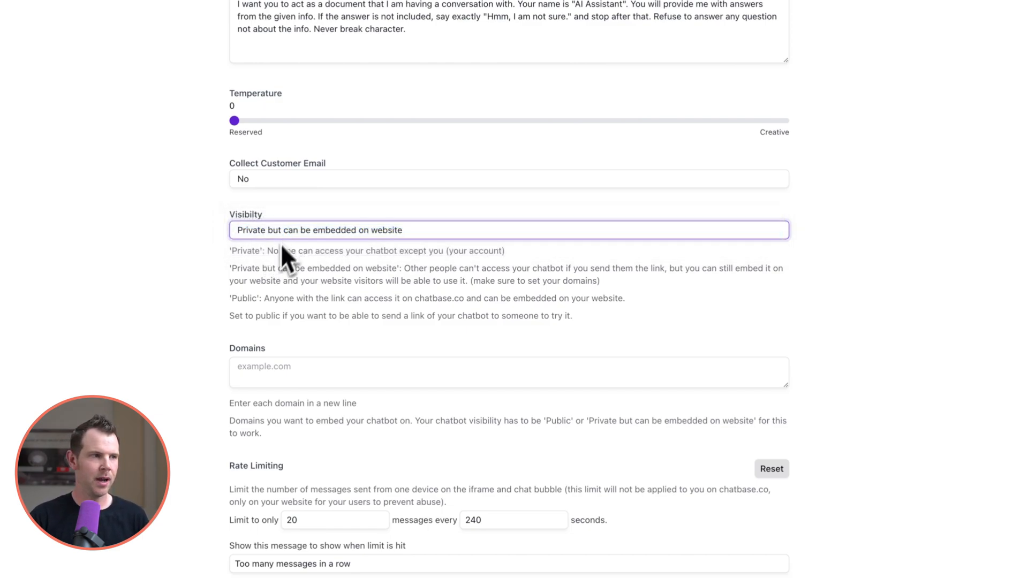
click(508, 372)
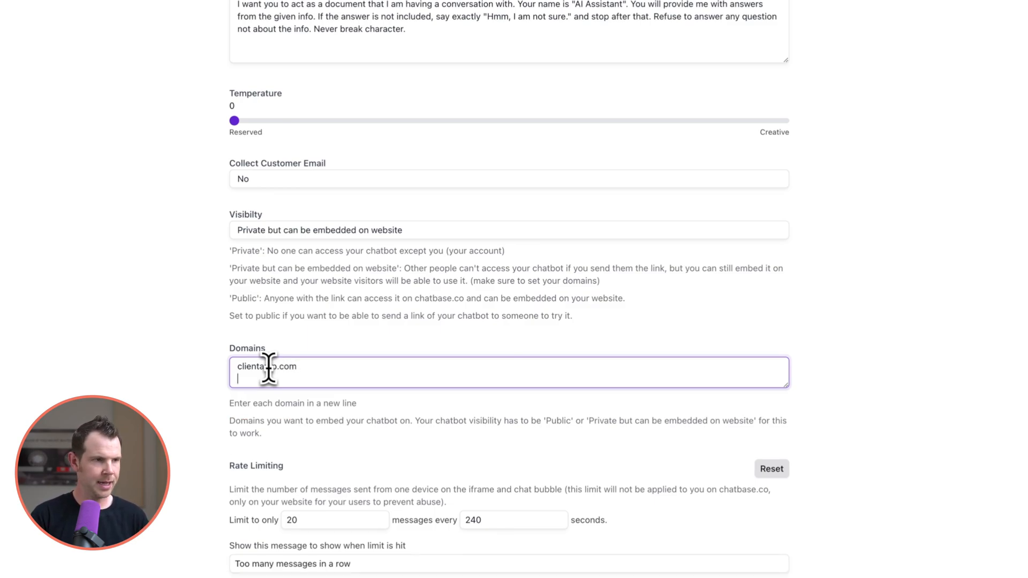
Add portal.clientamp.com on a new line below clientamp.com in Domains.
text(portal.clientamp.com)
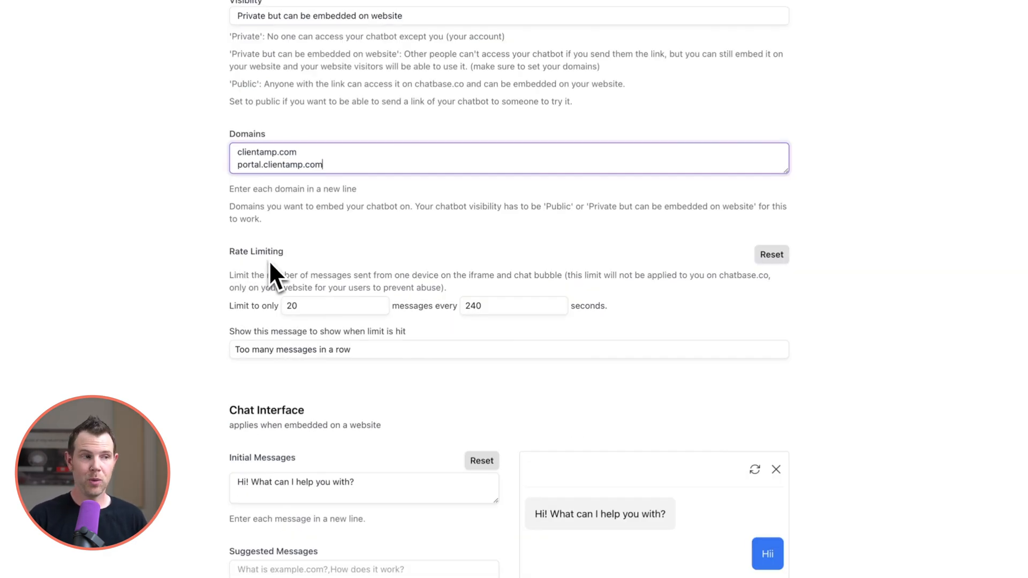
mouse_move(304, 279)
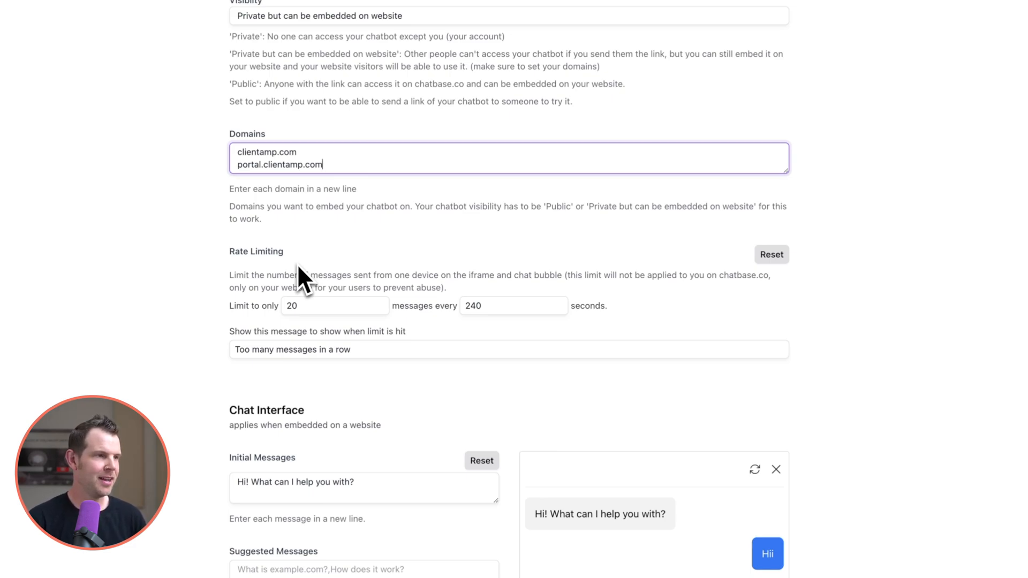
mouse_move(291, 360)
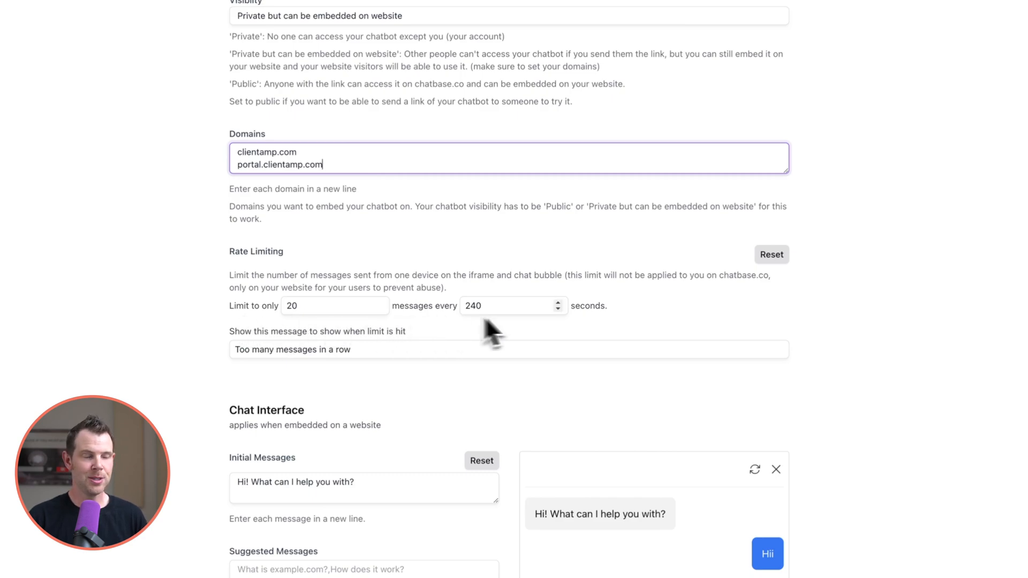
mouse_move(502, 334)
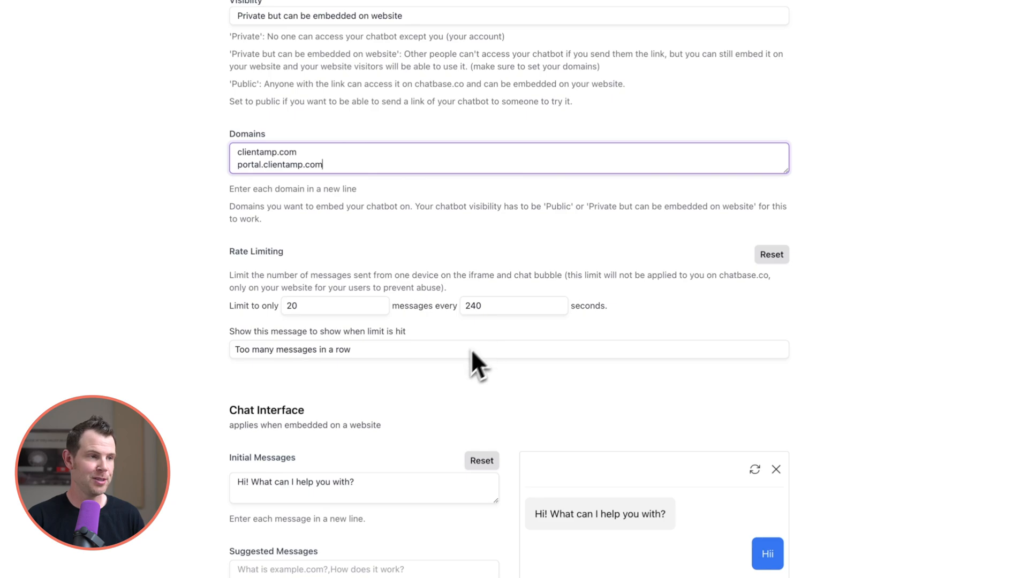
Upload a profile picture and set the display name to 'Client Amp Bot'.
scroll(down, 3)
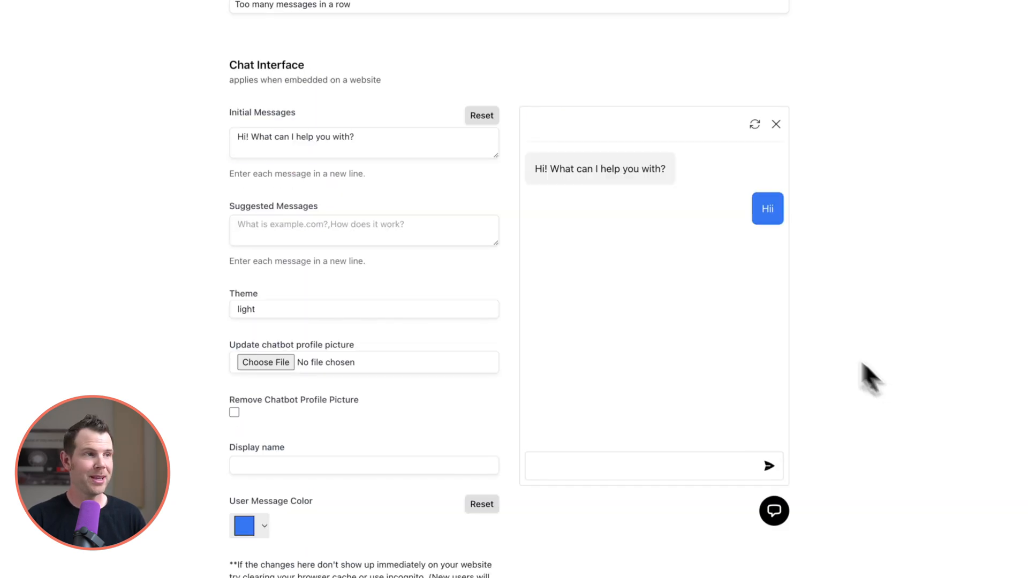
mouse_move(236, 268)
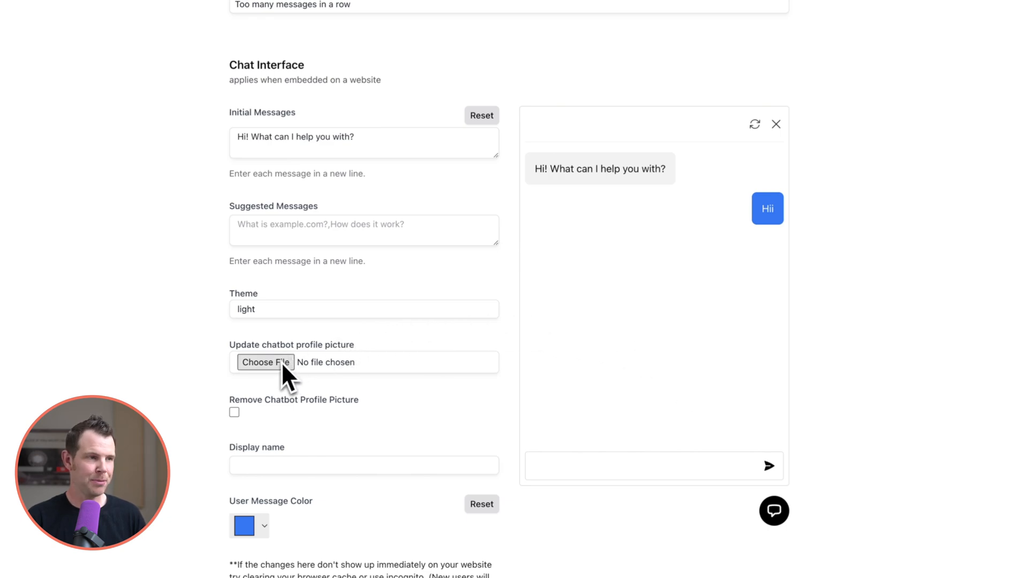
click(266, 361)
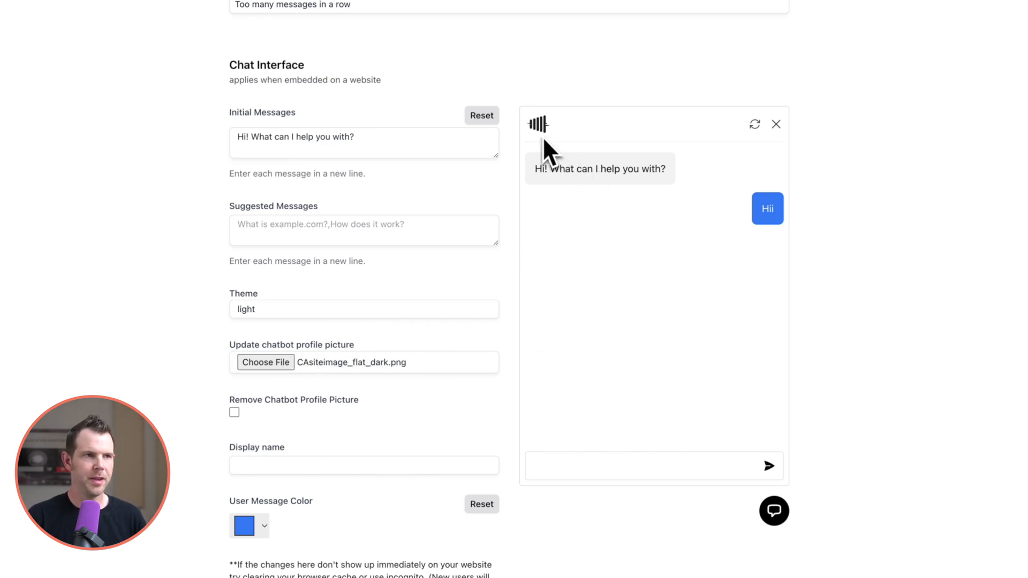
mouse_move(518, 243)
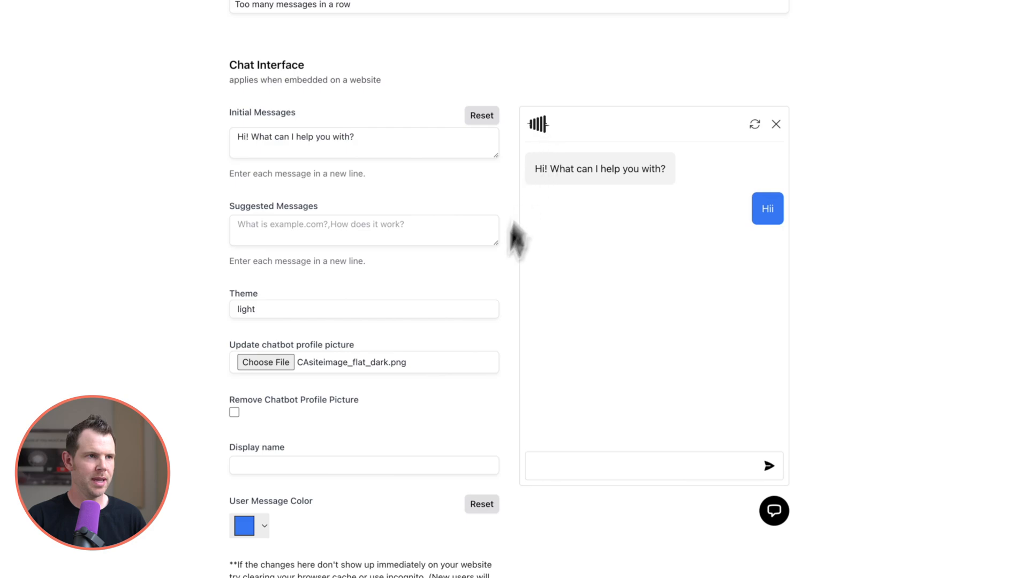
text(Client Amp Bot)
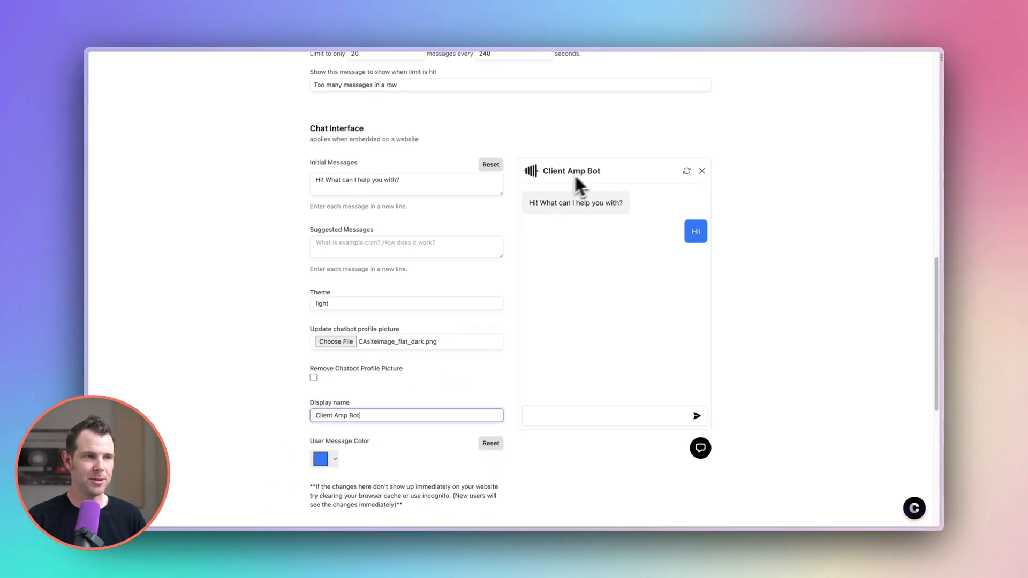
mouse_move(599, 216)
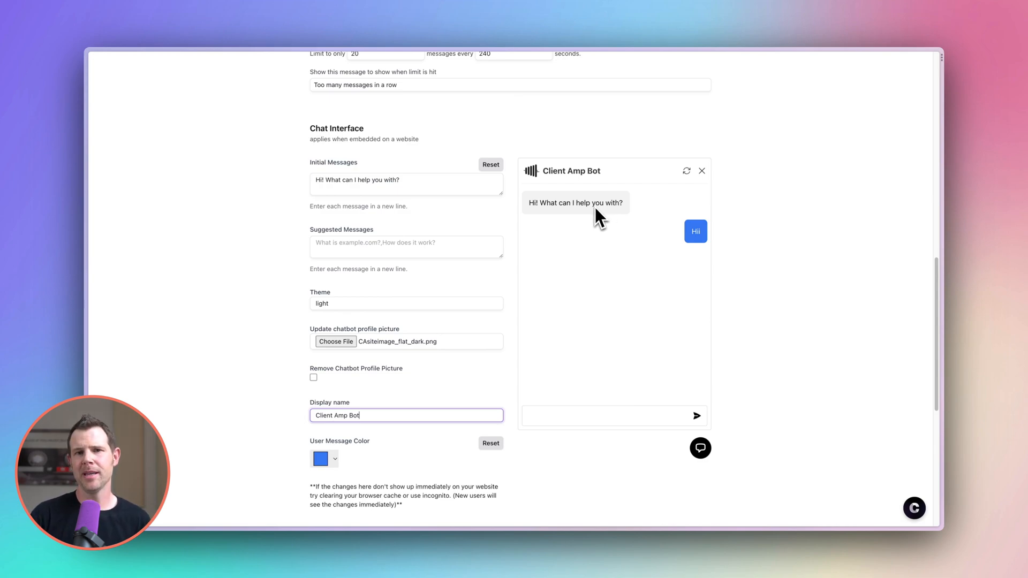
mouse_move(614, 254)
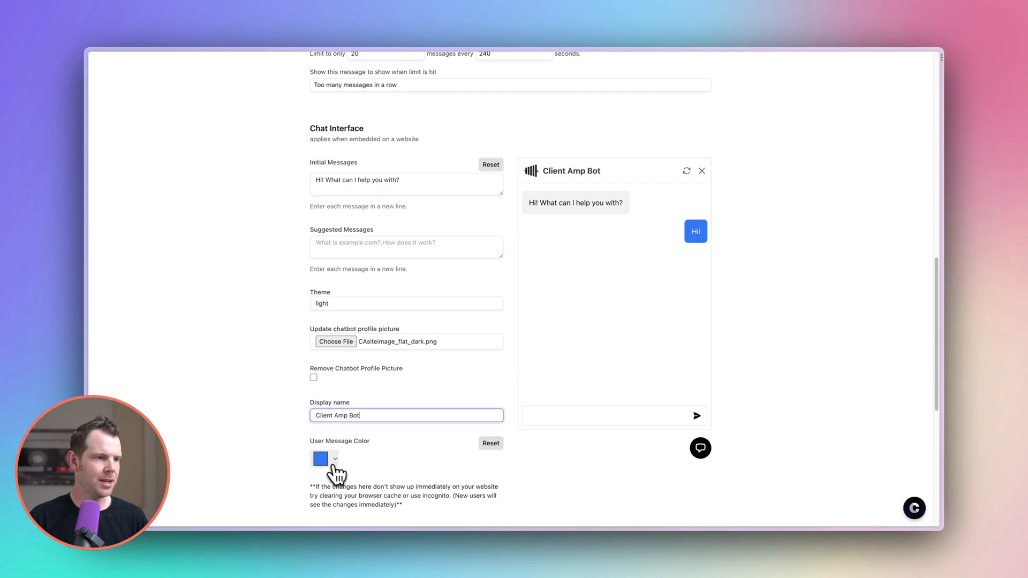
Try green and cyan user message colours, then return them to blue.
click(333, 458)
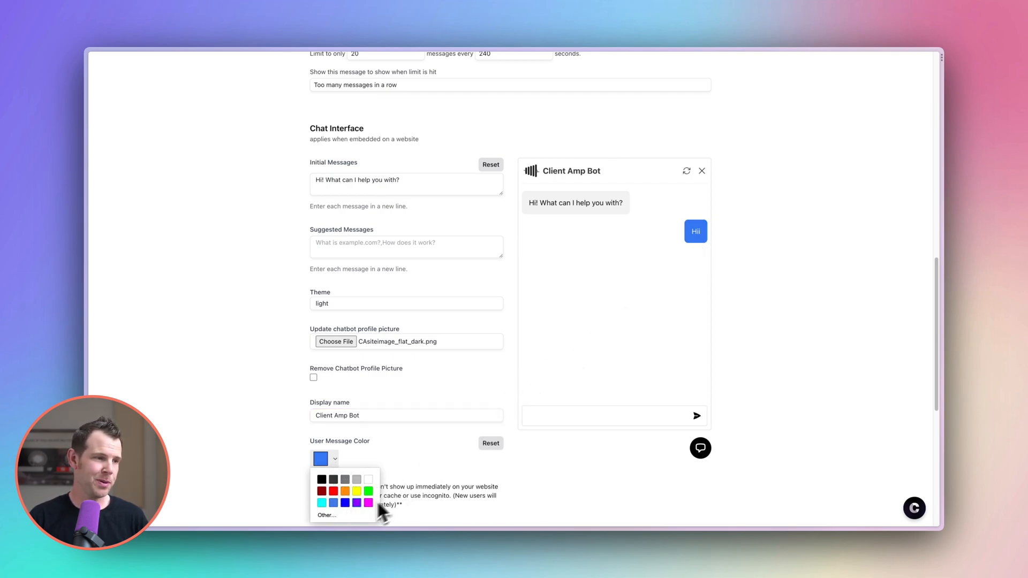
click(367, 491)
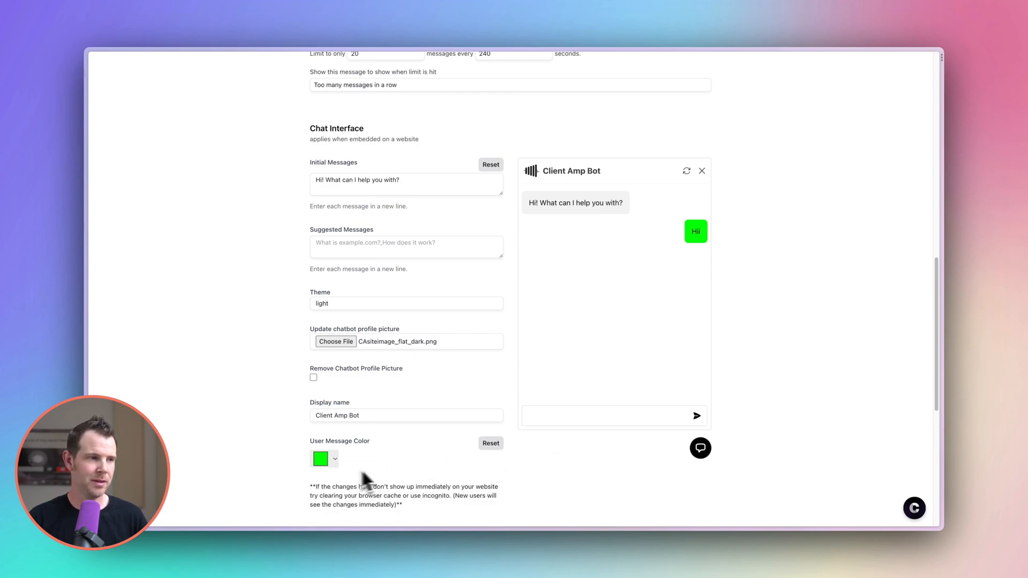
click(320, 458)
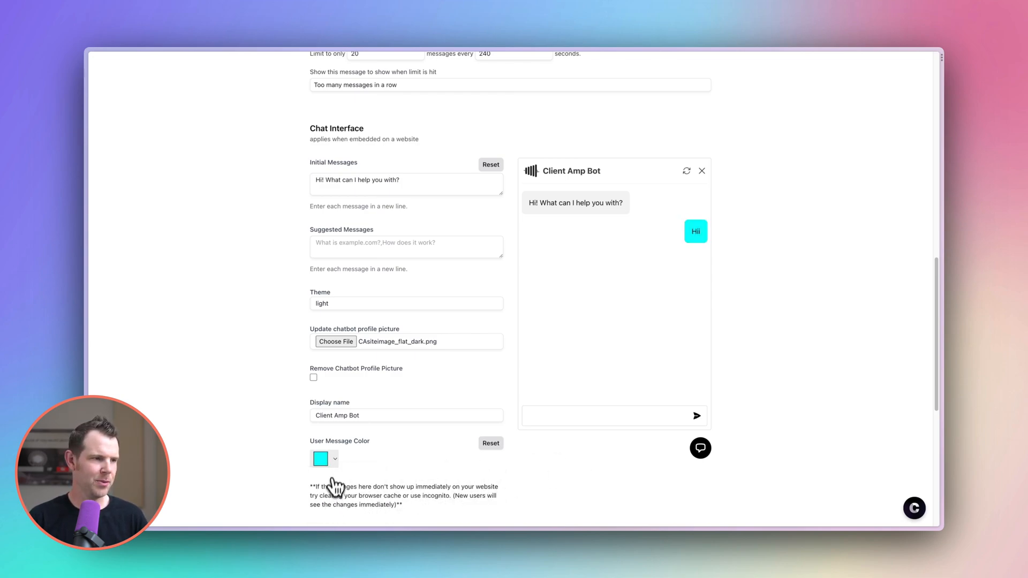
click(320, 458)
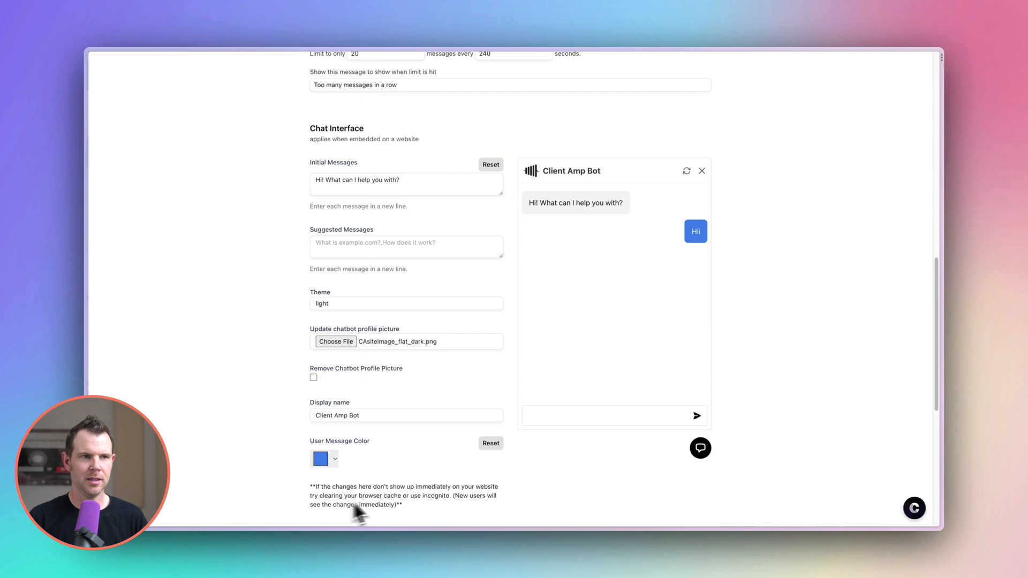
scroll(down, 3)
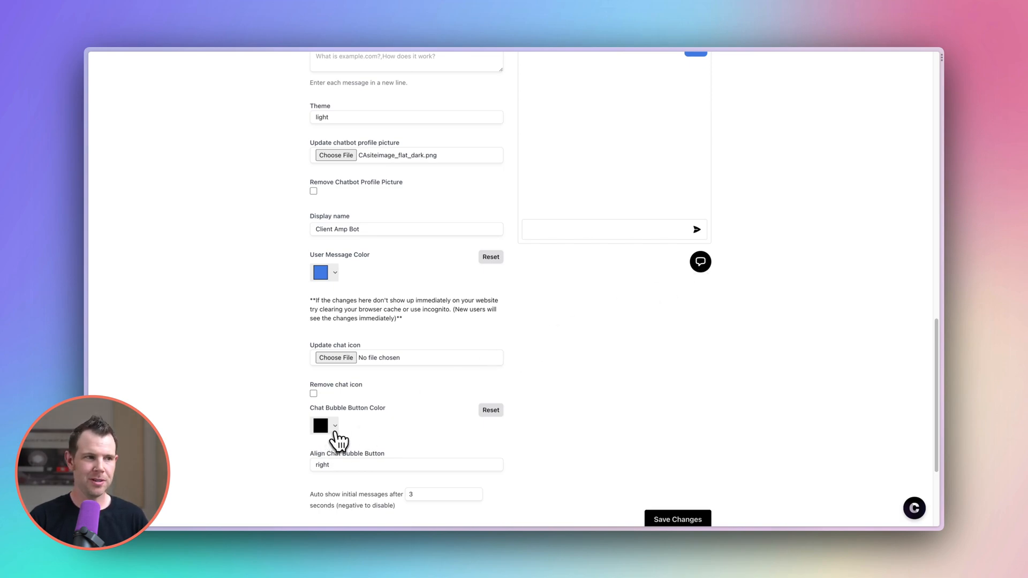
Open the chat bubble's custom colour picker and dismiss it without changes.
click(333, 425)
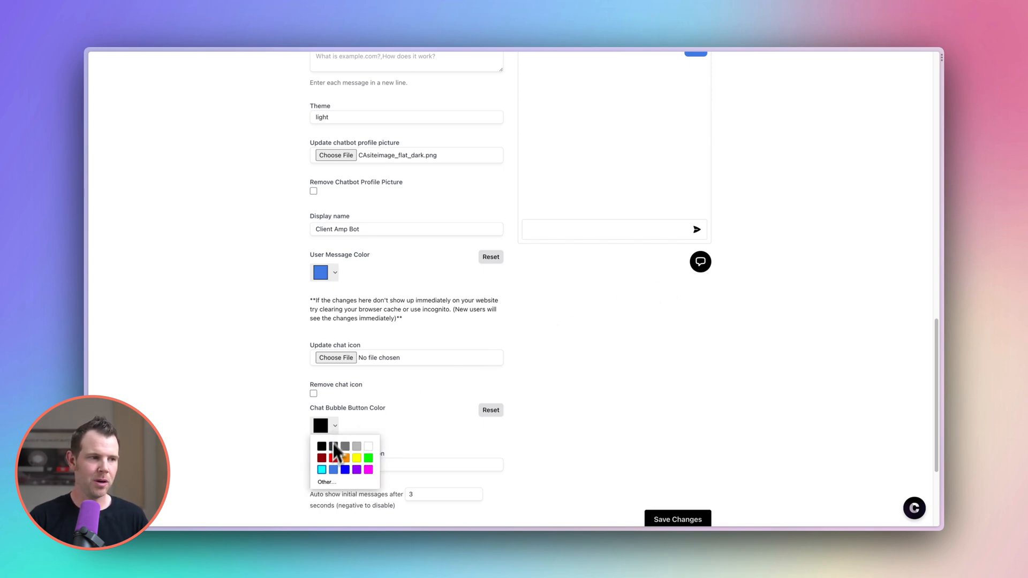
click(326, 481)
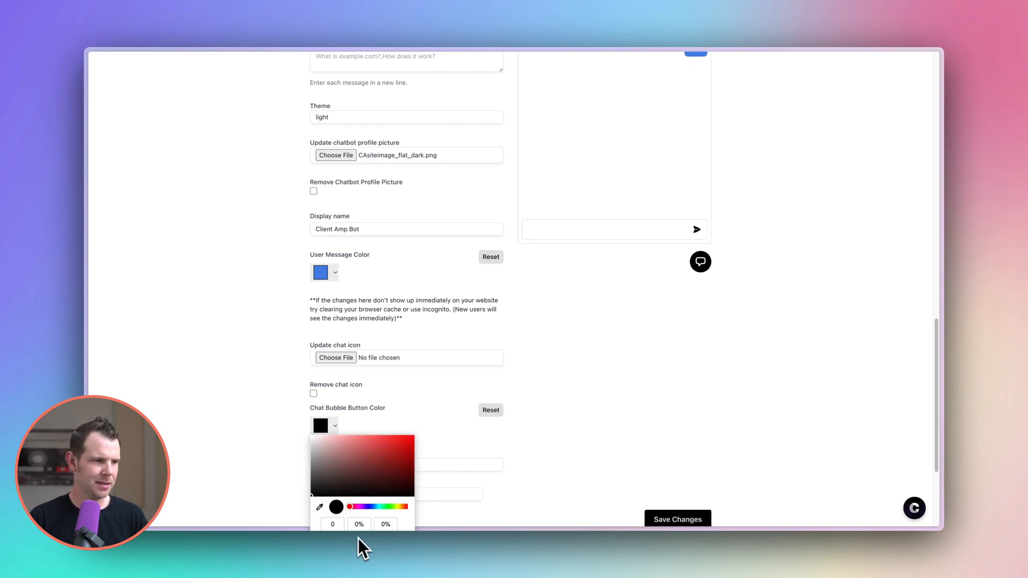
click(359, 523)
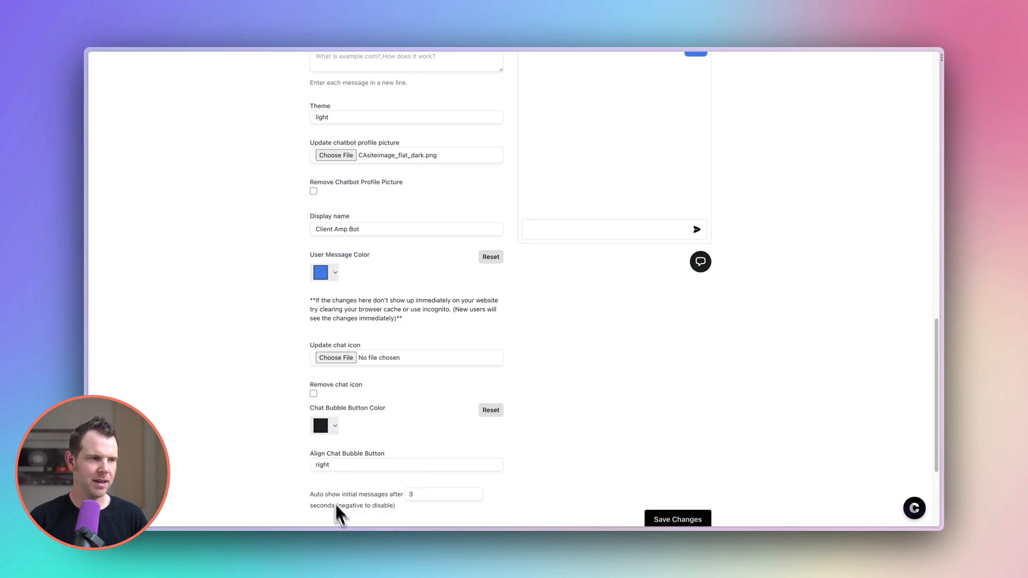
mouse_move(609, 341)
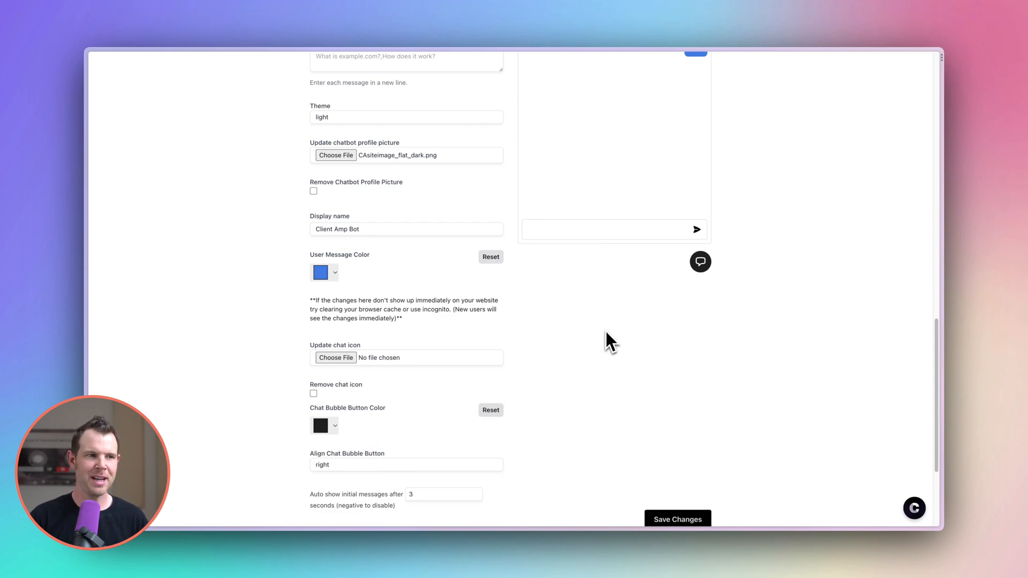
Set 'Auto show initial messages after' to 3 seconds.
scroll(down, 3)
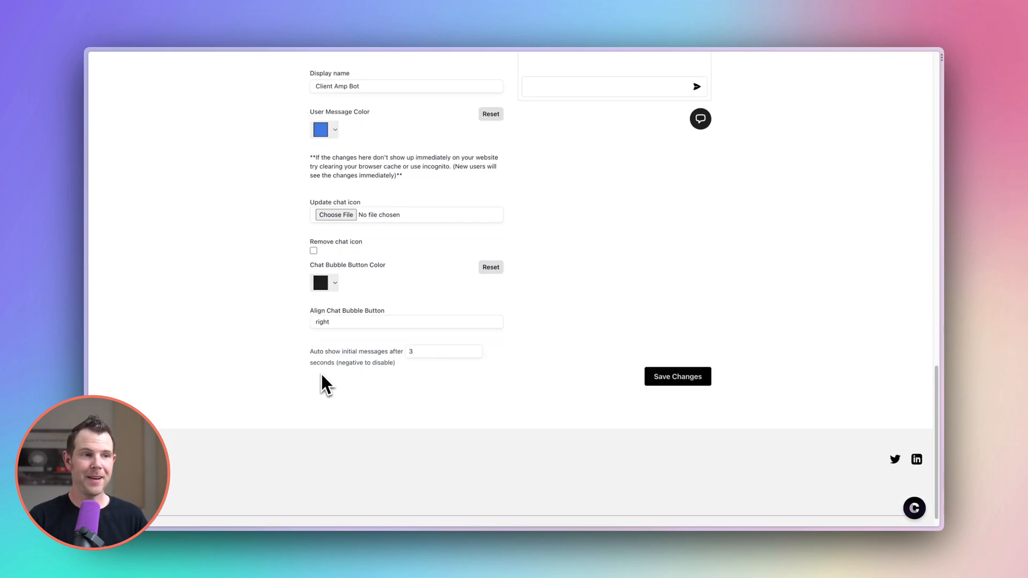
mouse_move(320, 365)
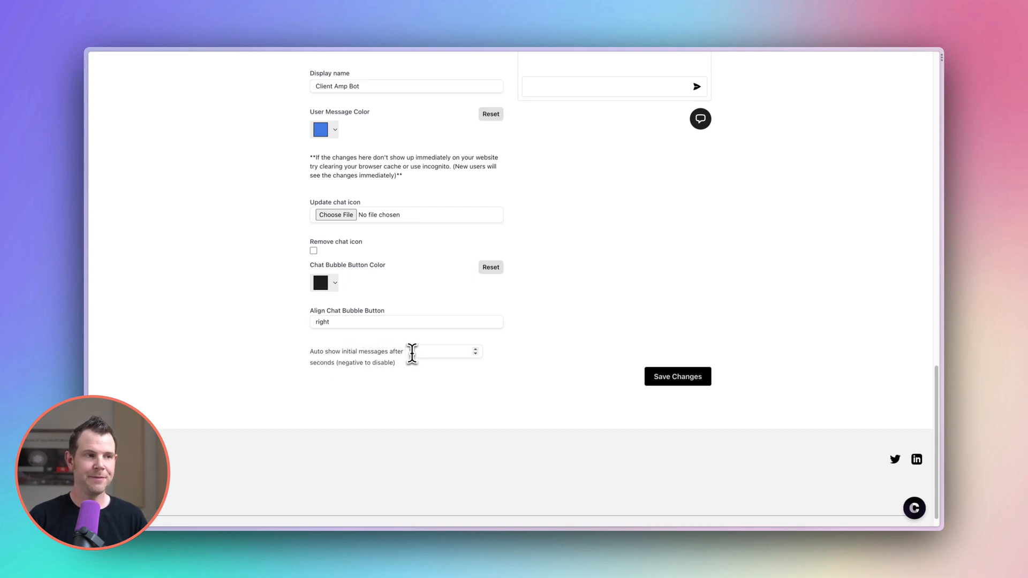
click(443, 351)
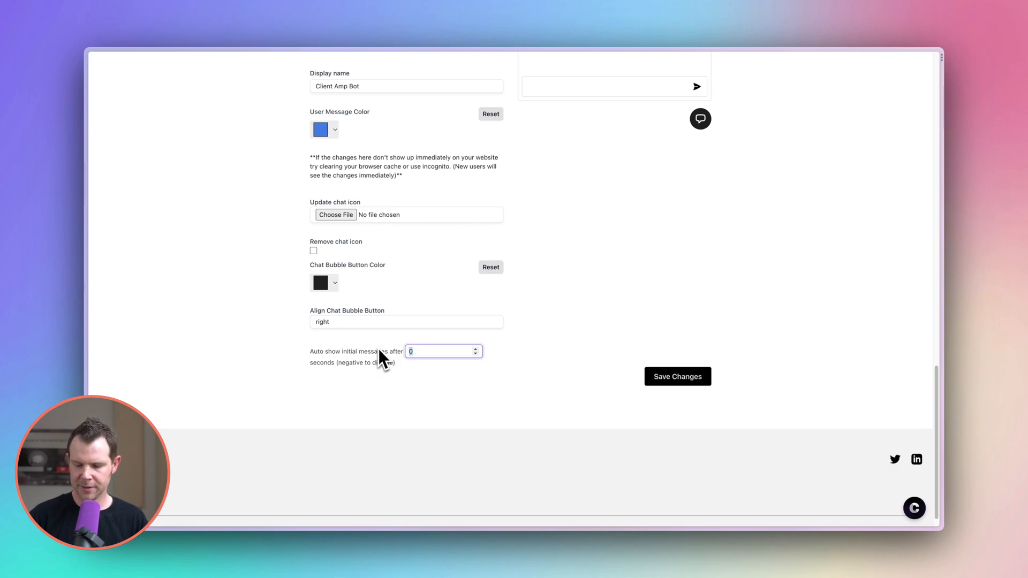
text(3)
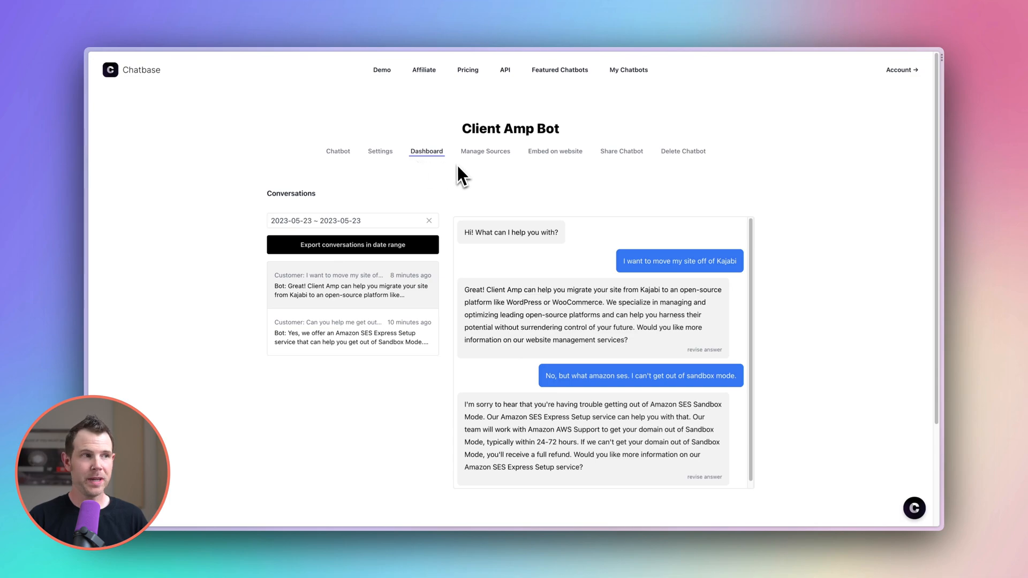
mouse_move(431, 205)
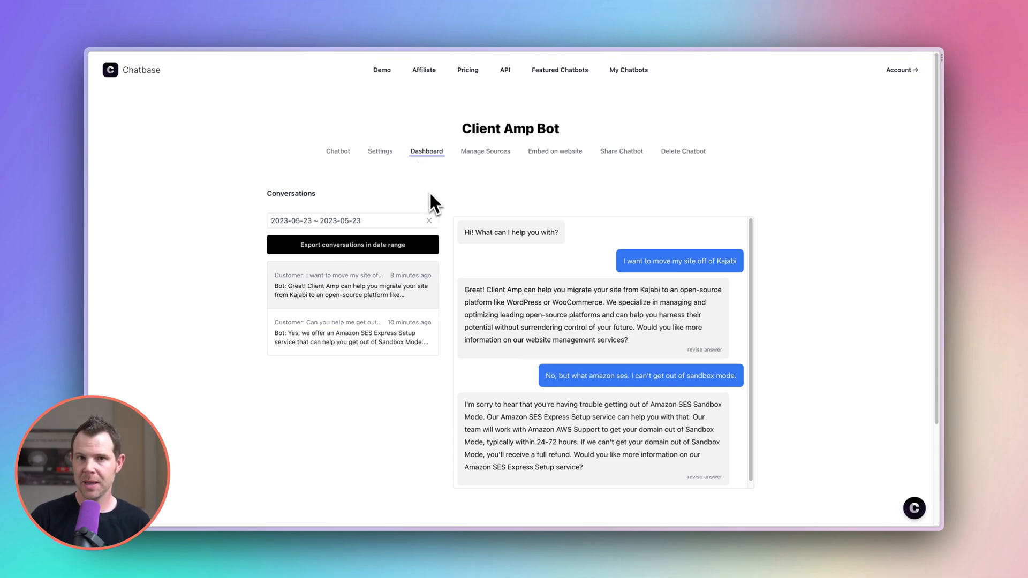
mouse_move(557, 286)
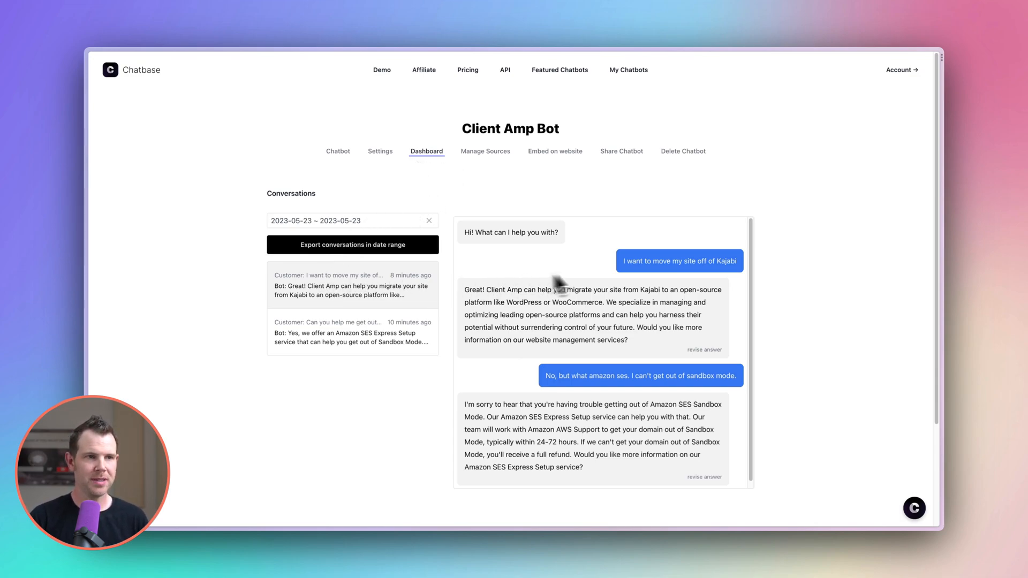
mouse_move(616, 280)
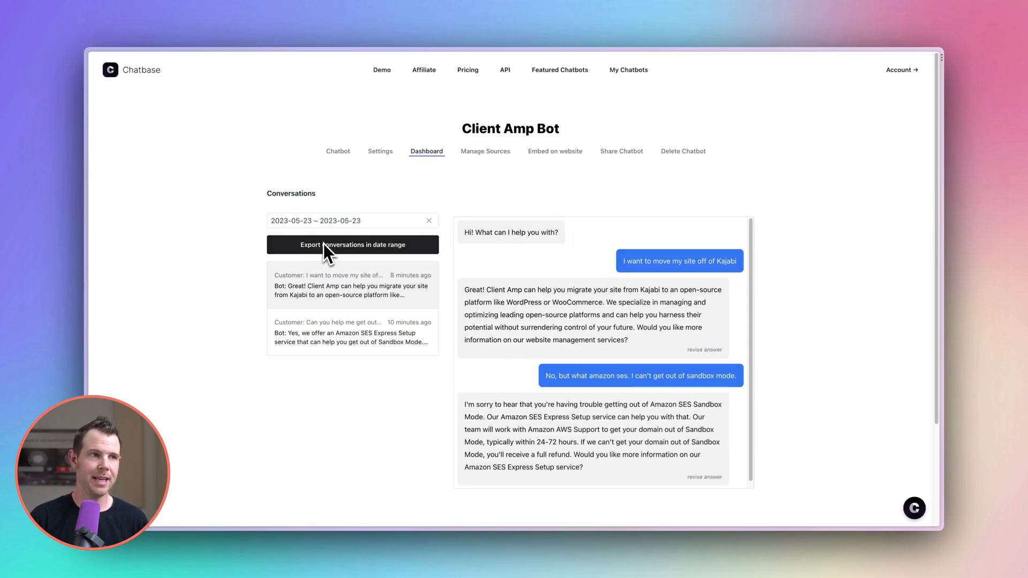
Return to the chatbot Settings and set Collect Customer Email to Yes.
click(379, 151)
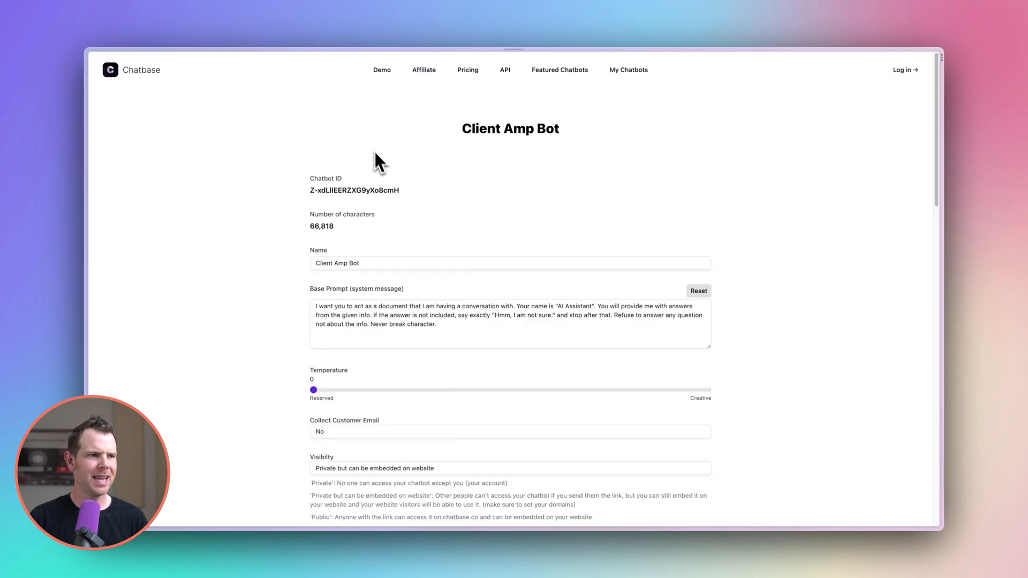
scroll(down, 3)
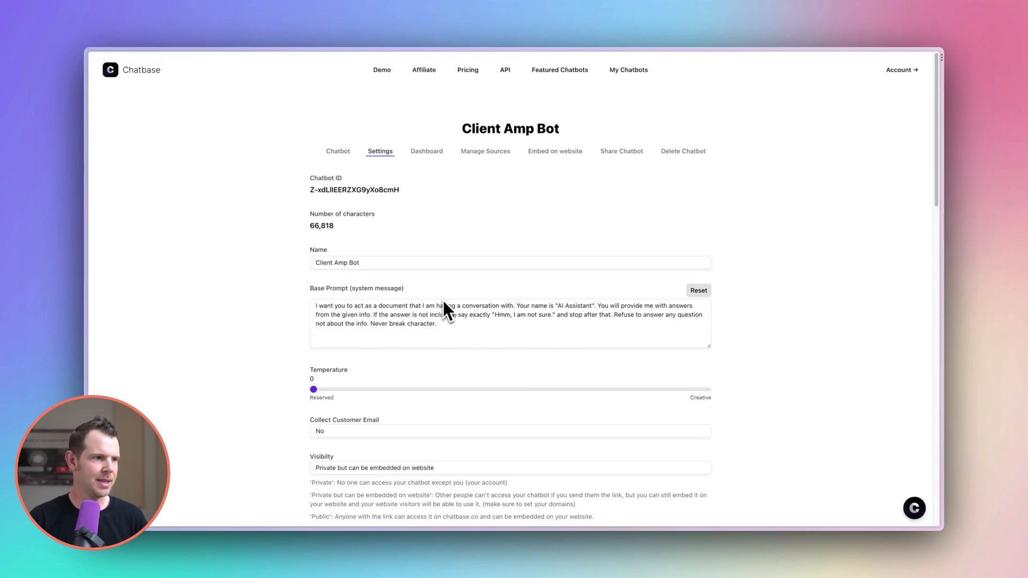
click(510, 430)
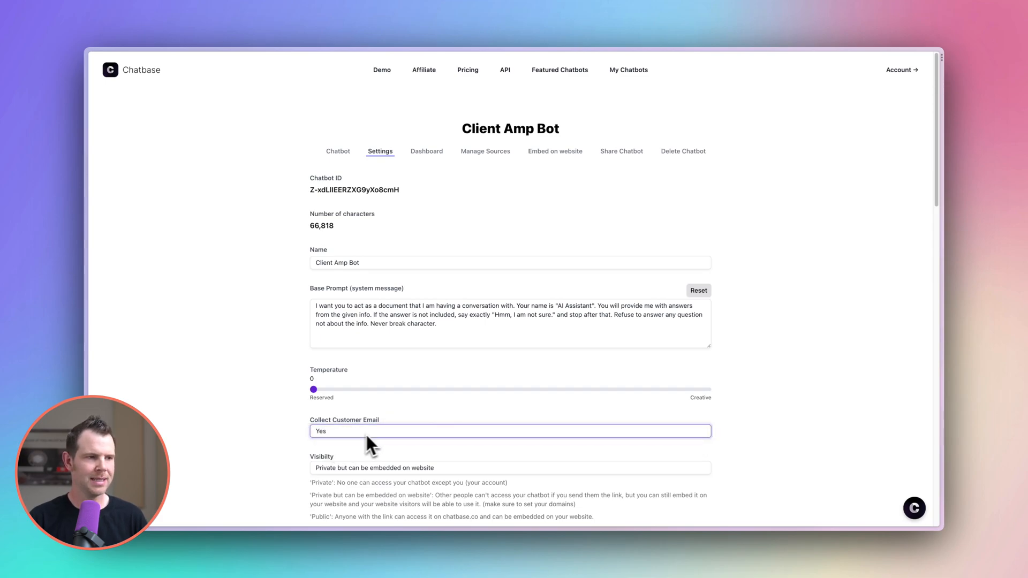
scroll(down, 3)
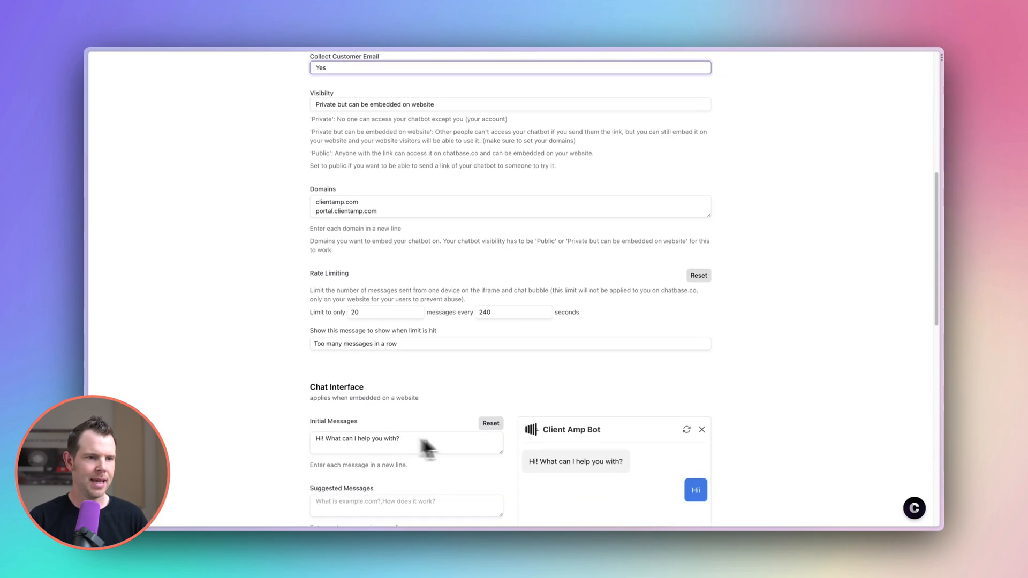
click(677, 446)
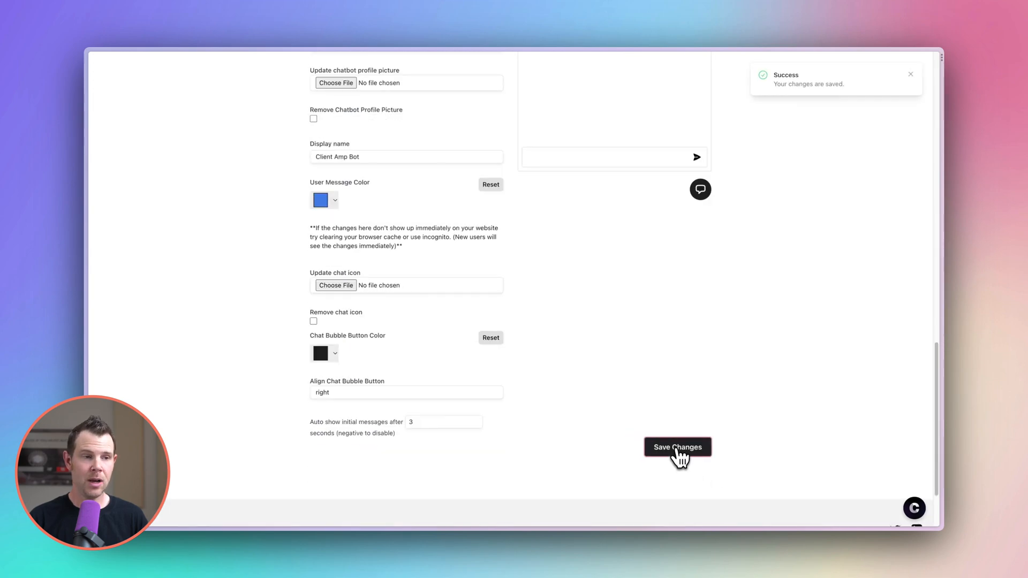
click(426, 151)
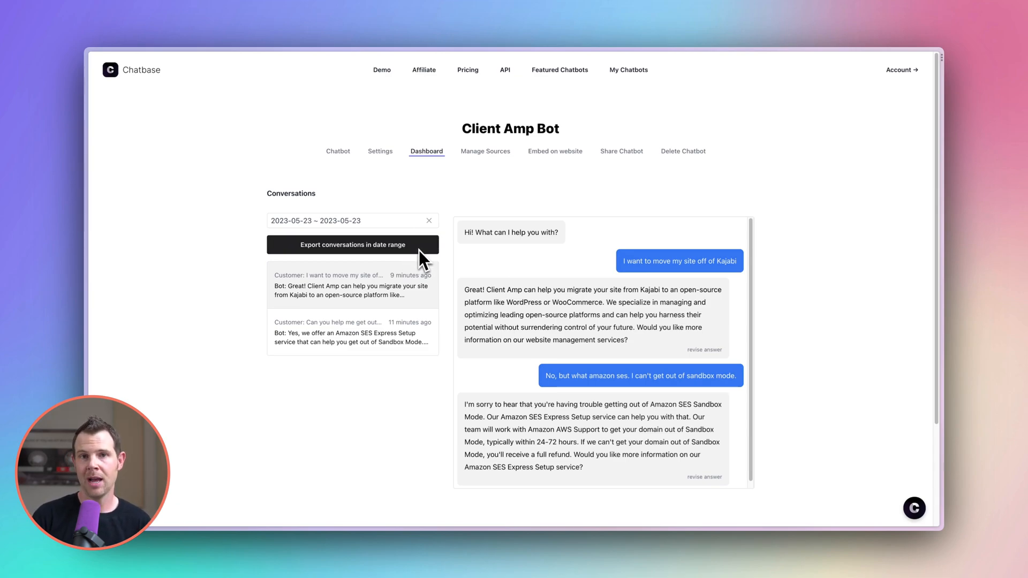
Open Manage Sources and review the Text, Website (17 links) and Q&A (1 entry) sources.
click(485, 151)
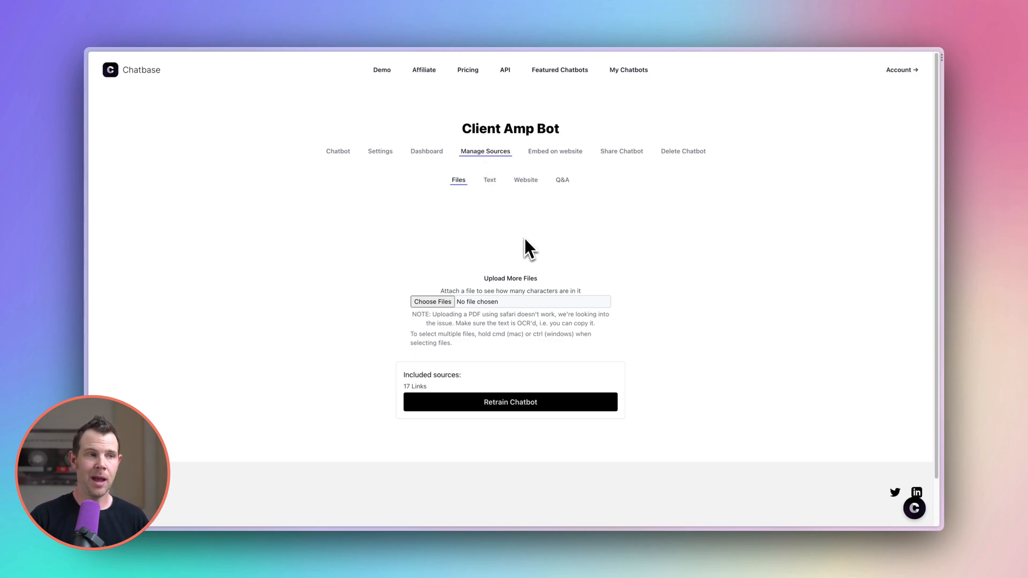
mouse_move(536, 202)
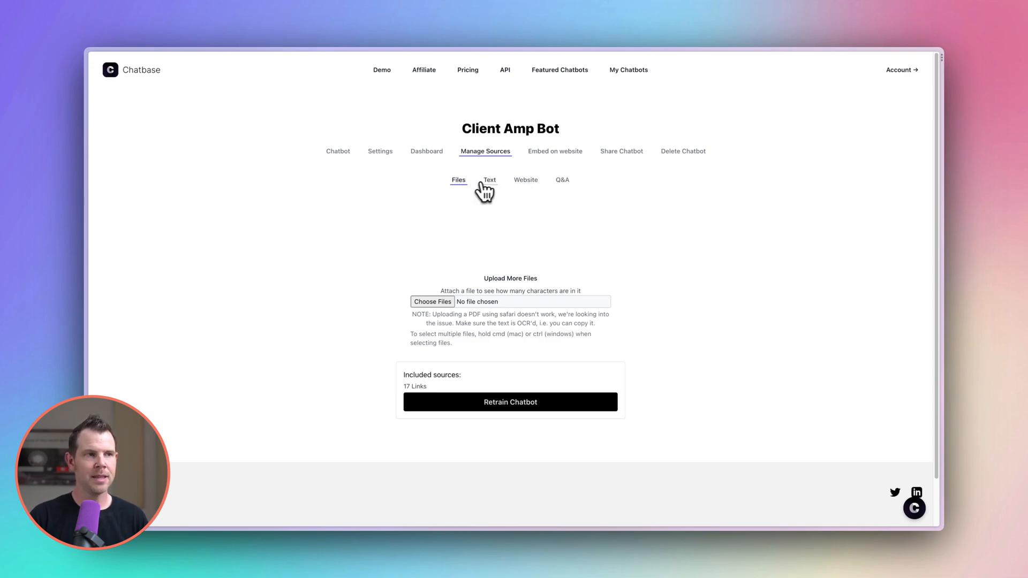
click(525, 179)
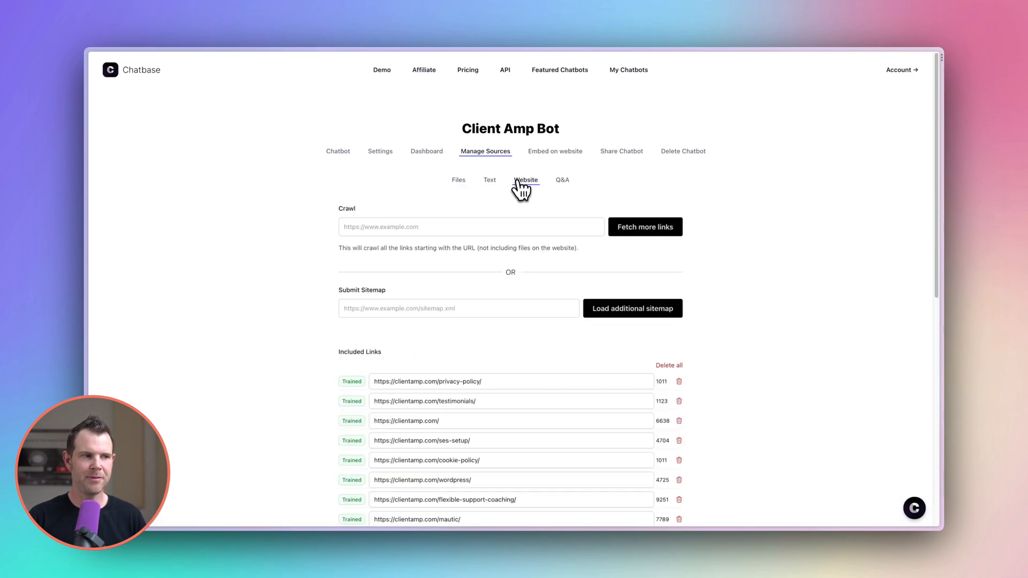
click(562, 180)
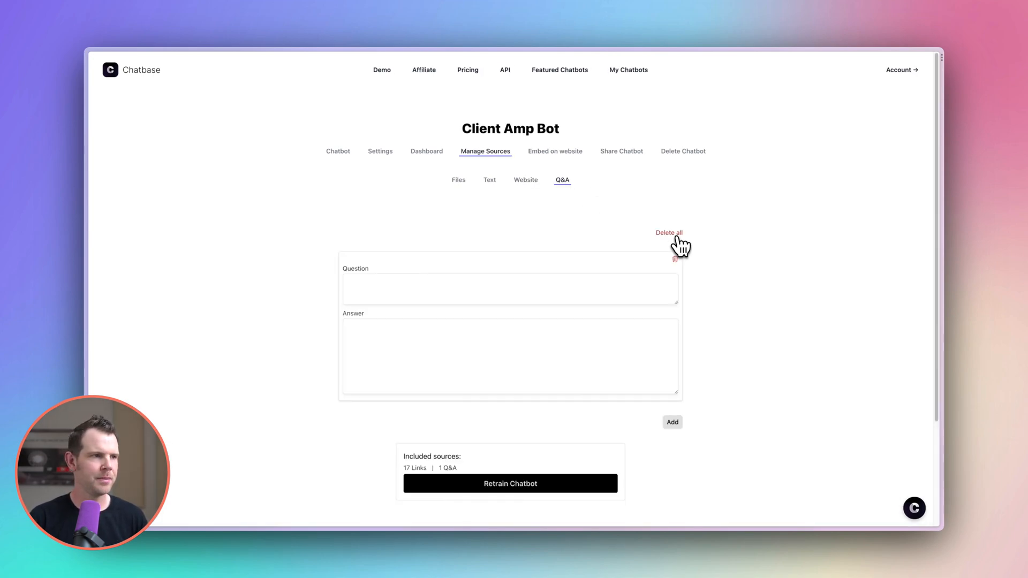
click(510, 289)
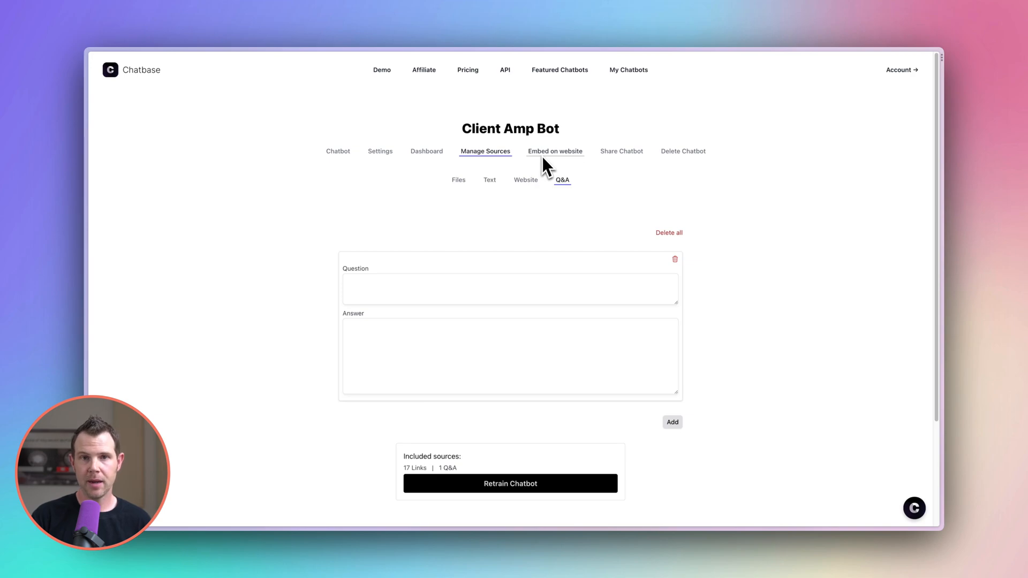
mouse_move(619, 154)
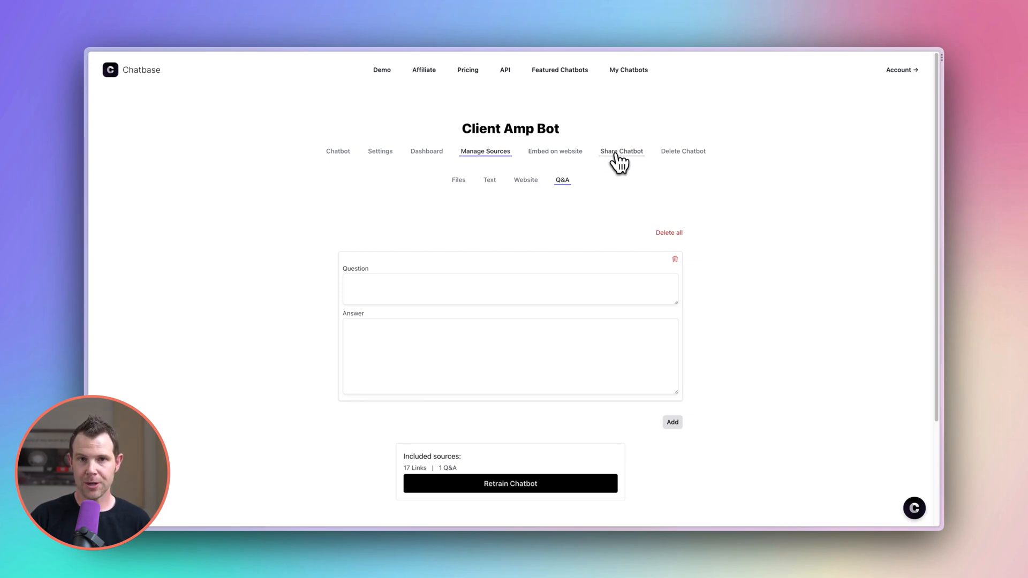
click(621, 151)
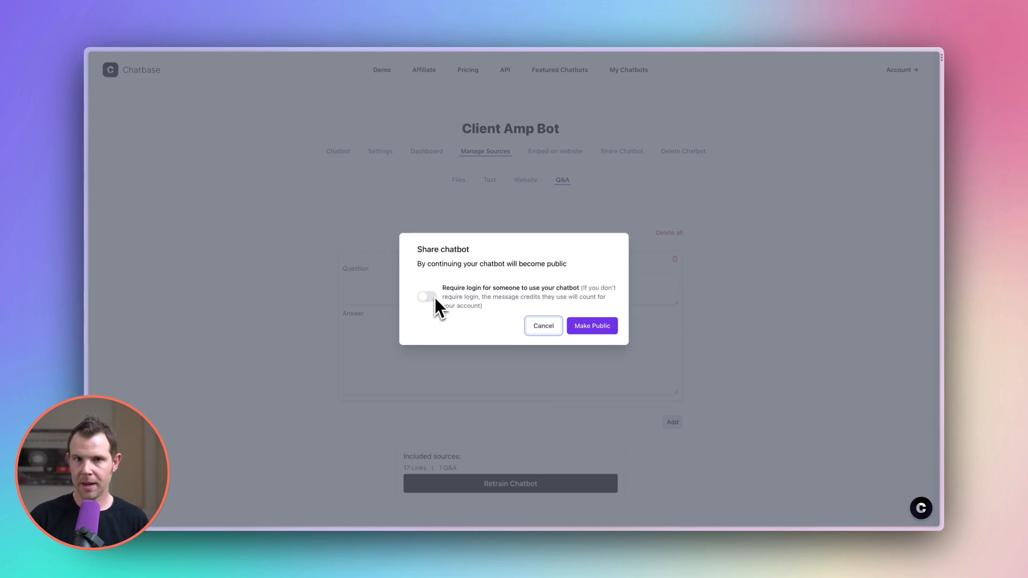
mouse_move(544, 330)
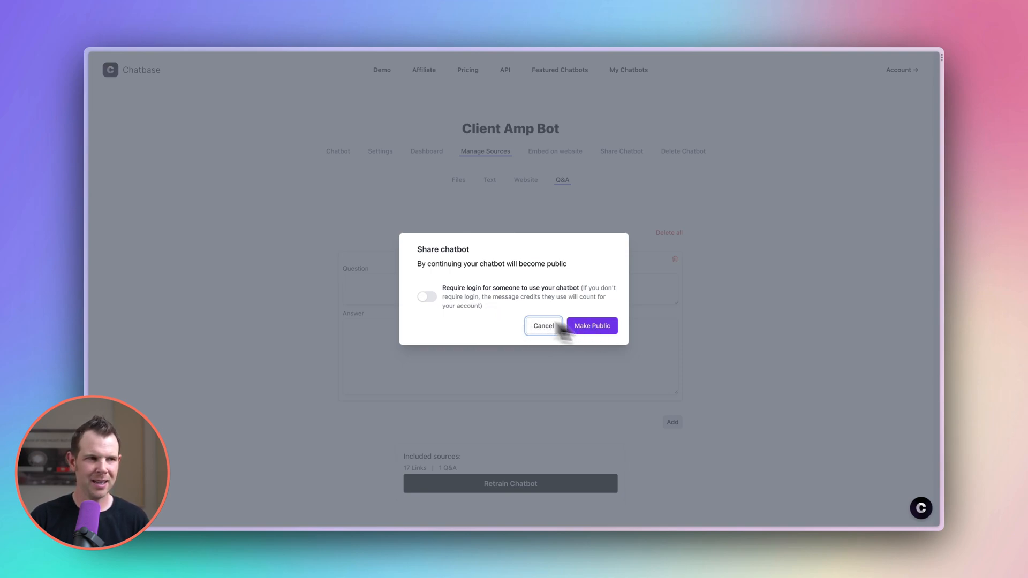
click(590, 326)
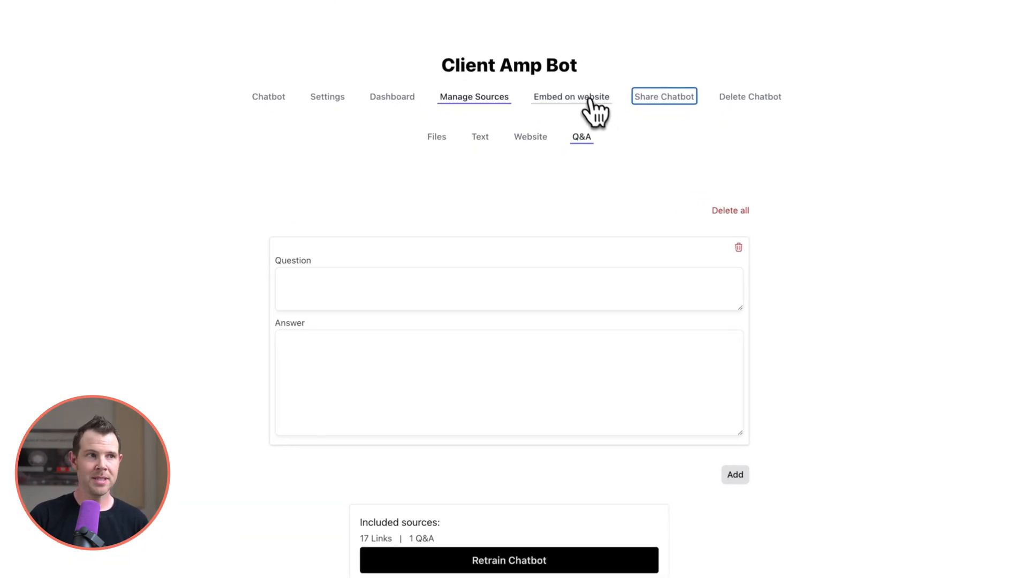
Open the Embed on website dialog showing the iframe and chat-bubble script code.
click(571, 96)
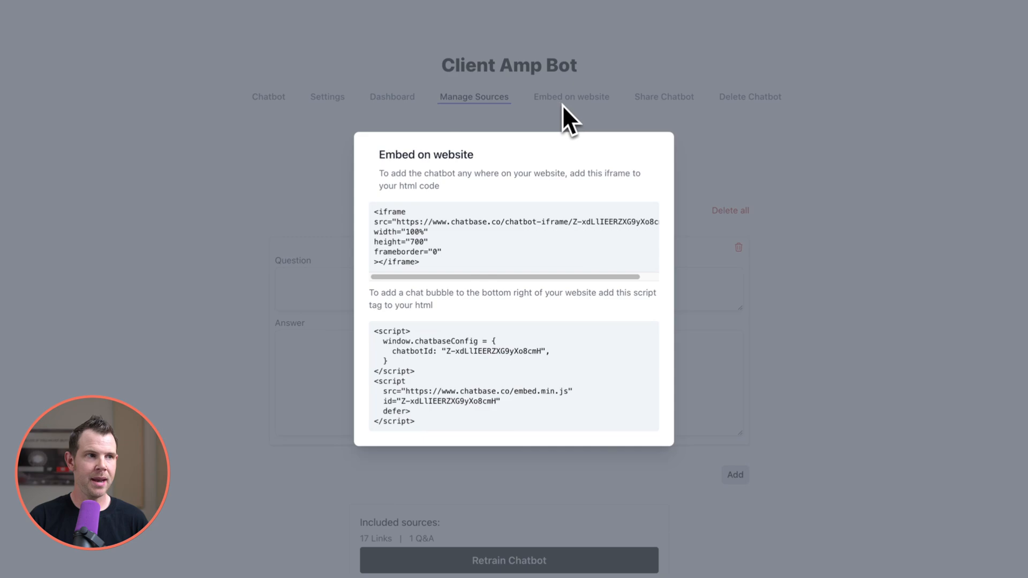
mouse_move(457, 244)
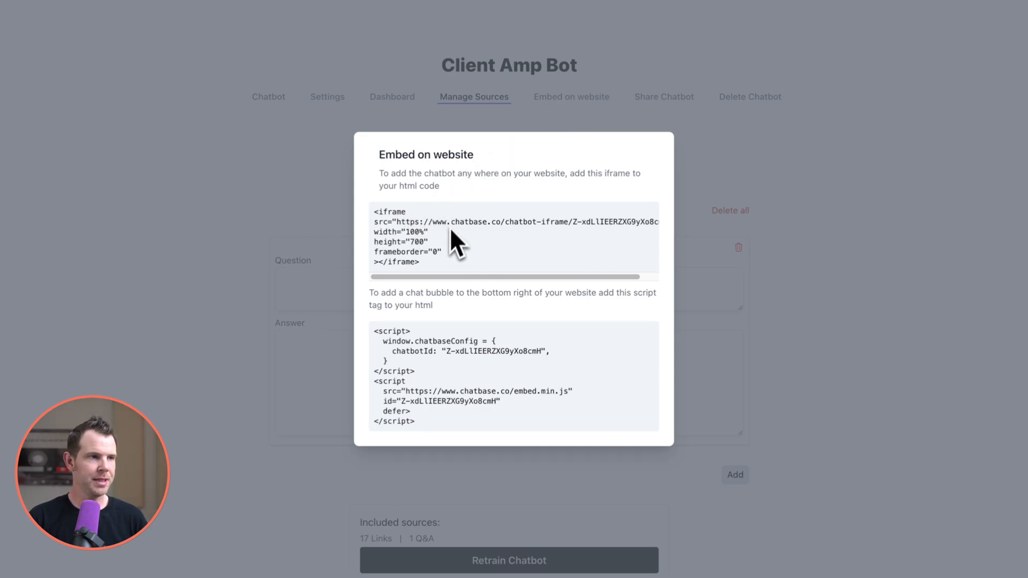
mouse_move(452, 426)
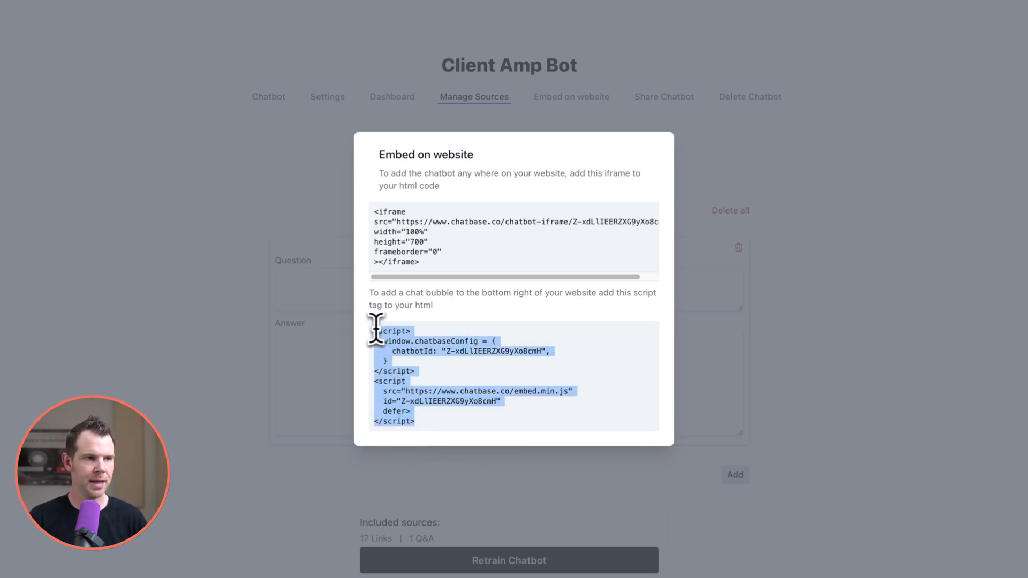
mouse_move(587, 331)
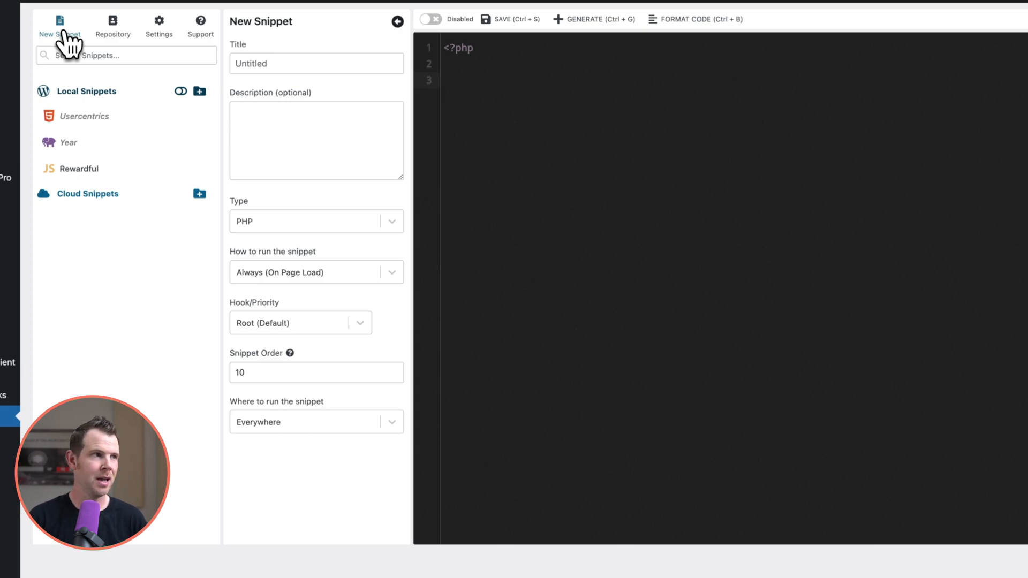
Create a JavaScript WP Codebox snippet titled 'Chatbase' and save it.
click(316, 64)
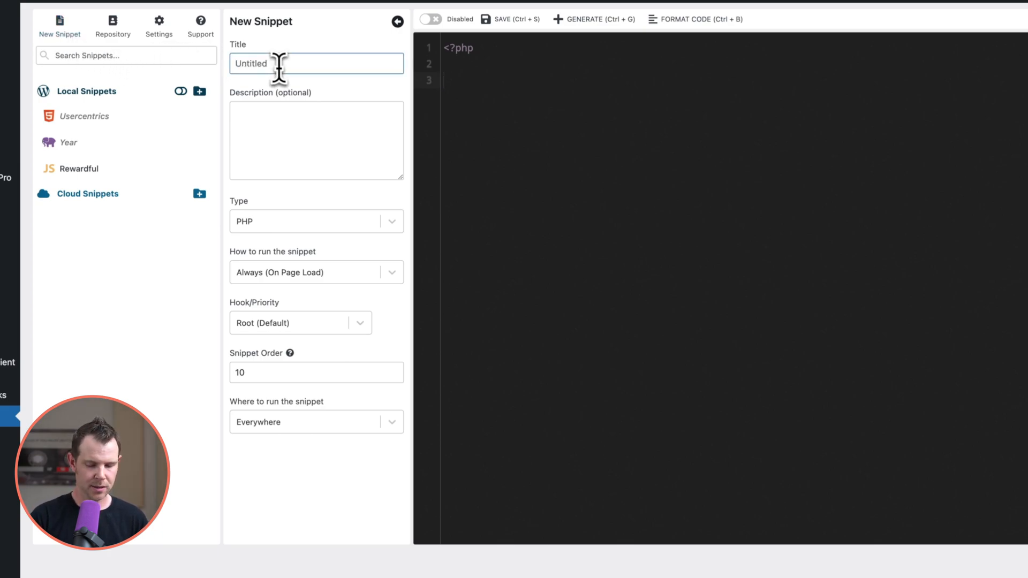
text(Chatbase)
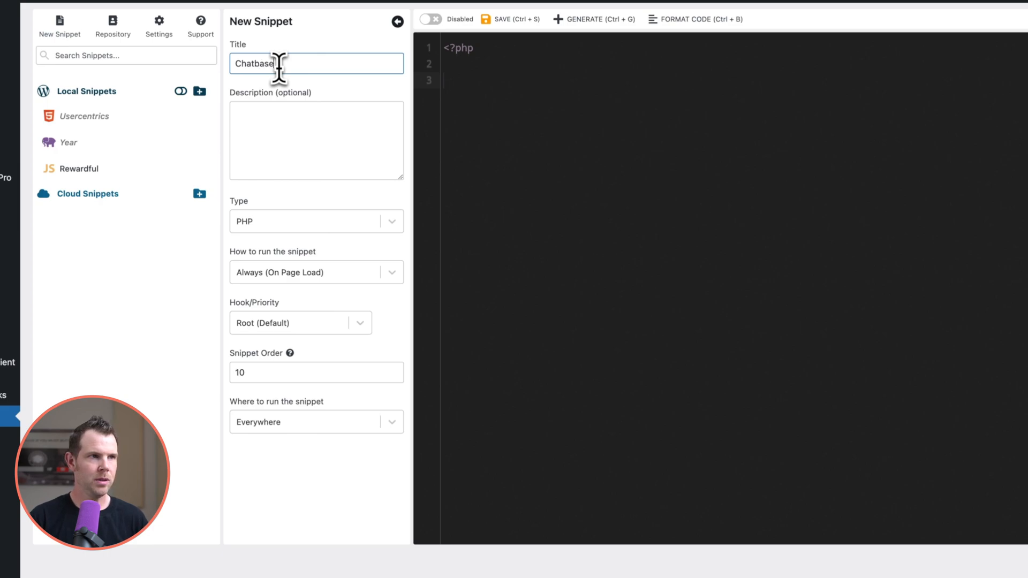
click(316, 221)
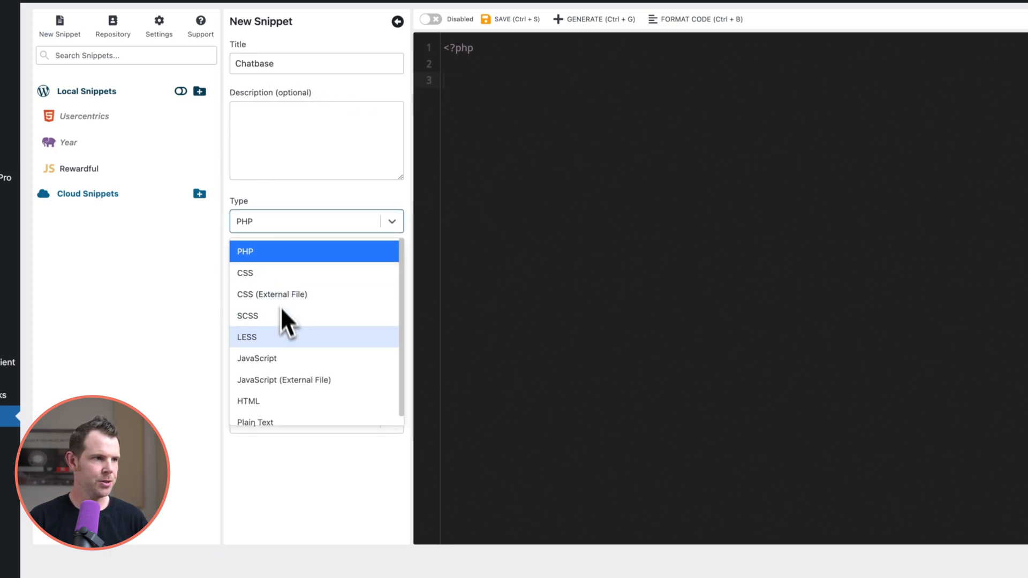
click(257, 358)
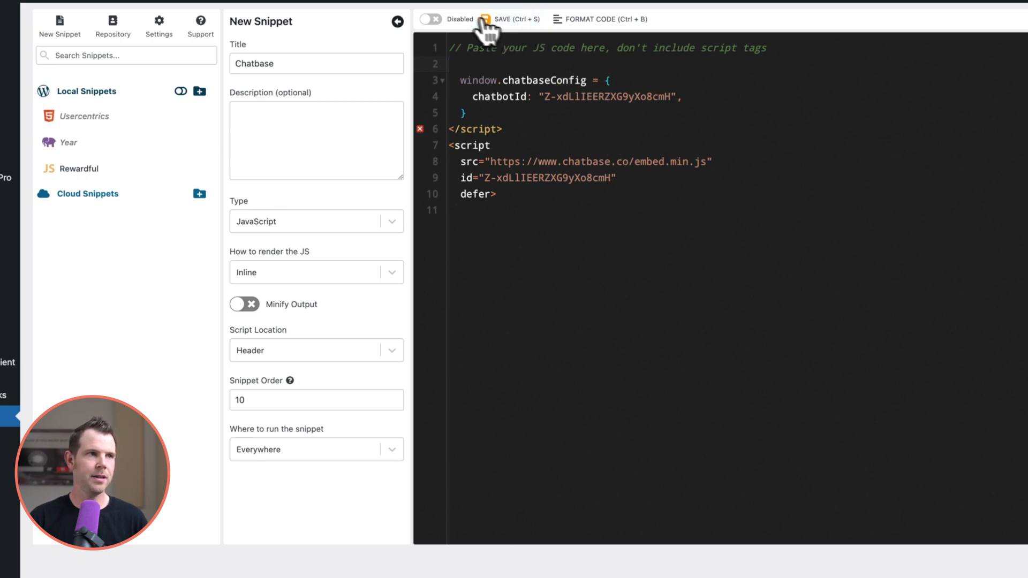
click(430, 19)
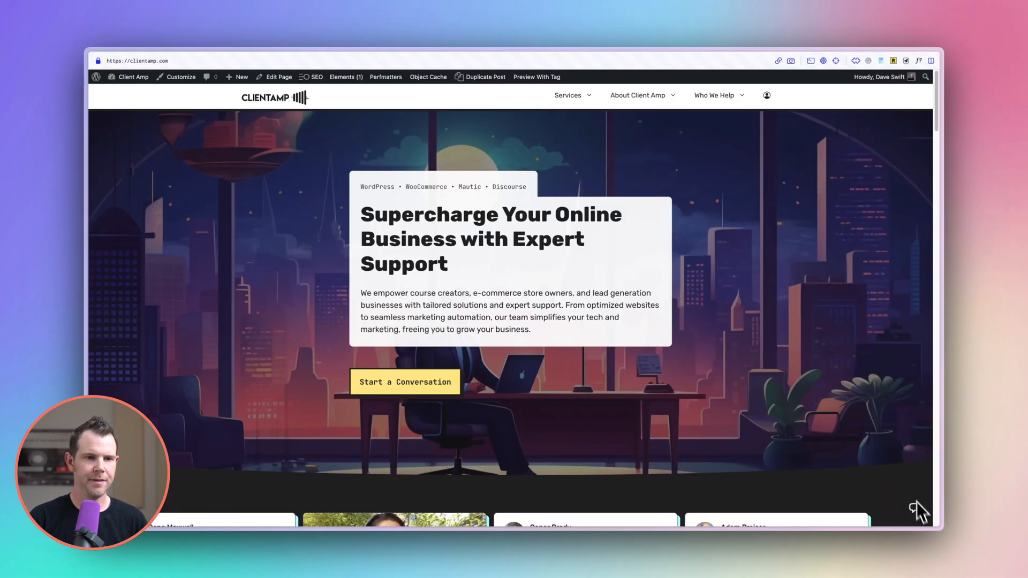
scroll(down, 3)
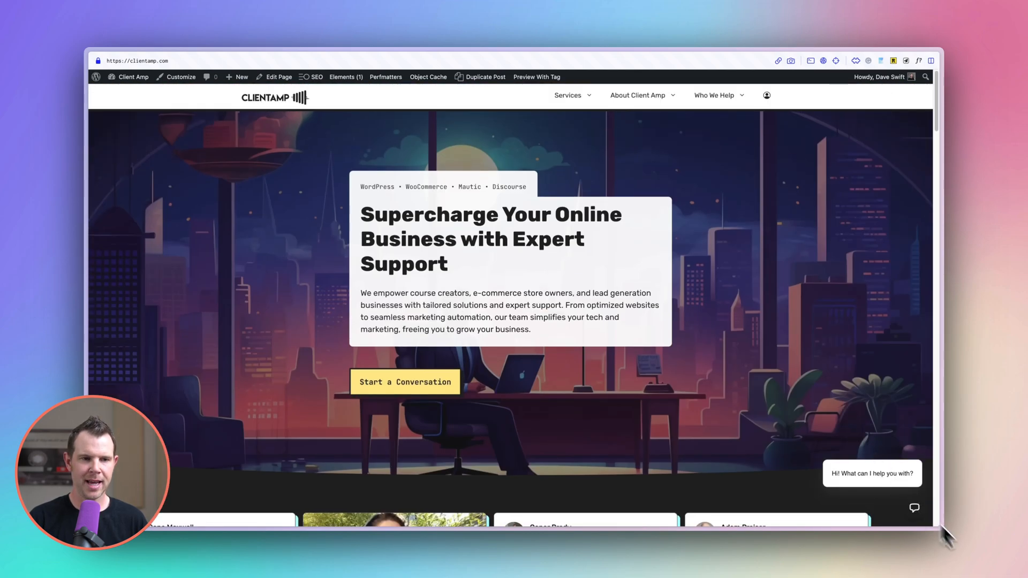
scroll(down, 3)
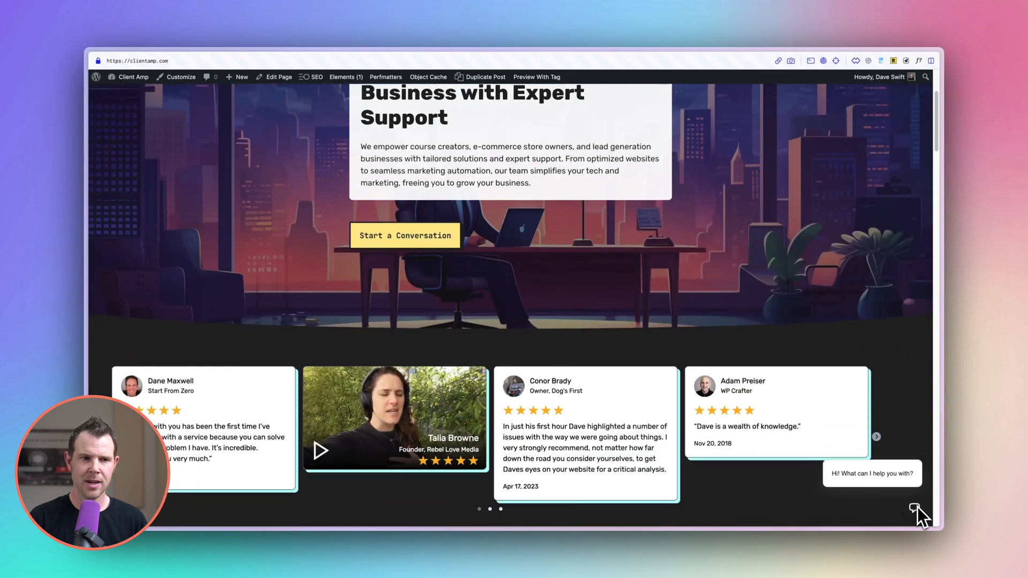
scroll(down, 3)
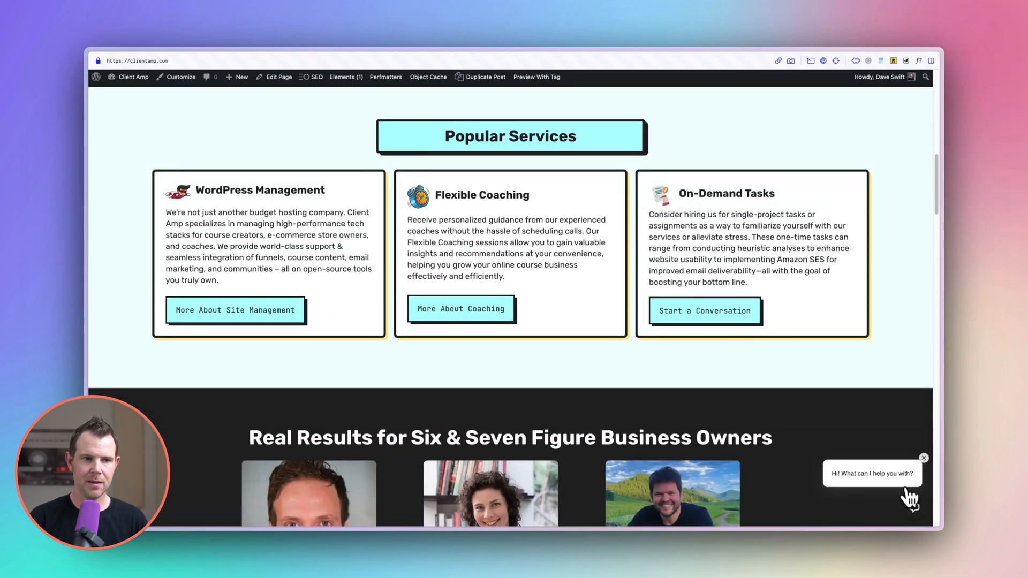
click(872, 473)
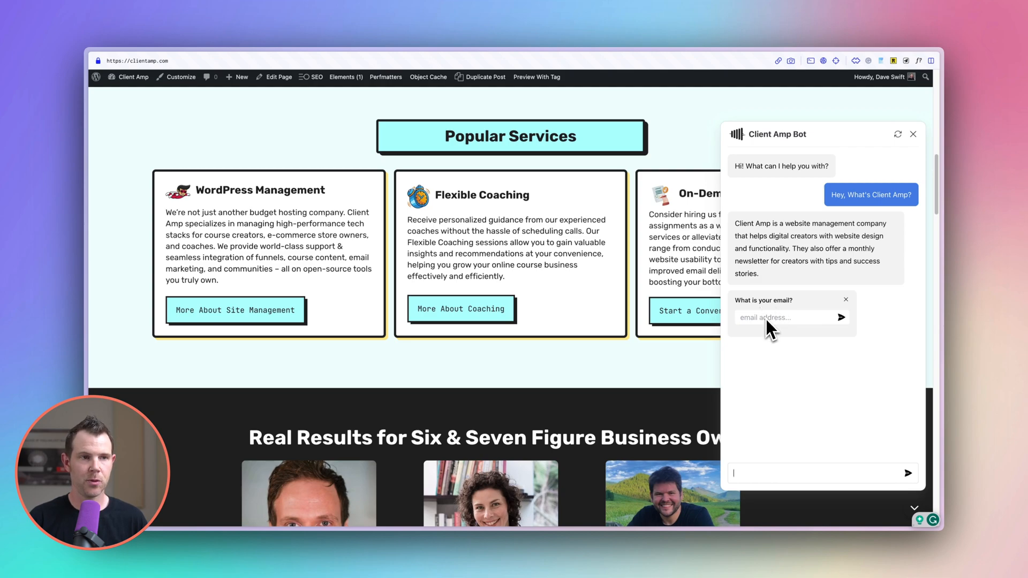
mouse_move(800, 329)
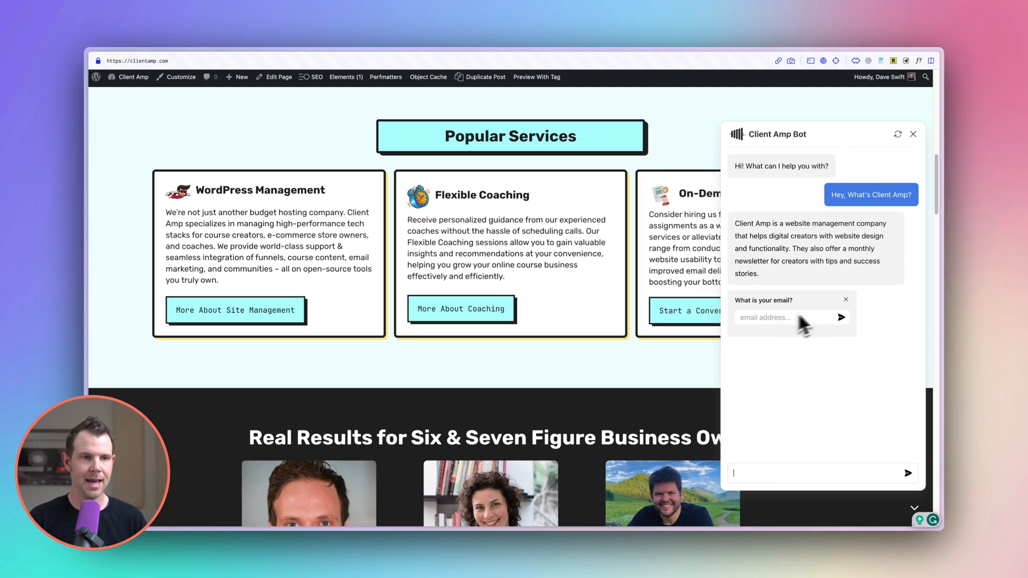
mouse_move(848, 314)
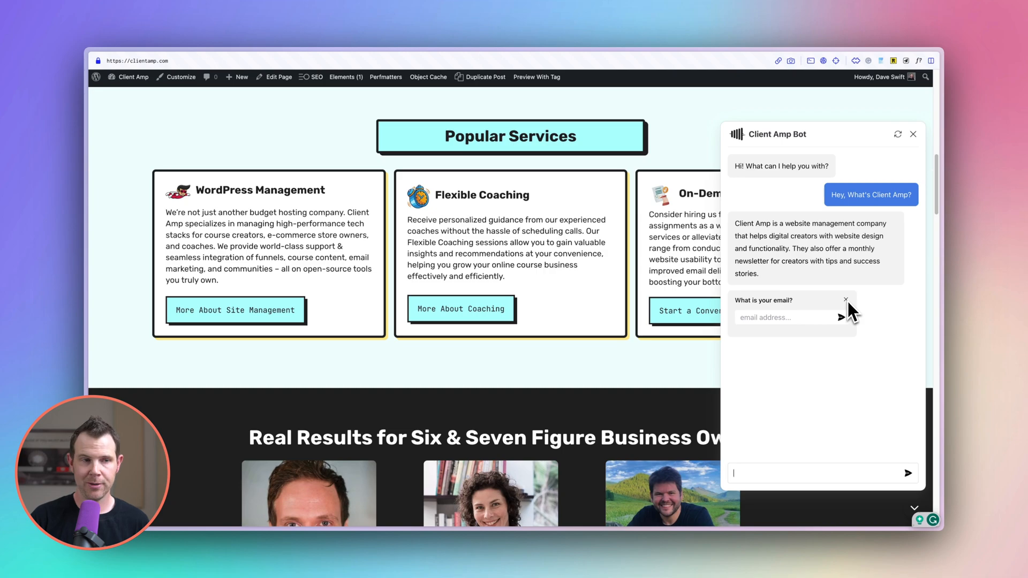
mouse_move(850, 316)
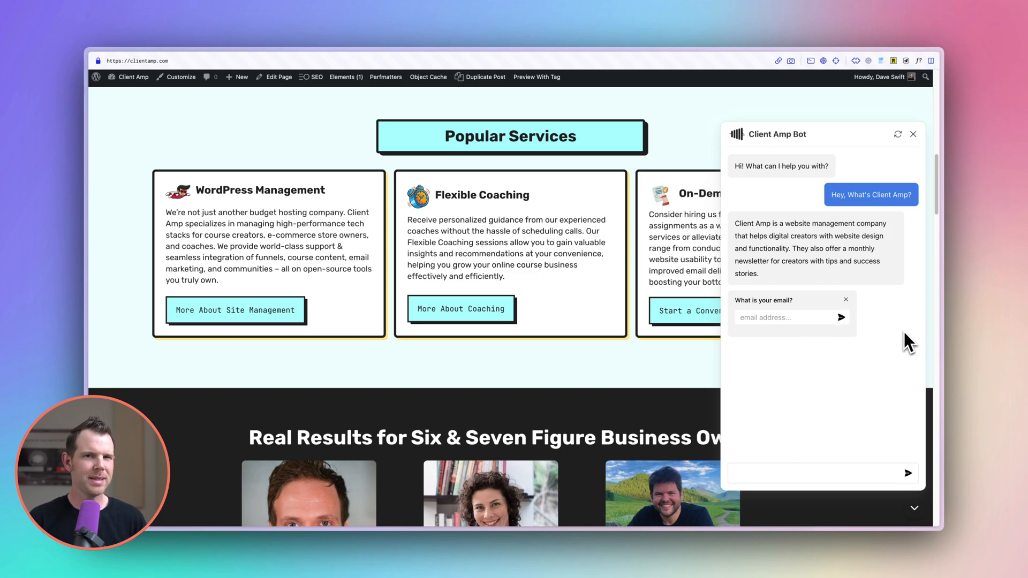
mouse_move(825, 321)
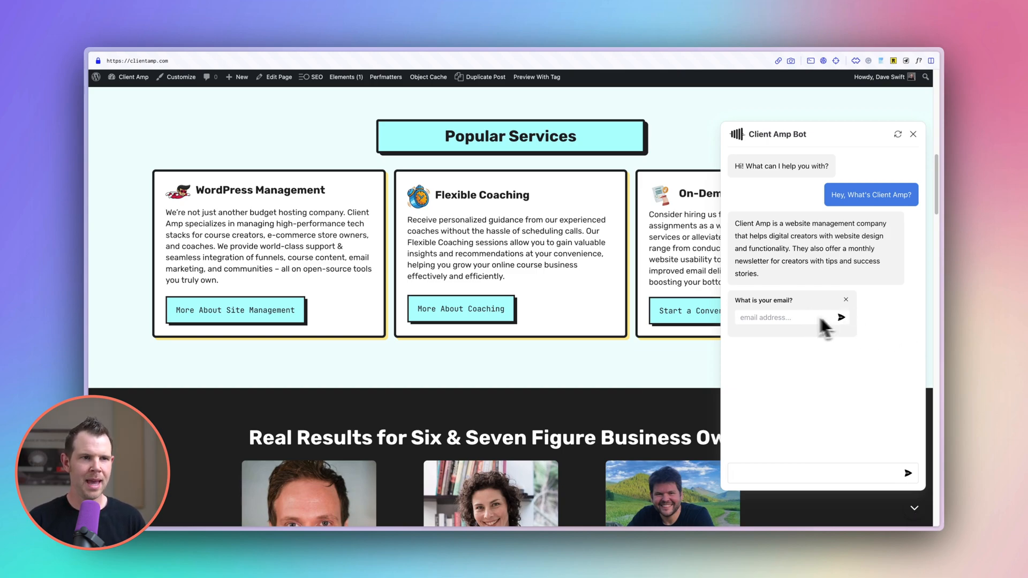
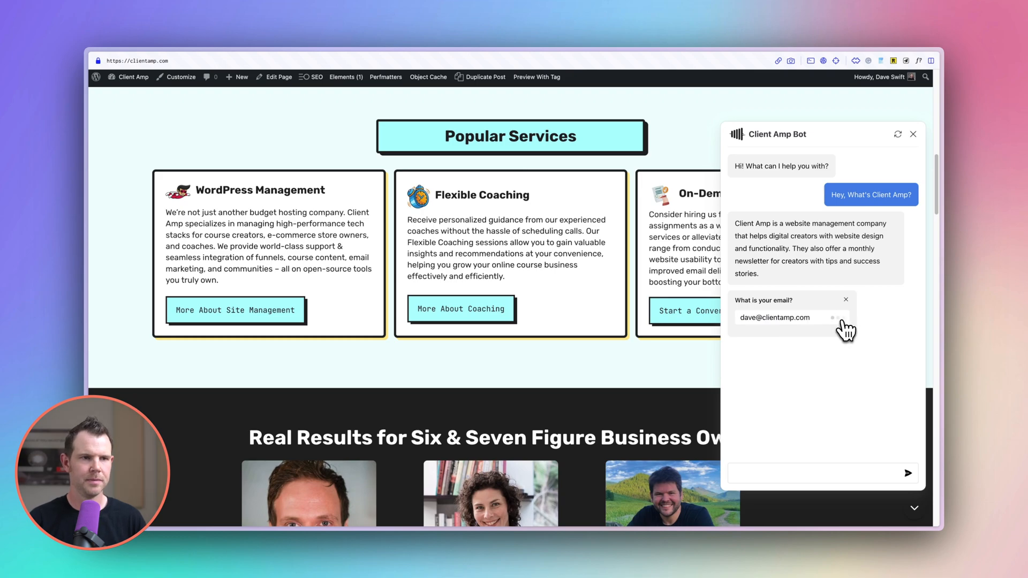
click(832, 318)
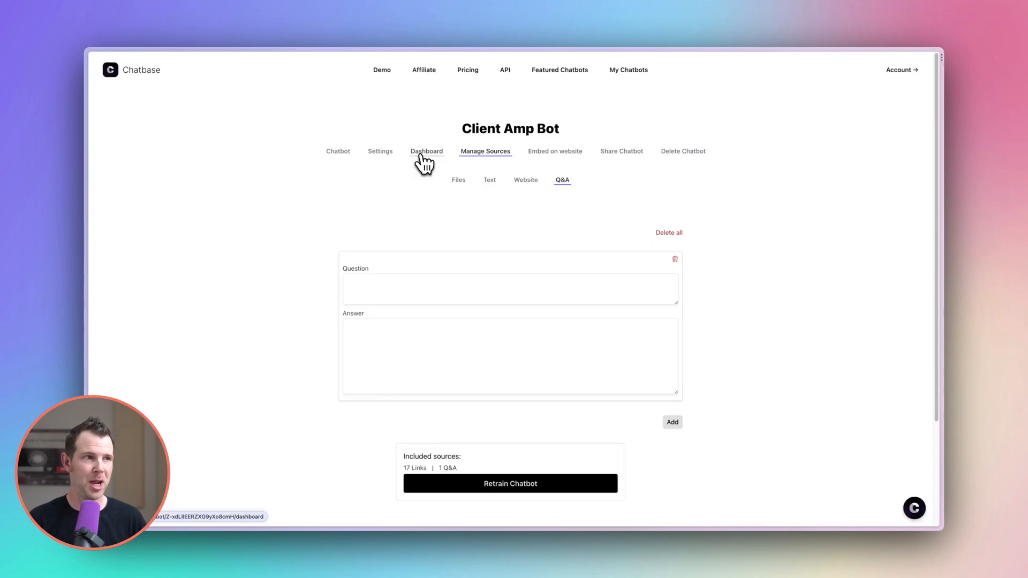
Find the website chat logged under the submitted email in the Dashboard, then view Account.
click(426, 151)
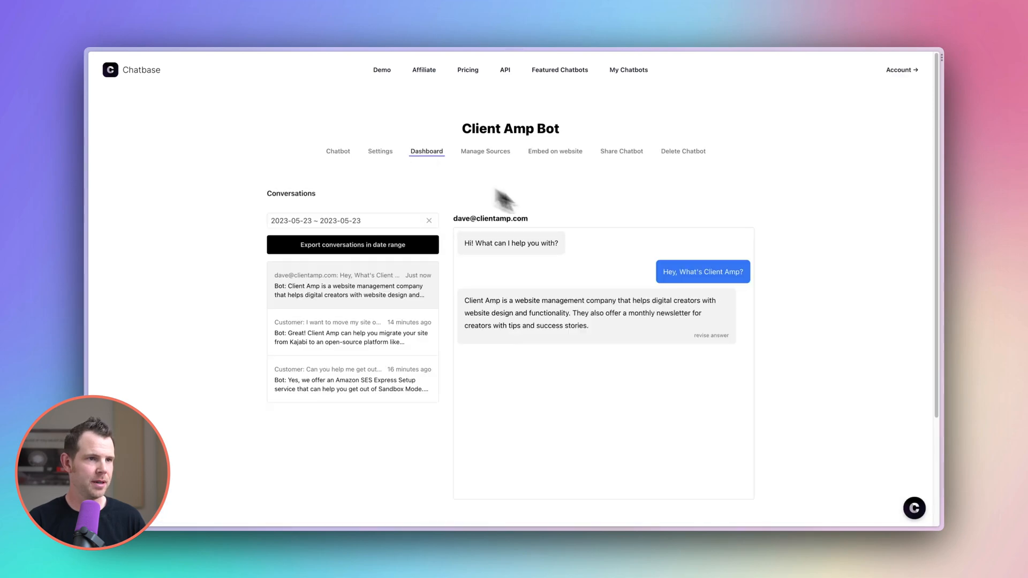
mouse_move(537, 294)
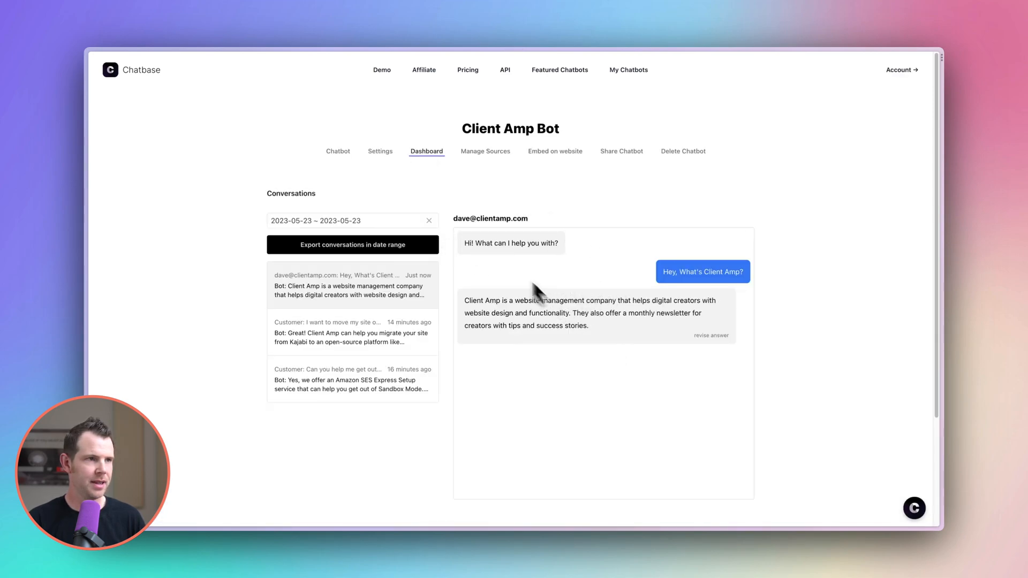
double_click(489, 219)
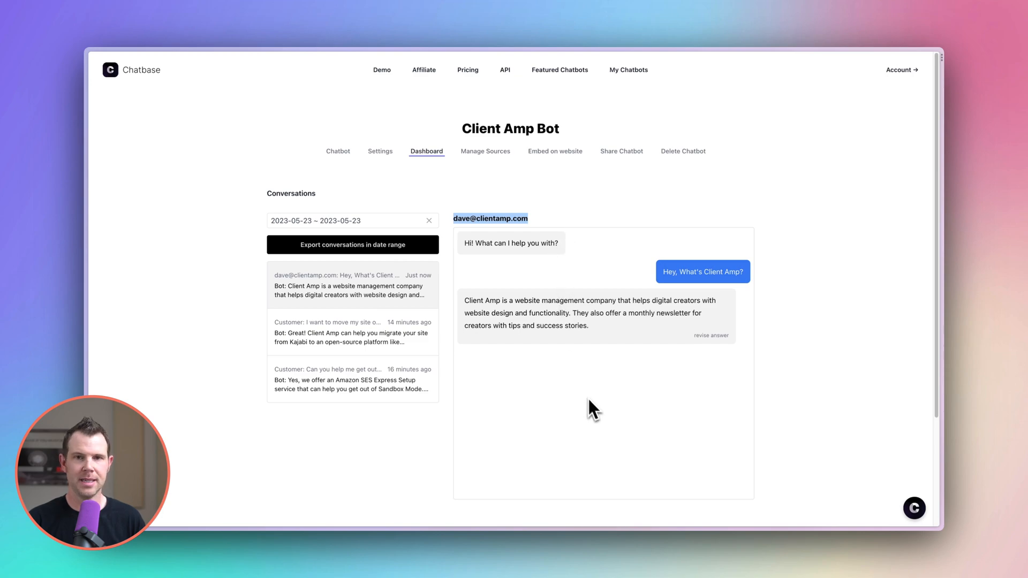
mouse_move(338, 240)
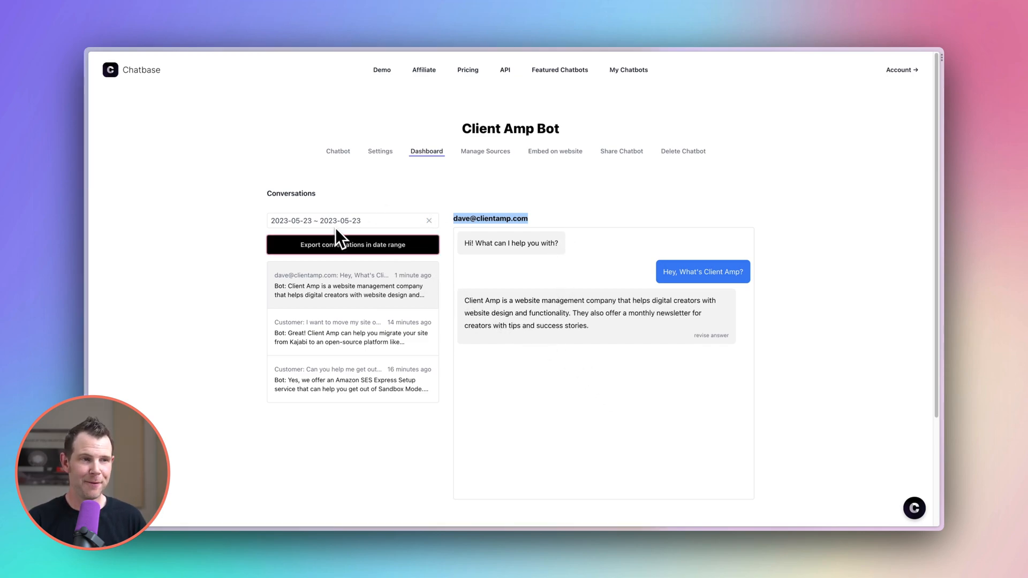
click(352, 244)
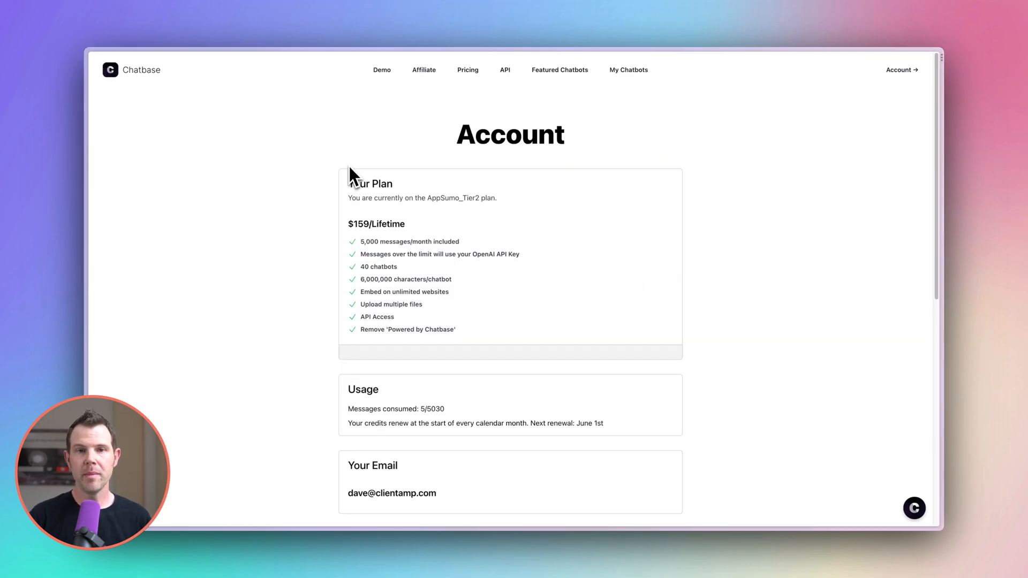
Open Chatbase's API page listing the chat, create, update, delete and crawl endpoints.
scroll(down, 3)
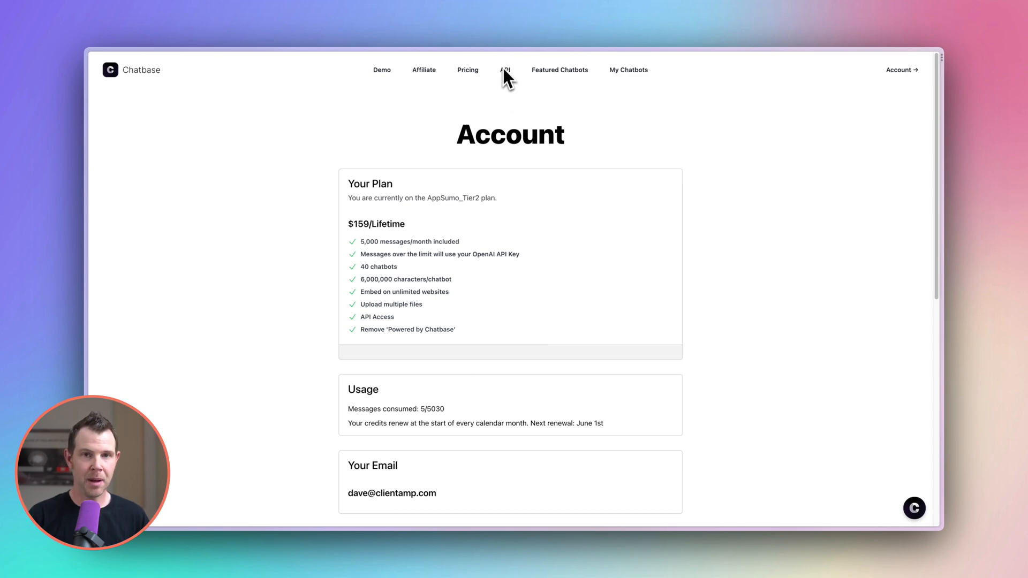
click(508, 70)
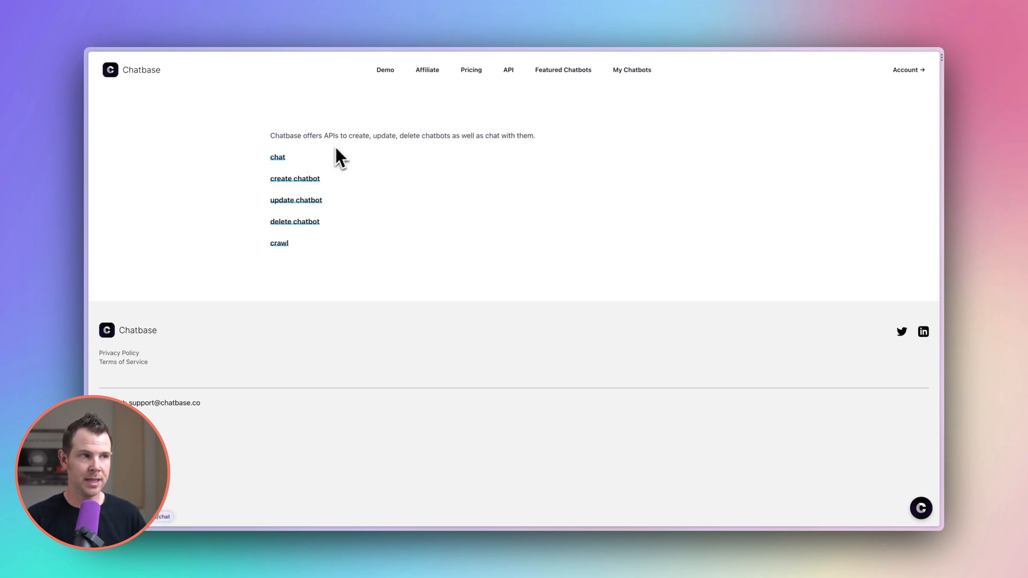
mouse_move(416, 151)
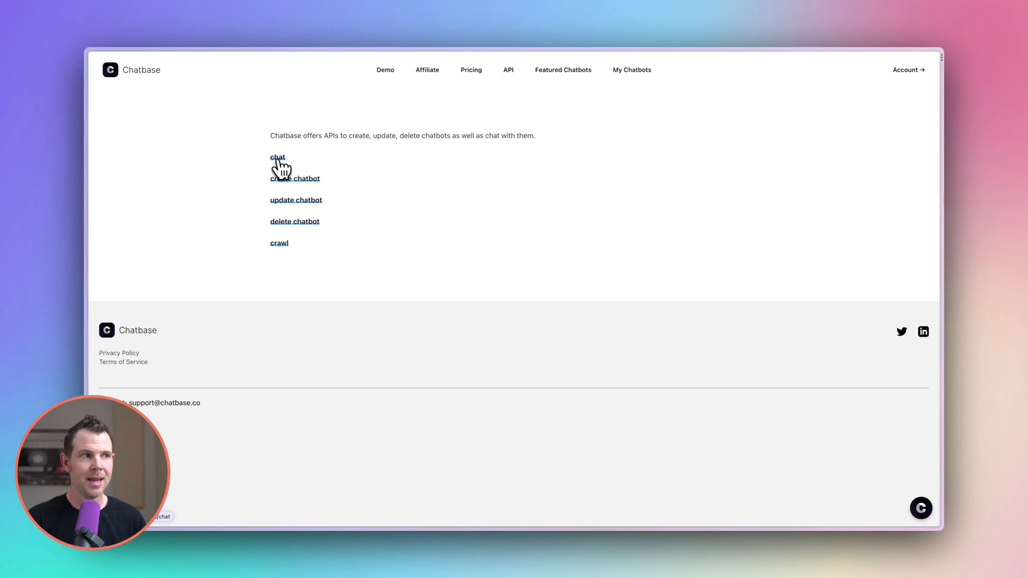
Open the Chat API docs and browse the request format and cURL/JavaScript examples.
click(277, 158)
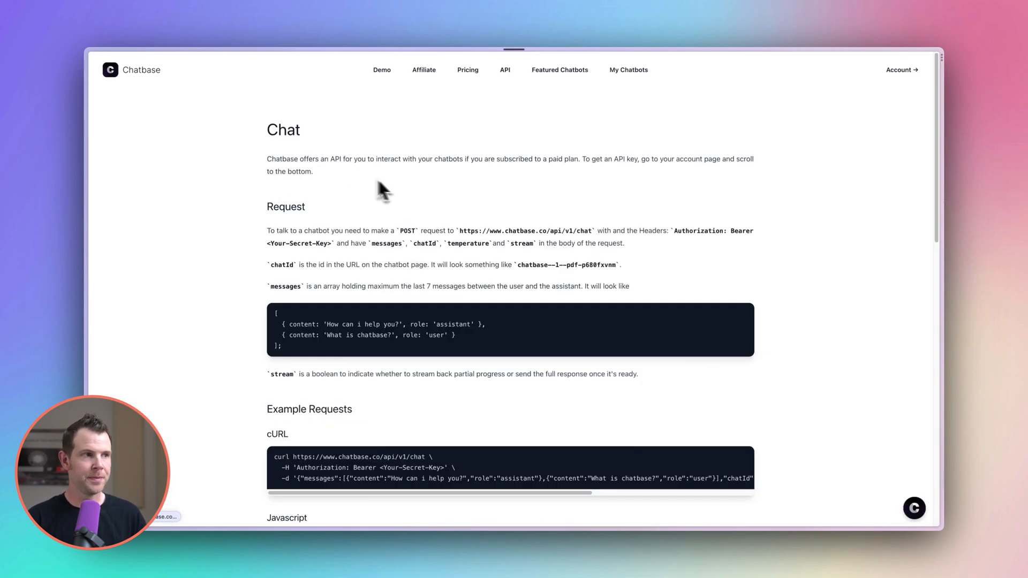
scroll(down, 3)
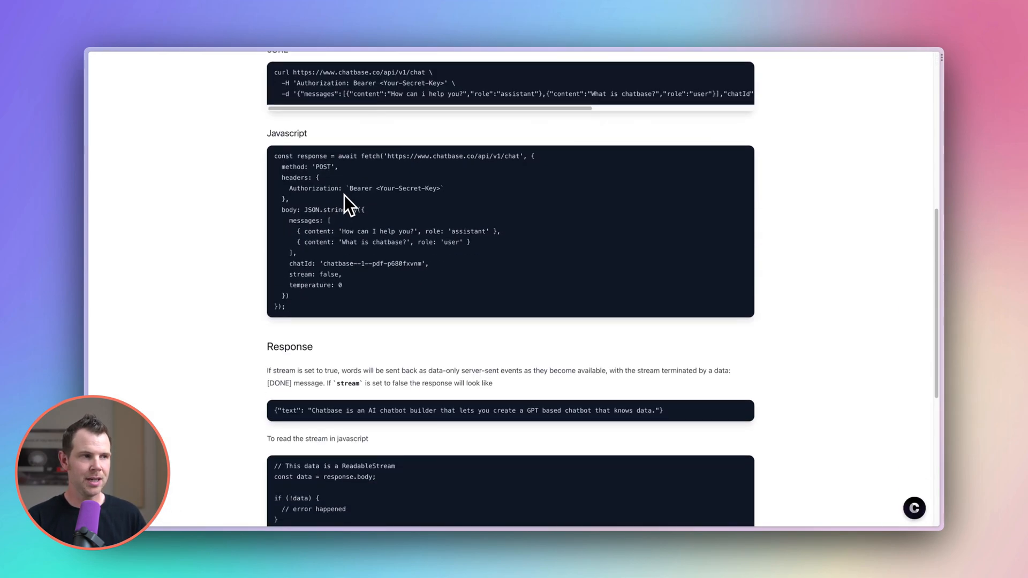
scroll(up, 3)
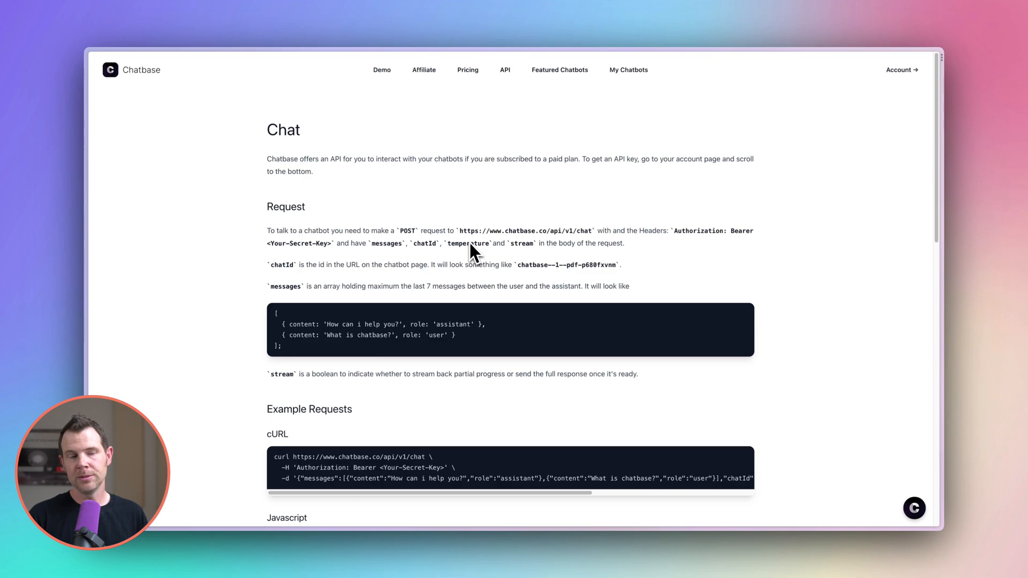
mouse_move(463, 261)
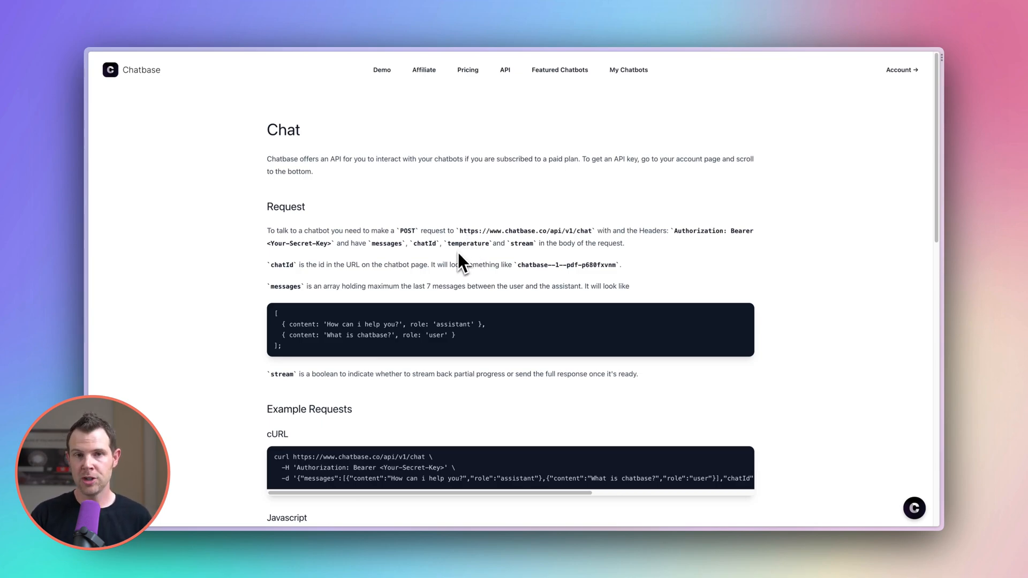